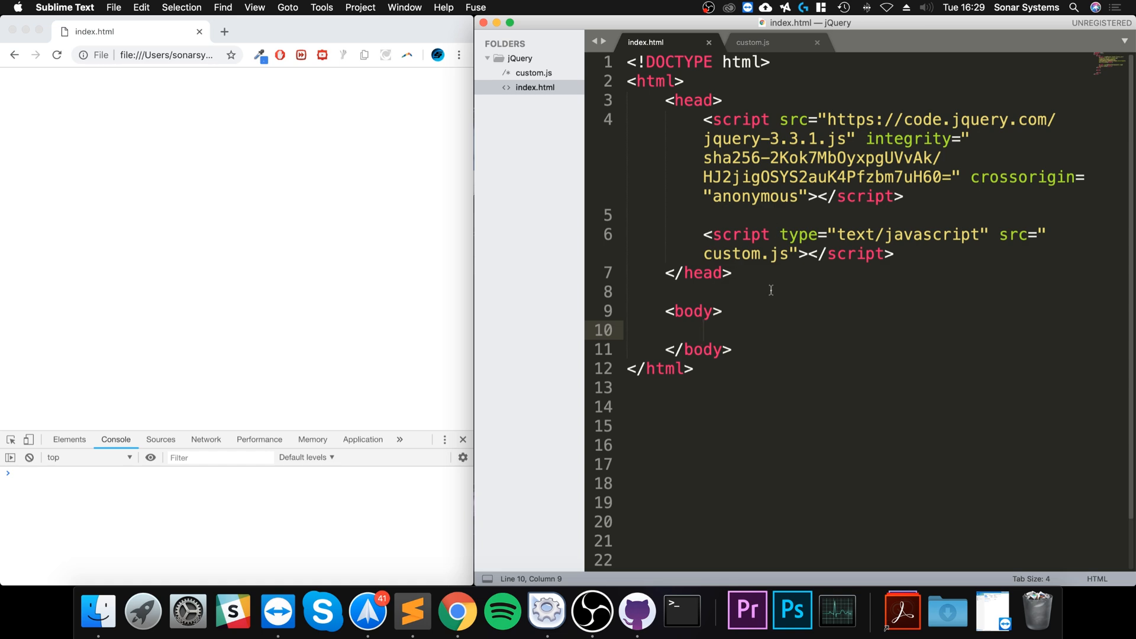
Add an <input type="checkbox"> element in the body, removing the stray duplicate </body> tag
type("<")
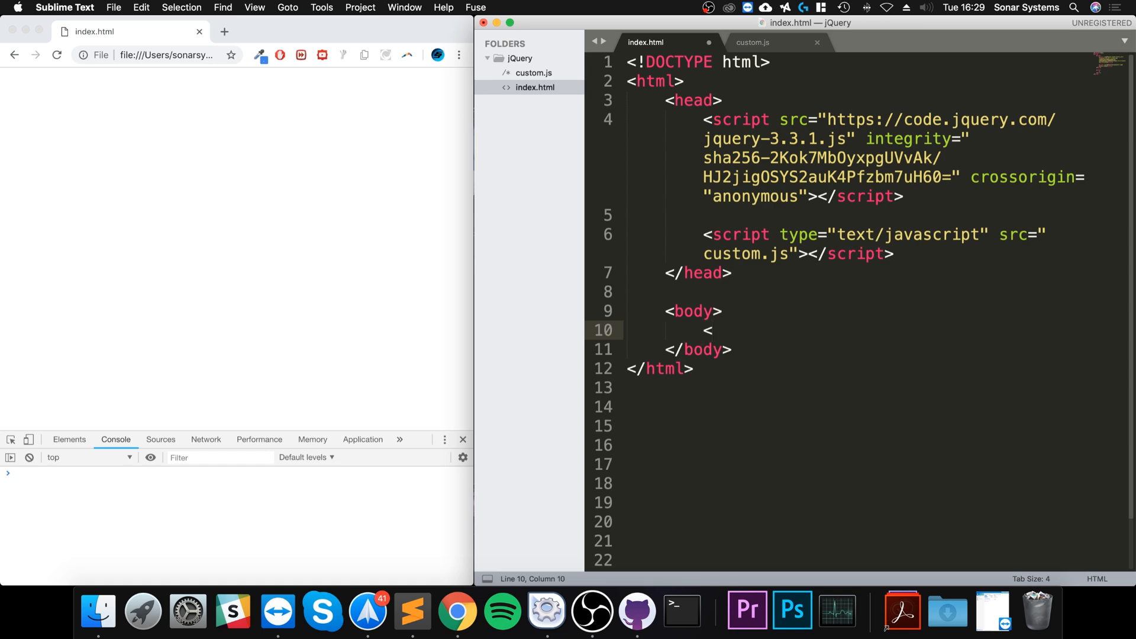
type("input >")
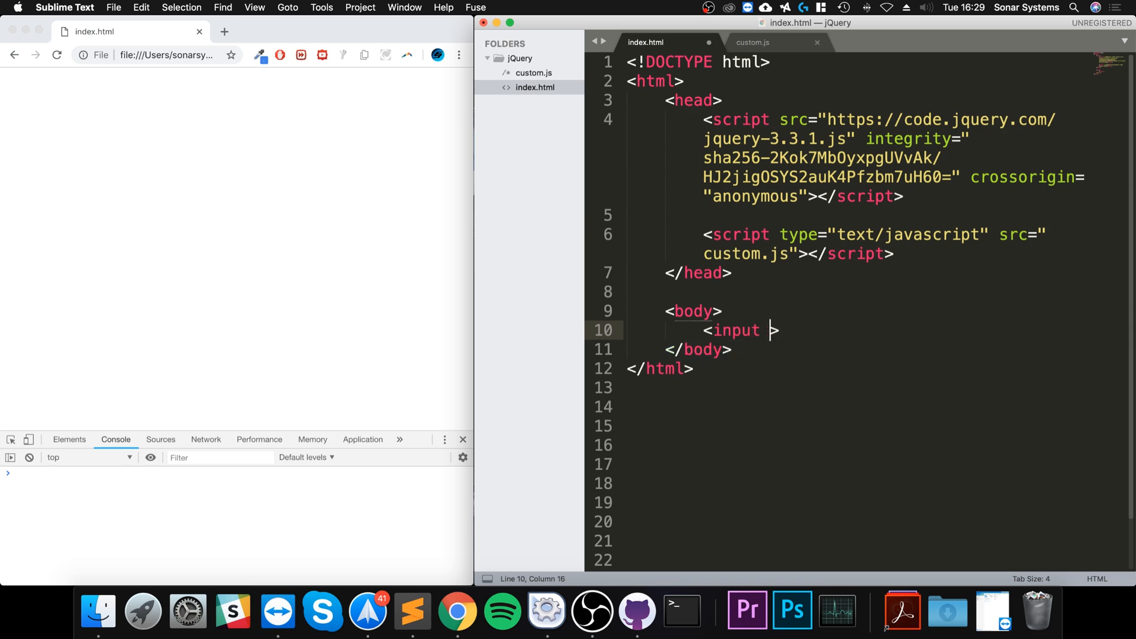
type("type=\"ch\"")
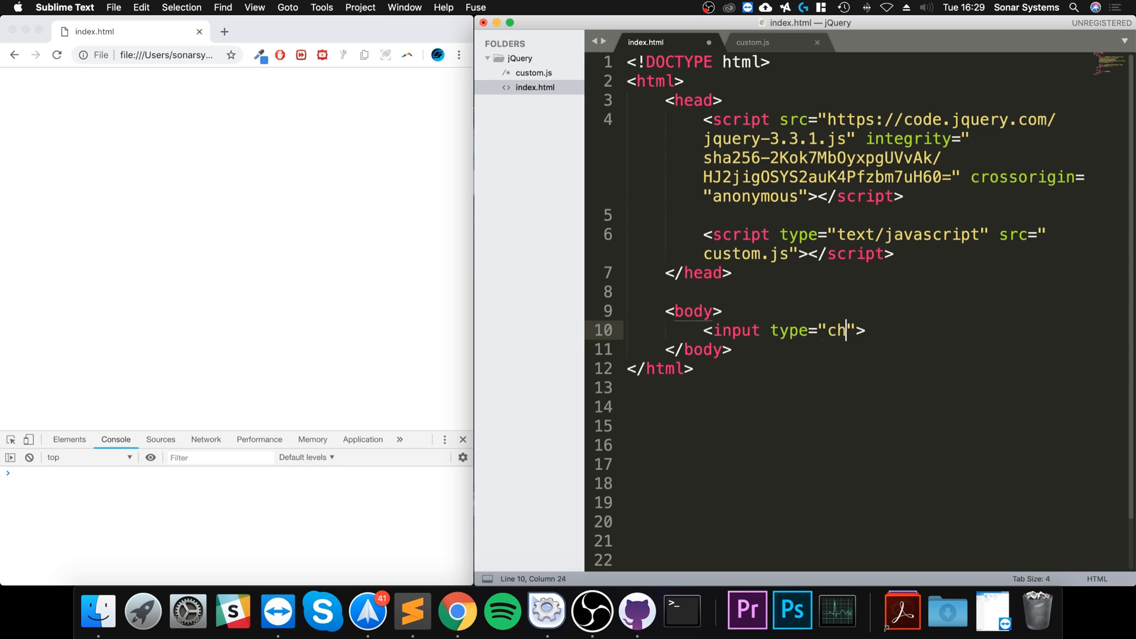
type("eckbox\"")
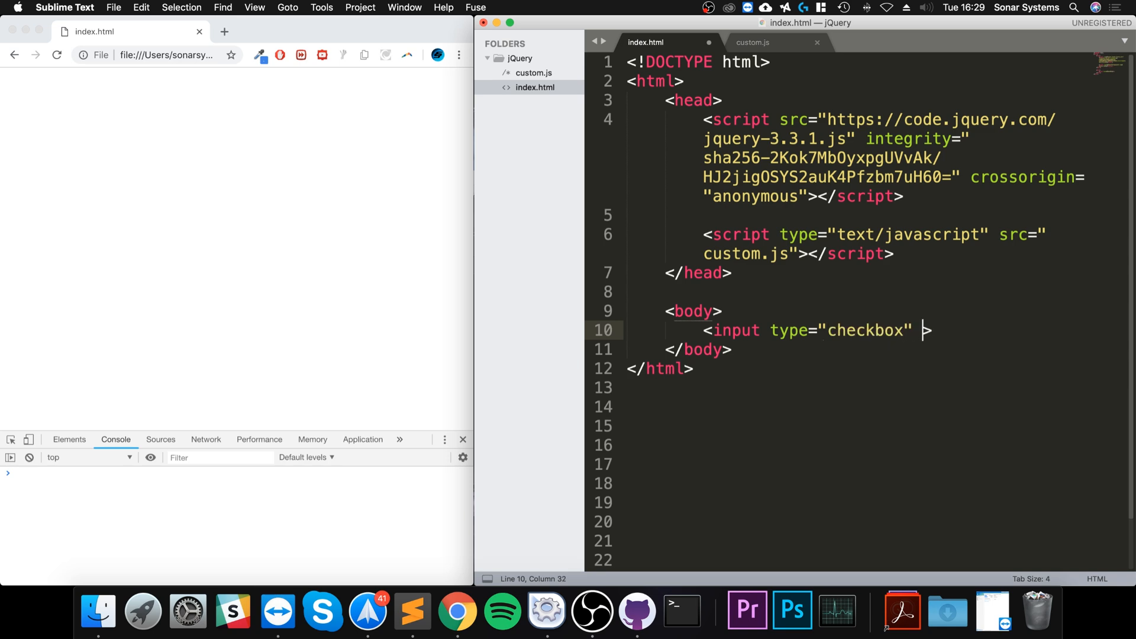
type("name")
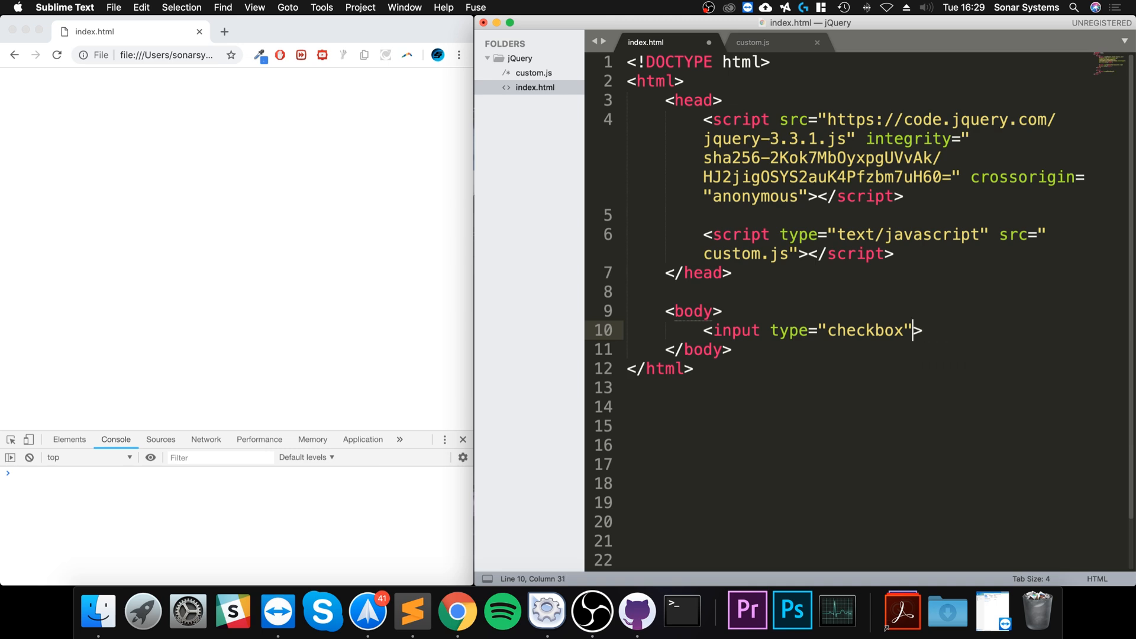
type("</body>")
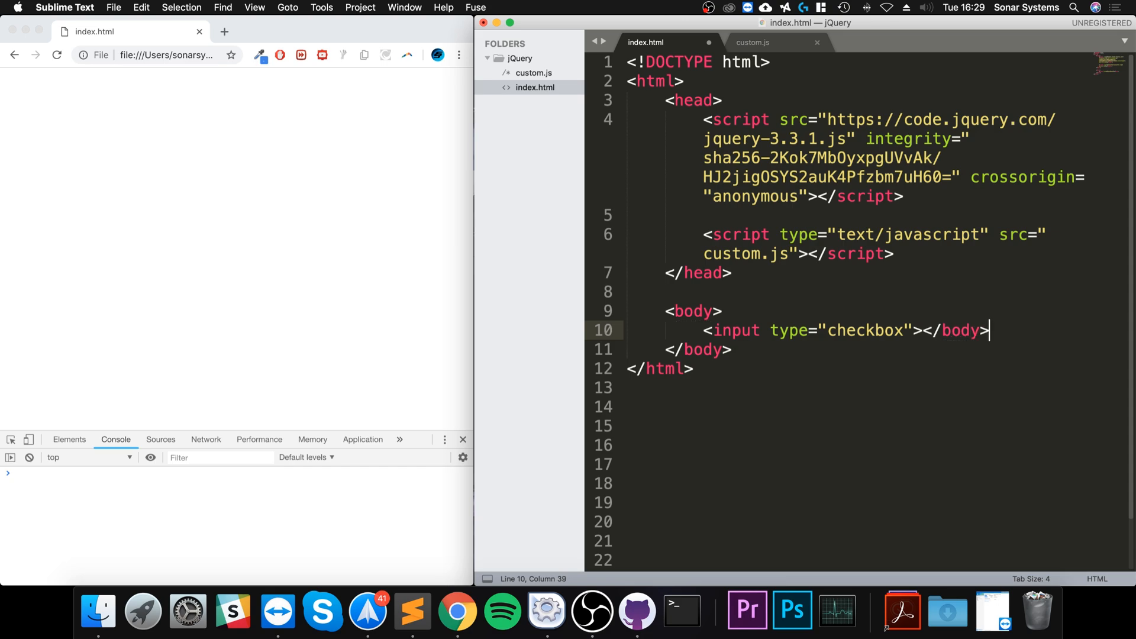
key("Backspace")
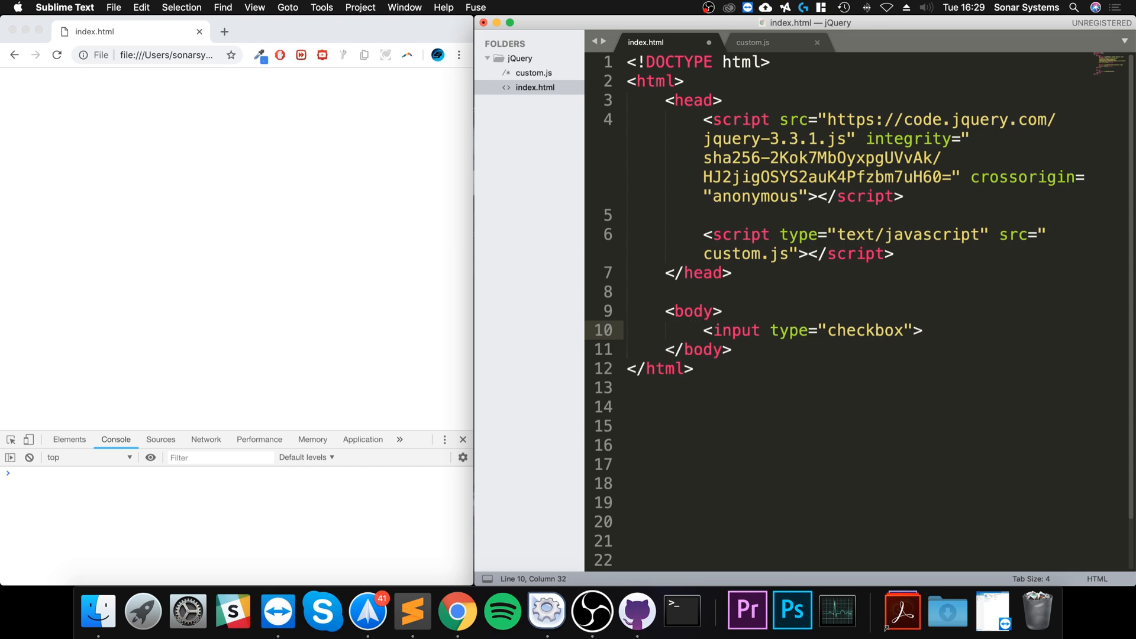
Add the label text Click me after the checkbox input
type("Cl")
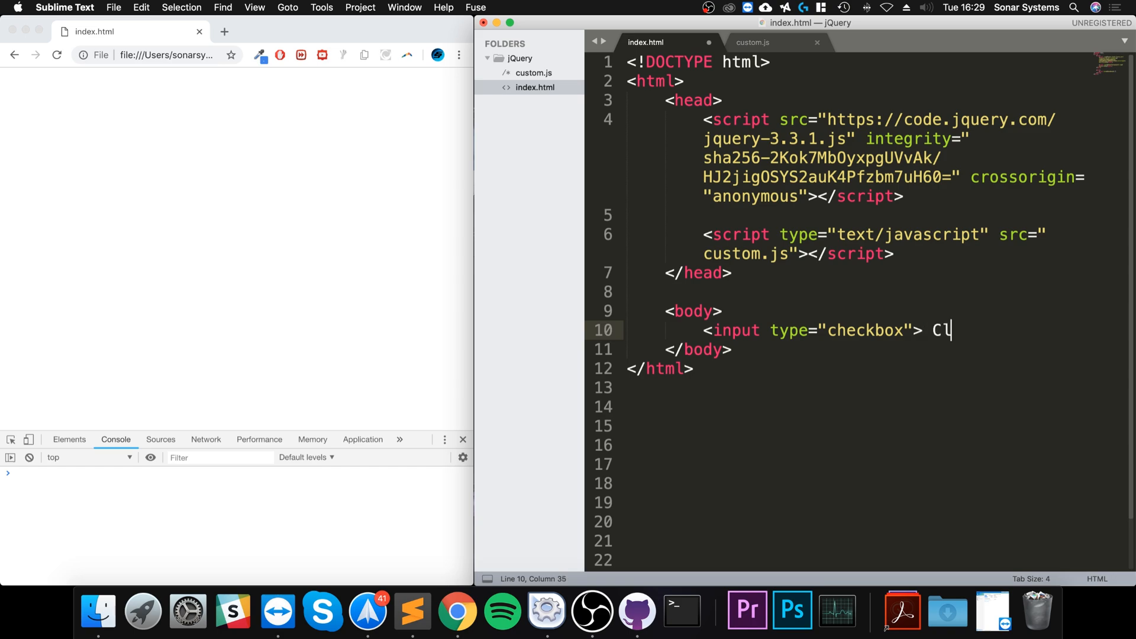
type("ick me")
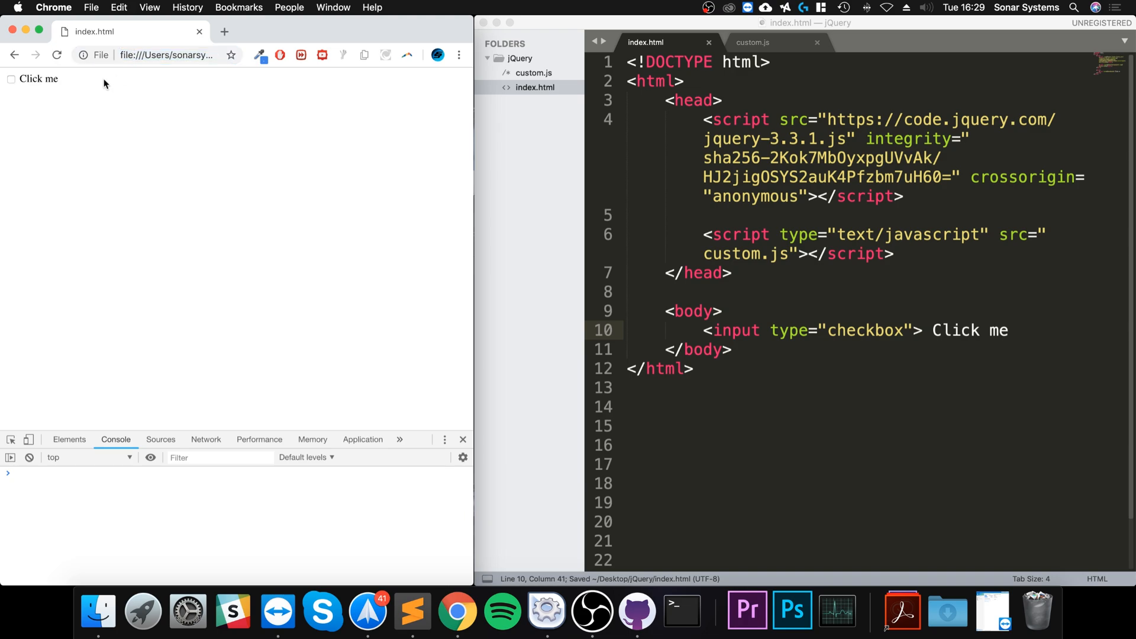
Toggle the Click me checkbox in Chrome several times, leaving it ticked
left_click(10, 79)
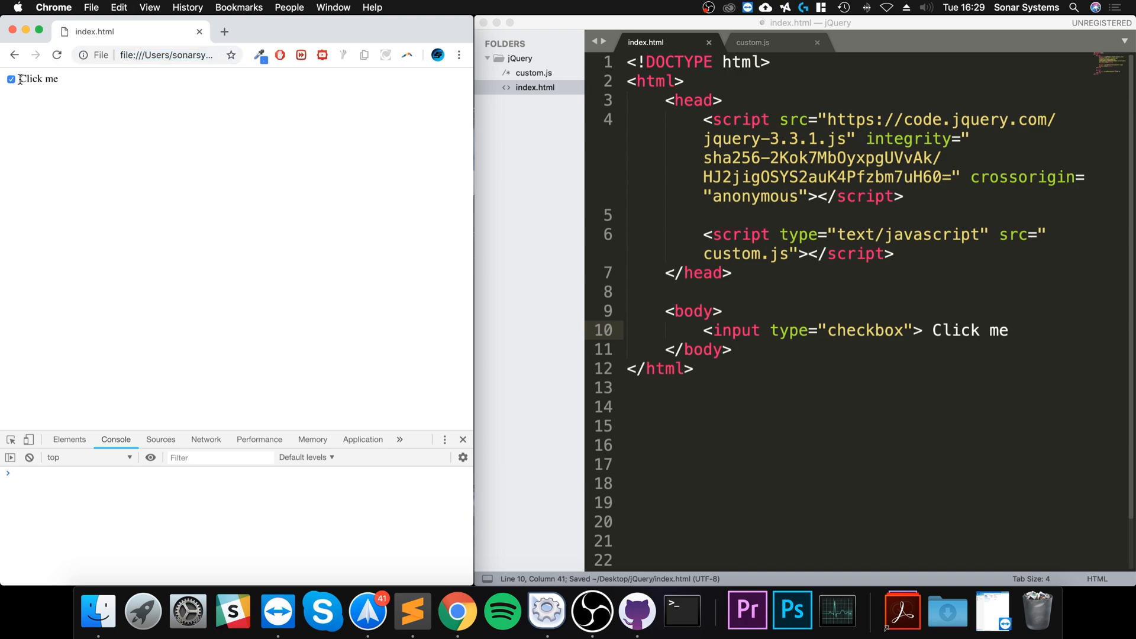
left_click(9, 78)
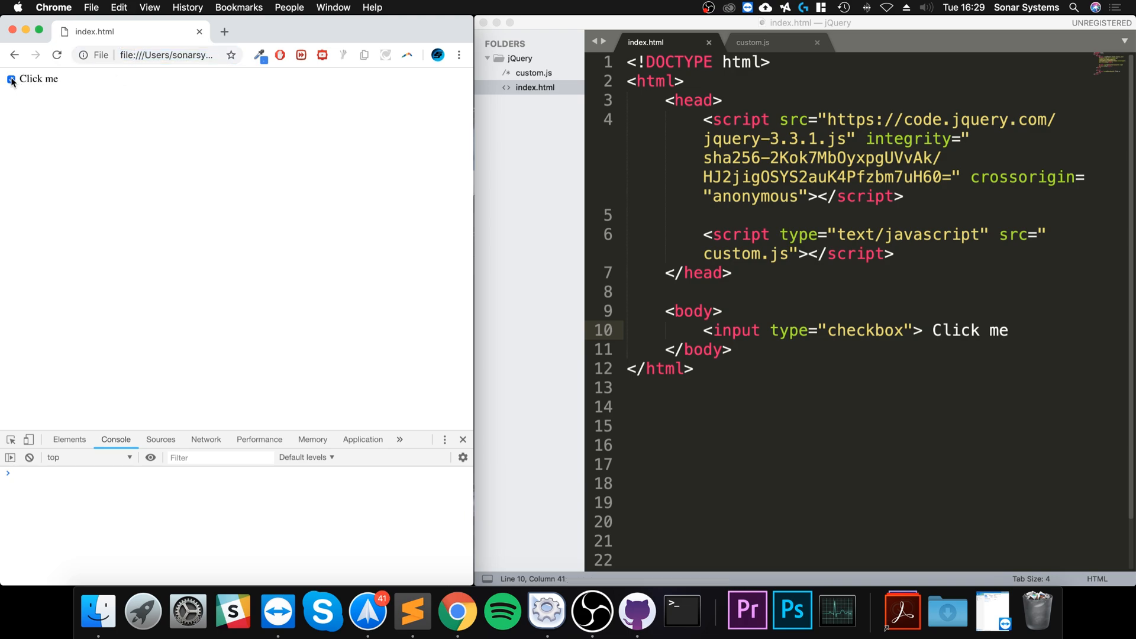
left_click(9, 78)
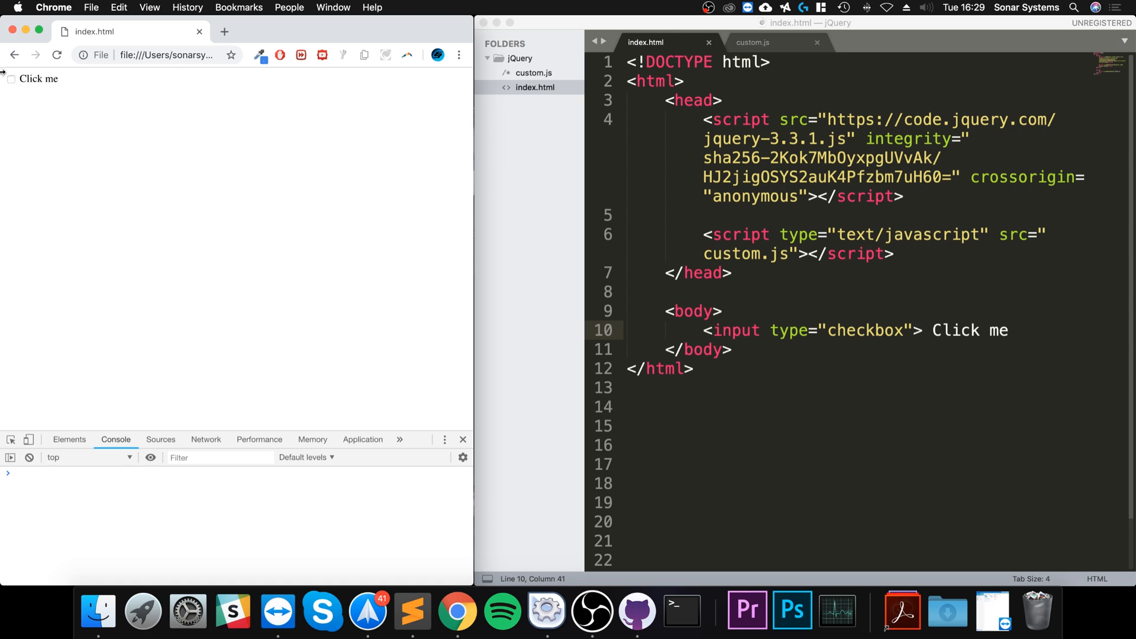
left_click(9, 78)
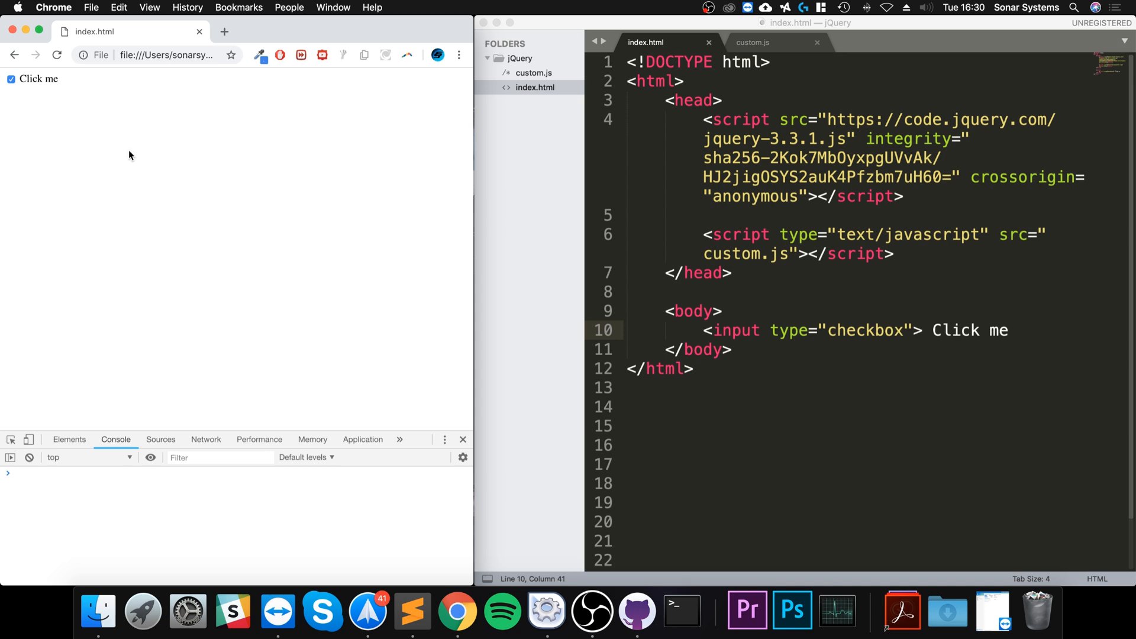
In custom.js, start a $.fn call inside the ready function, replacing a jQuery prefix with $
left_click(752, 42)
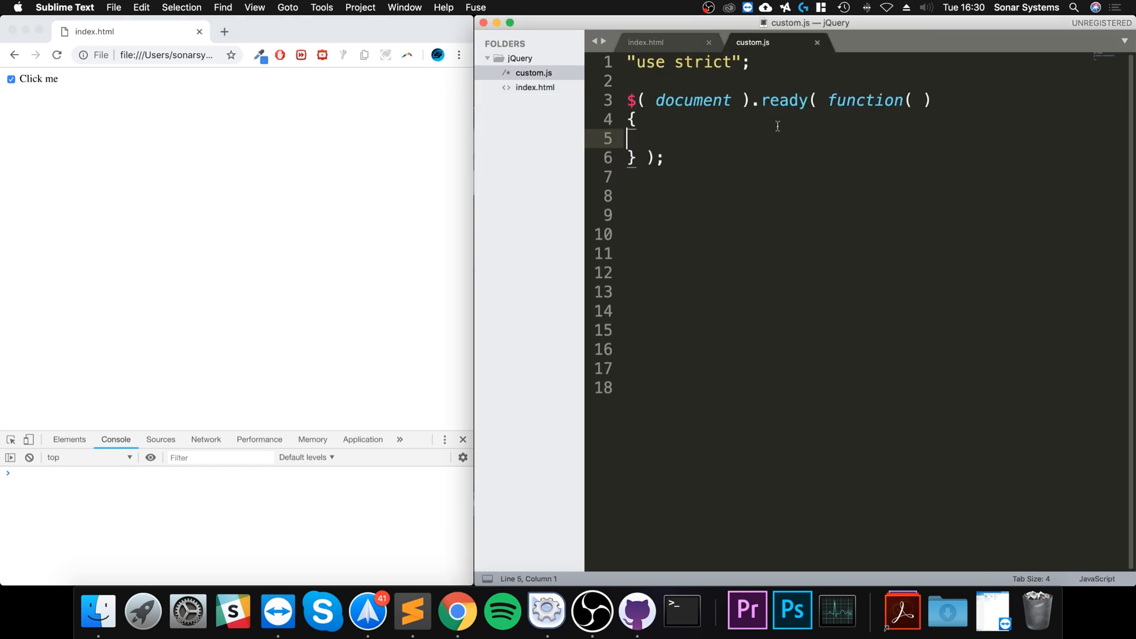
key("Tab")
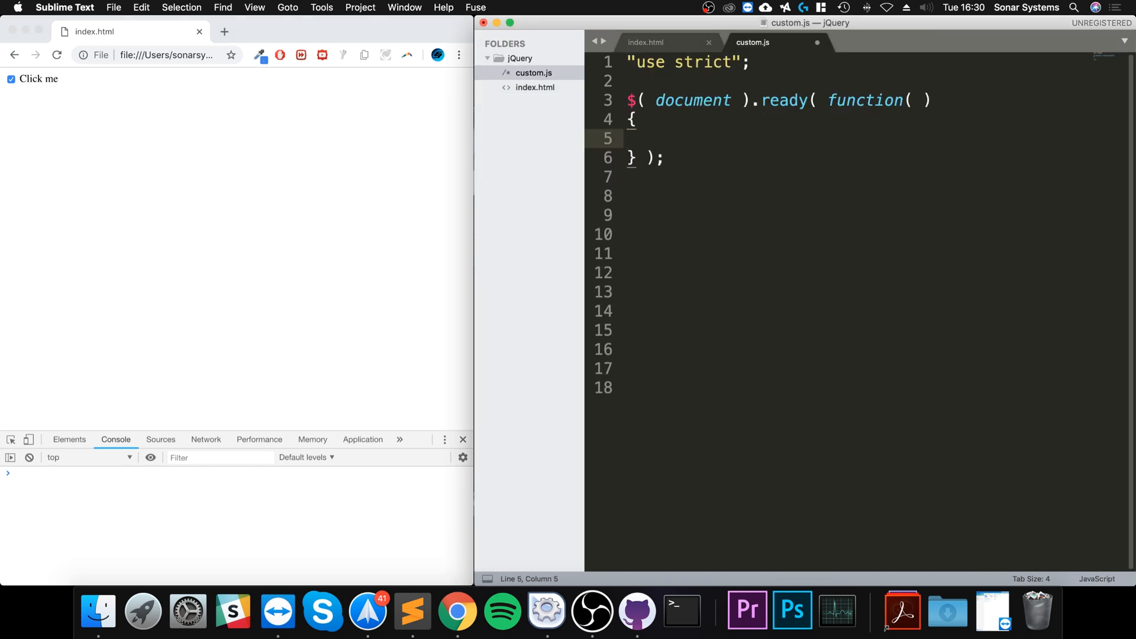
type("$")
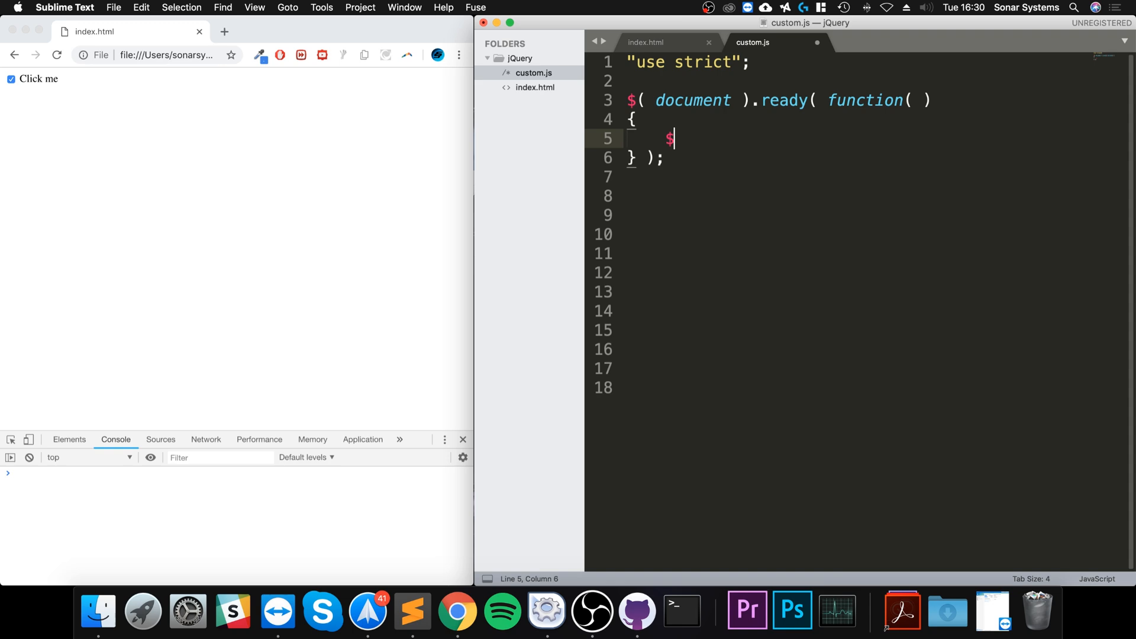
type(".fn")
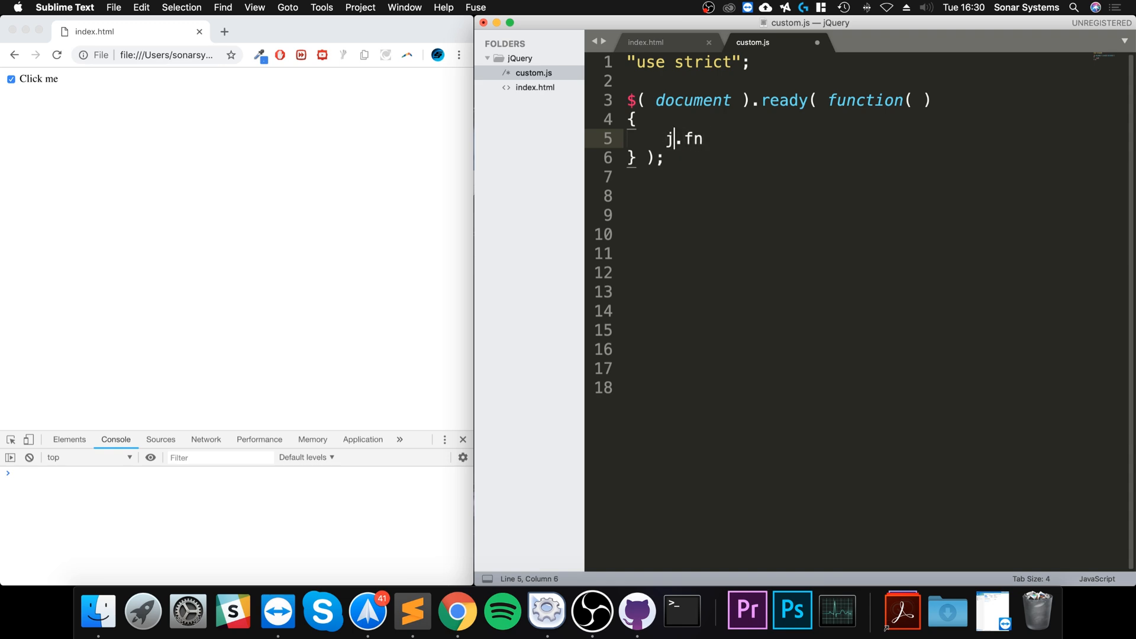
type("Query")
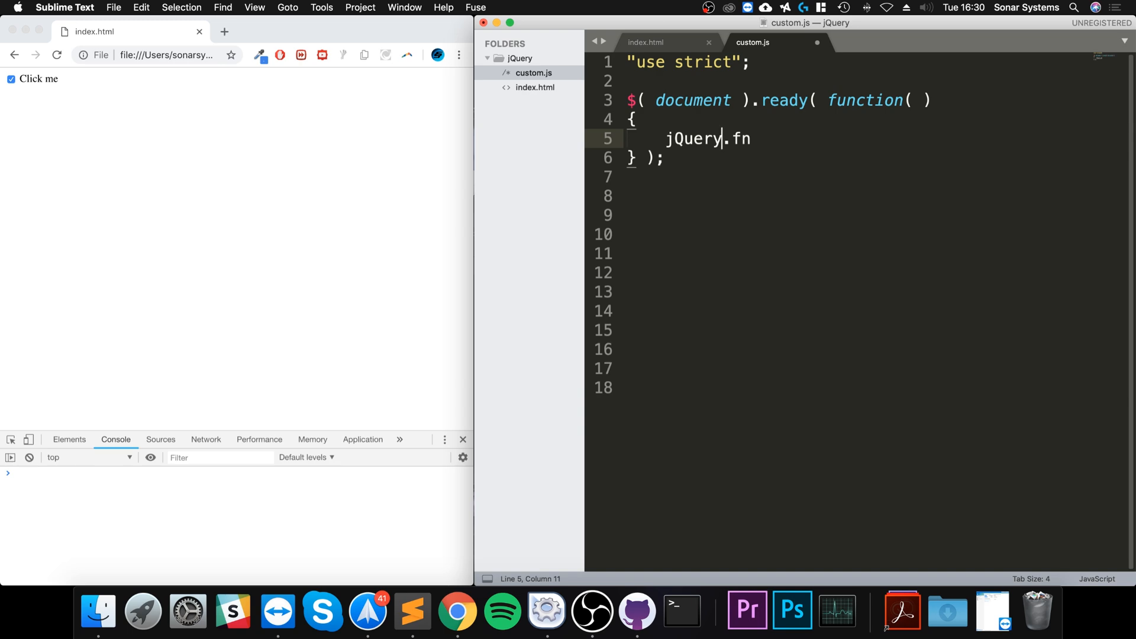
key("Backspace")
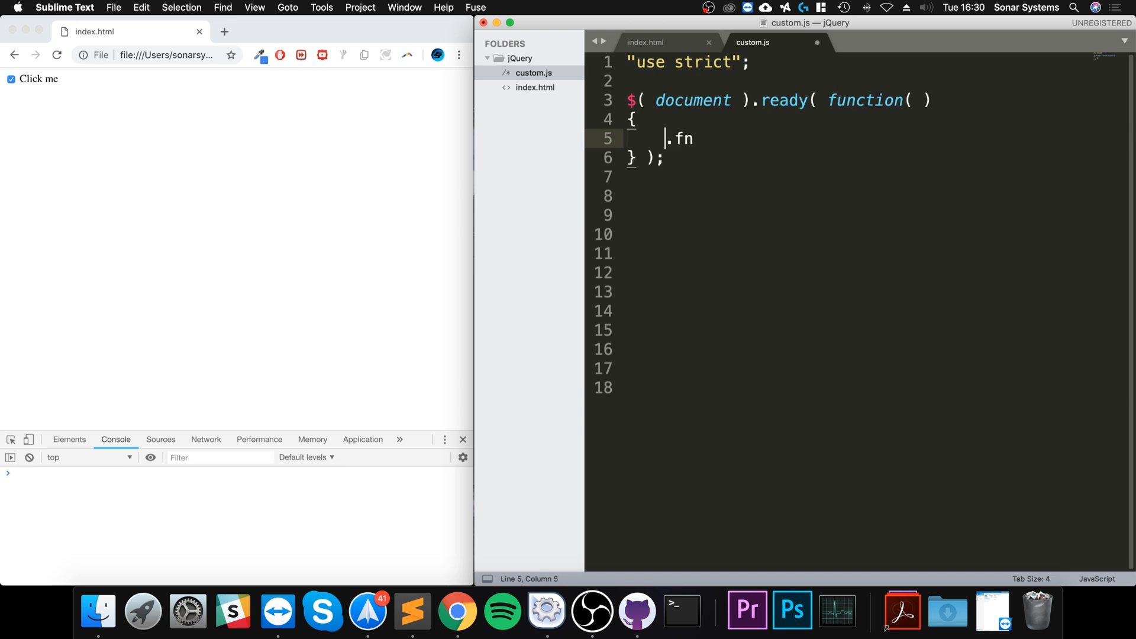
type("$")
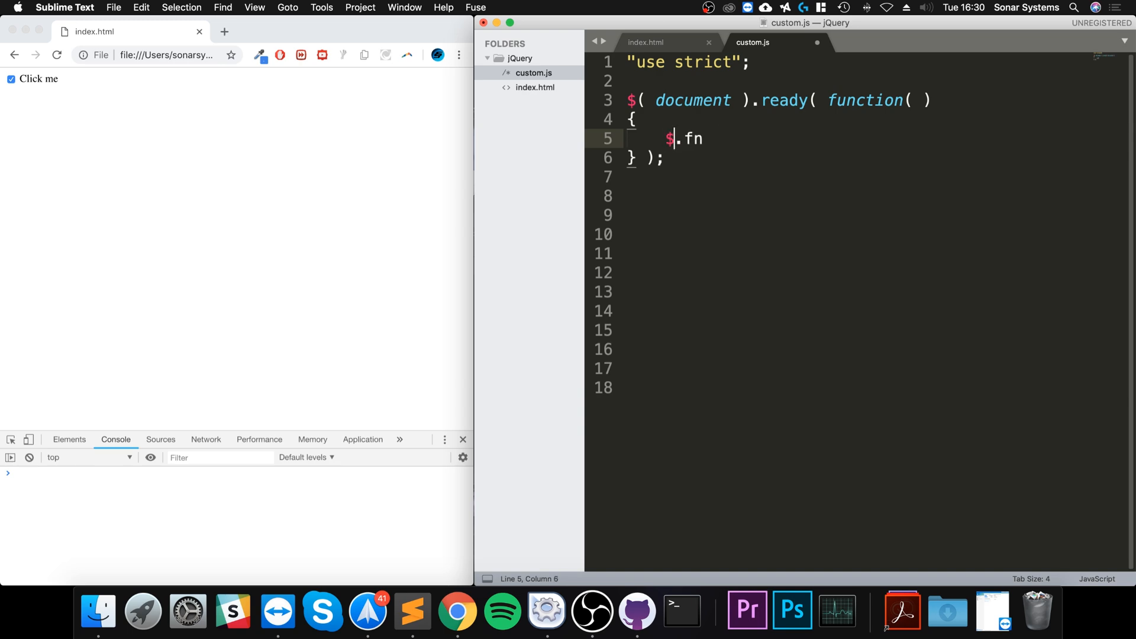
left_click(654, 100)
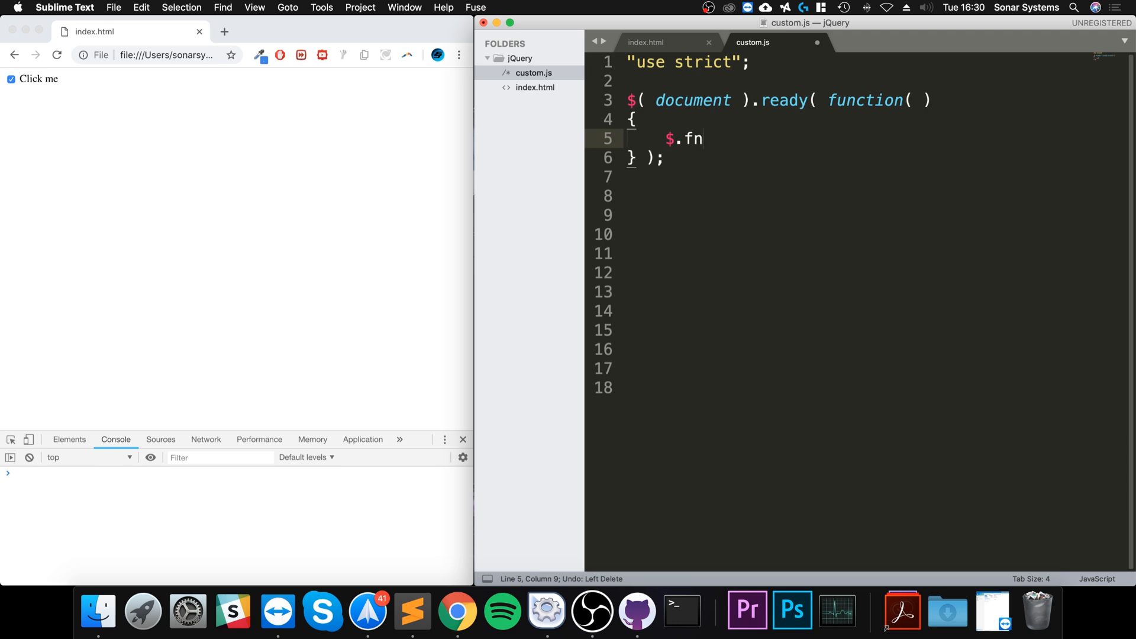
Extend it to a $.fn.extend() call
type(".extend")
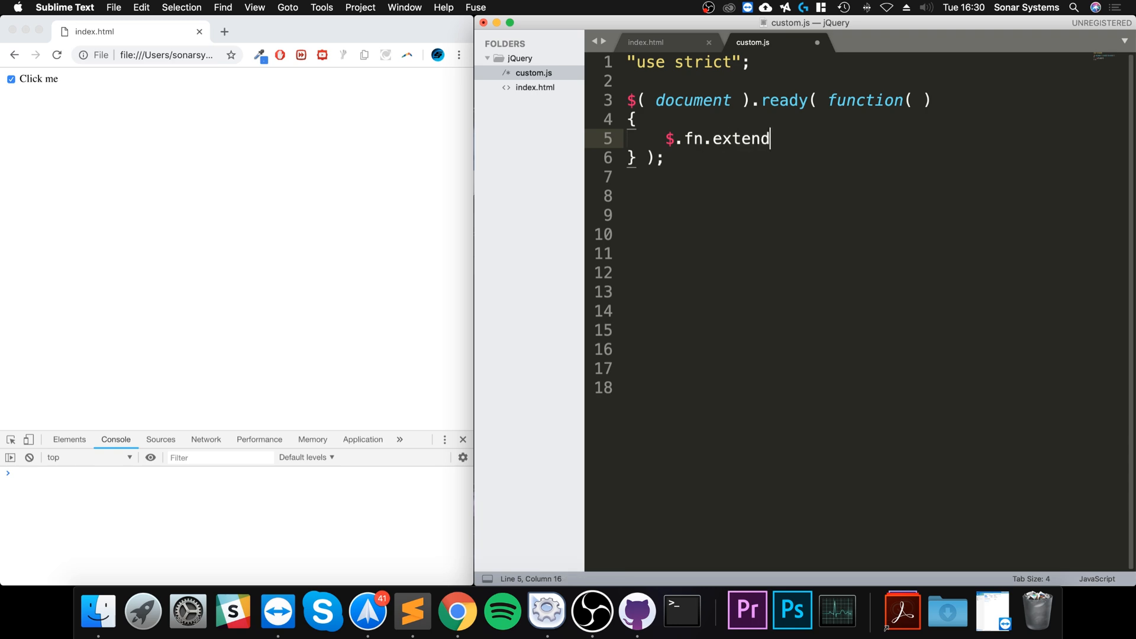
type("()")
type("{")
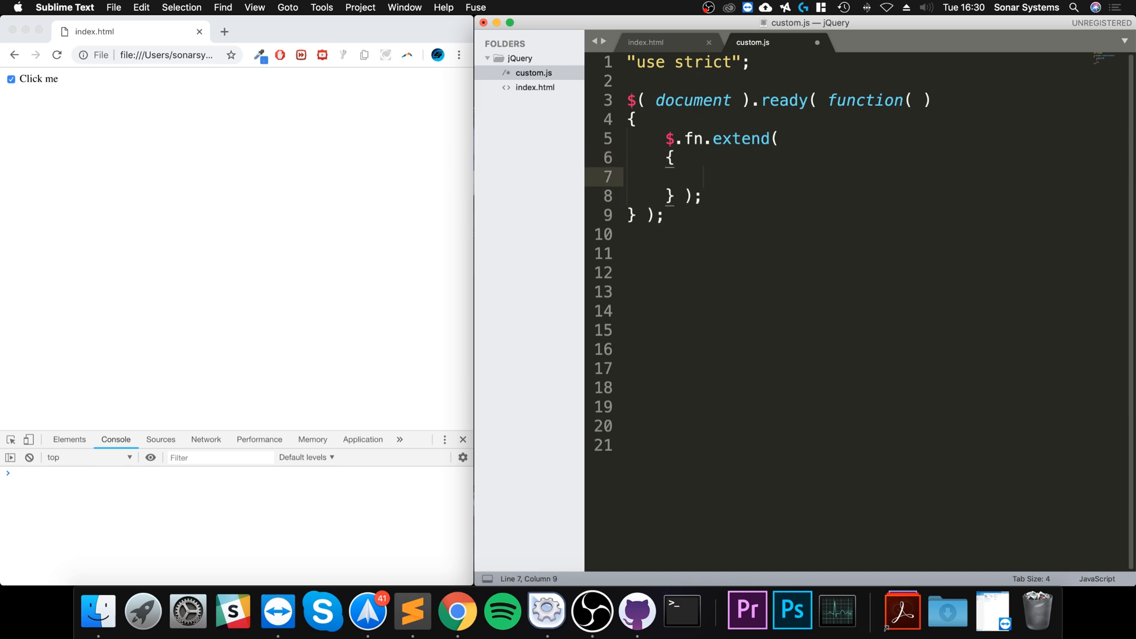
Define a check method that returns this.each with an empty callback function
type("check:")
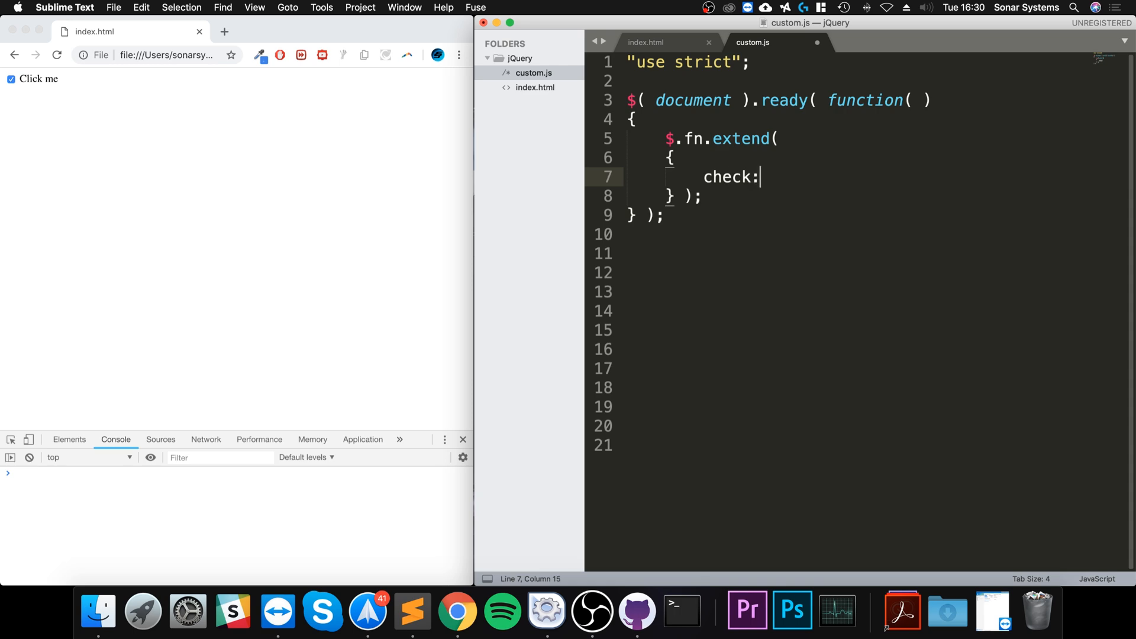
type("function(")
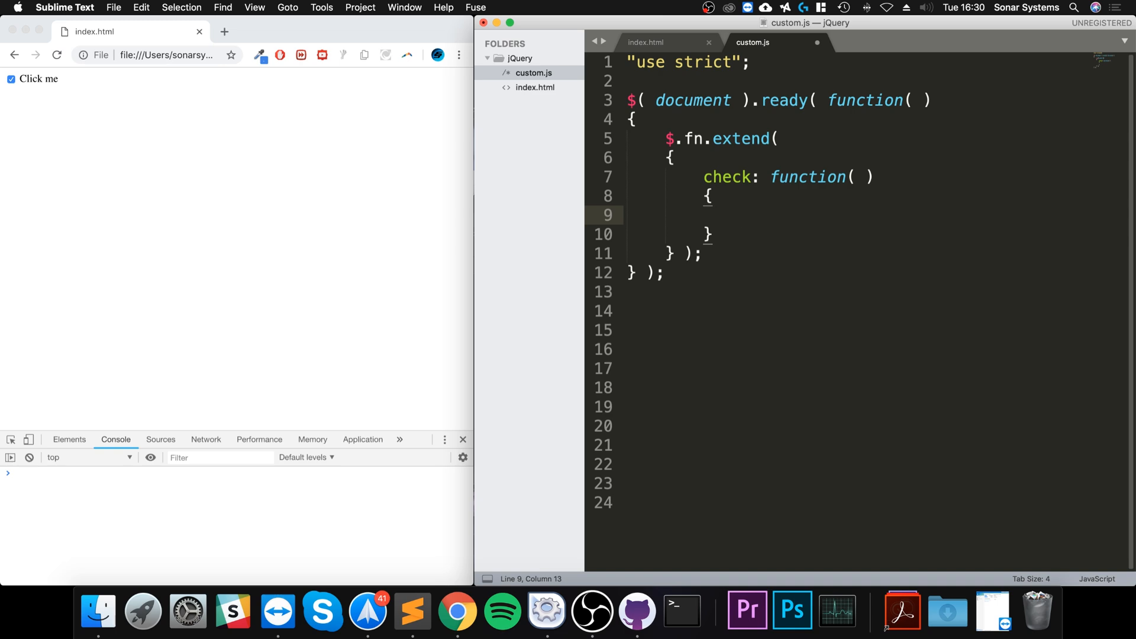
type("return")
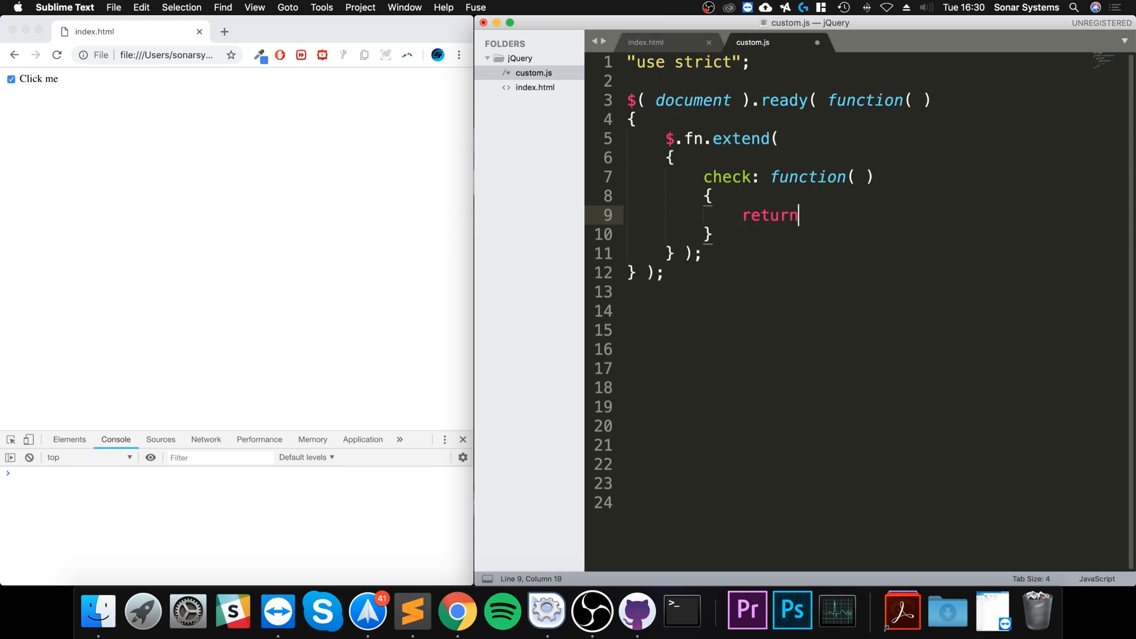
type("this")
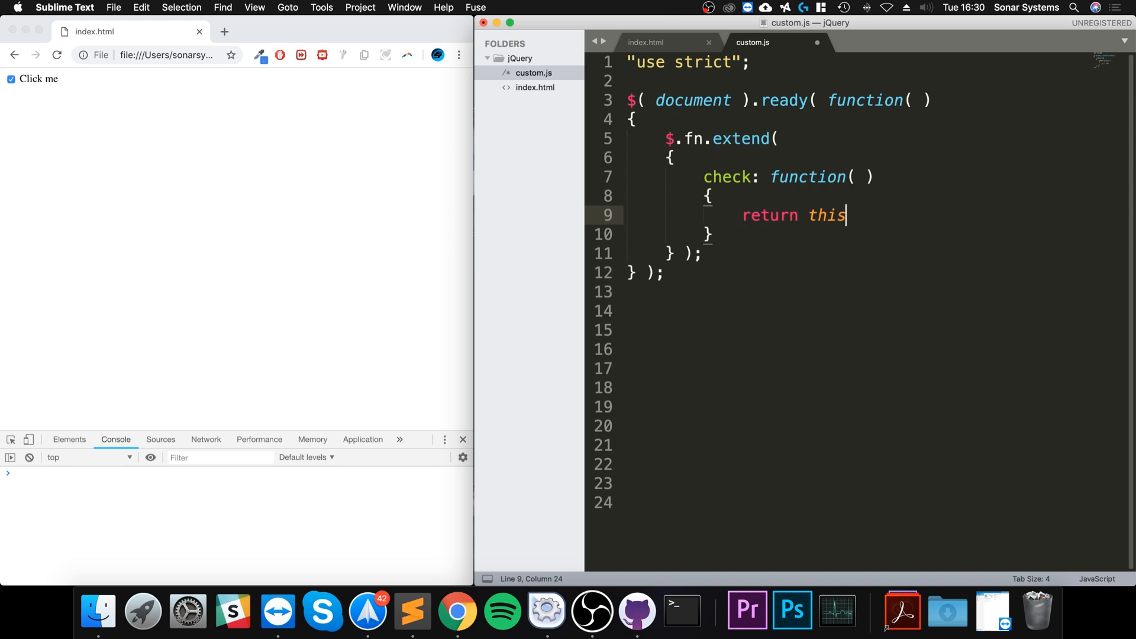
type(".each")
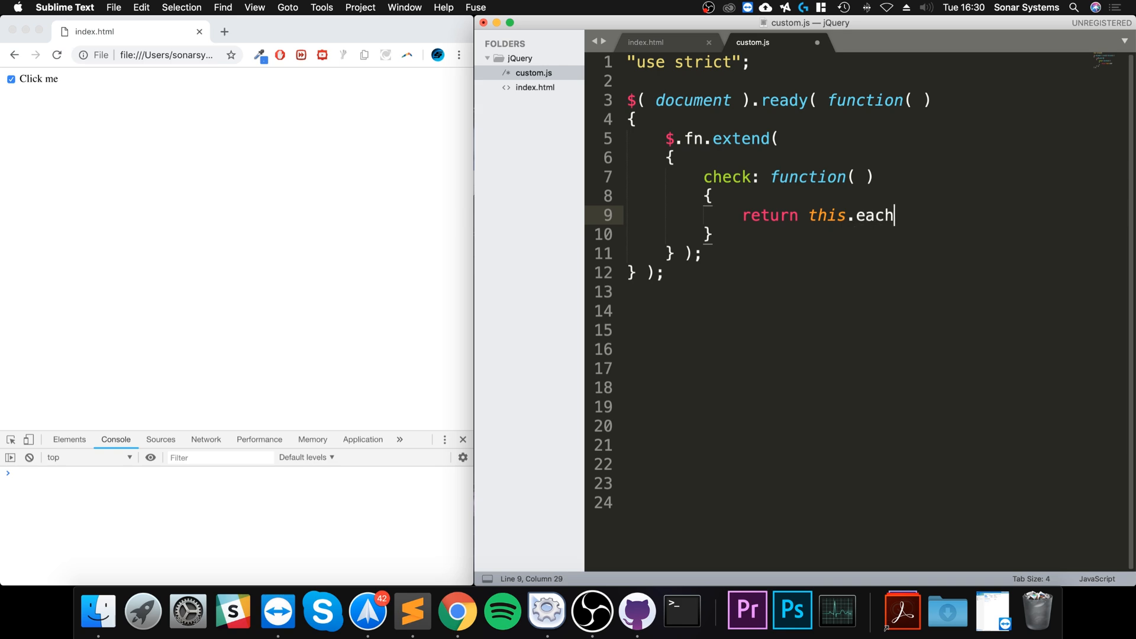
type("( fu)")
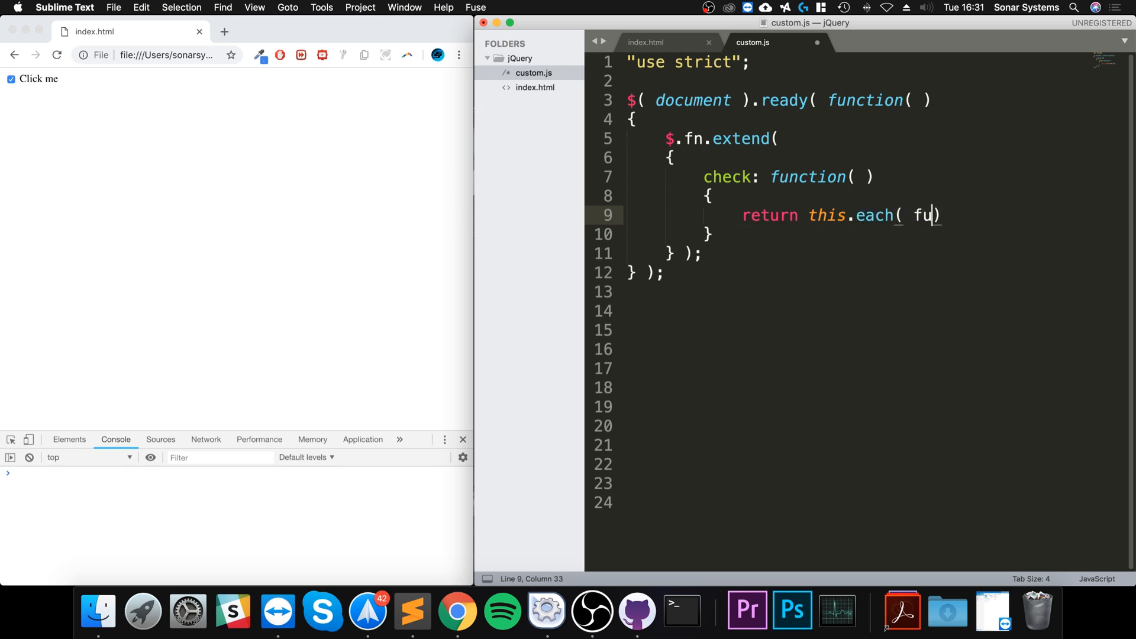
type("nction()")
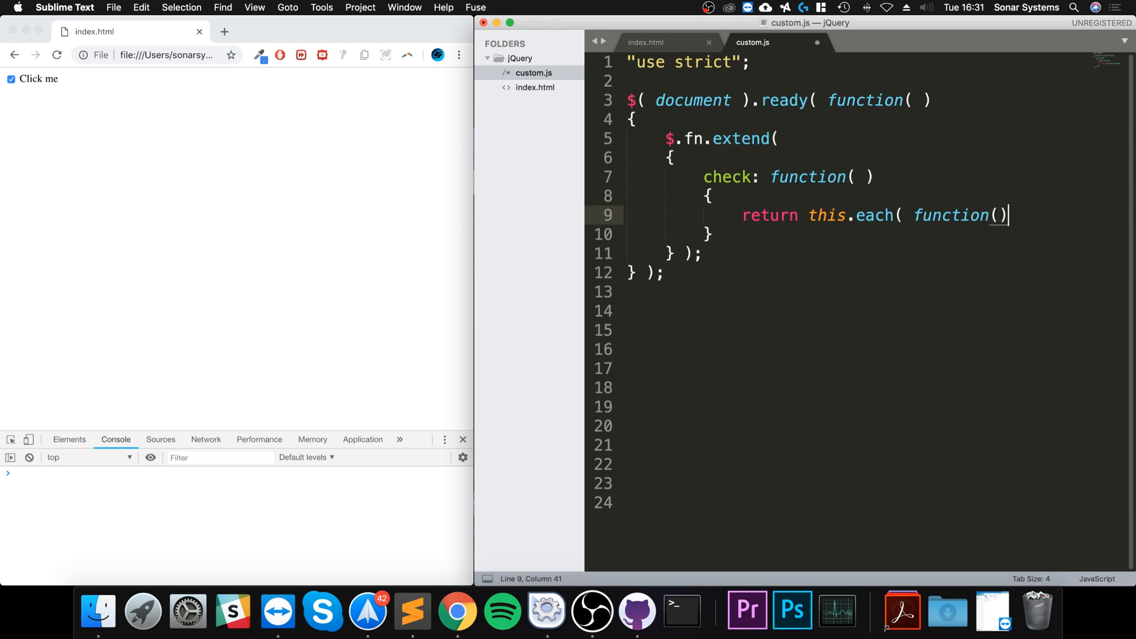
type("\" \"")
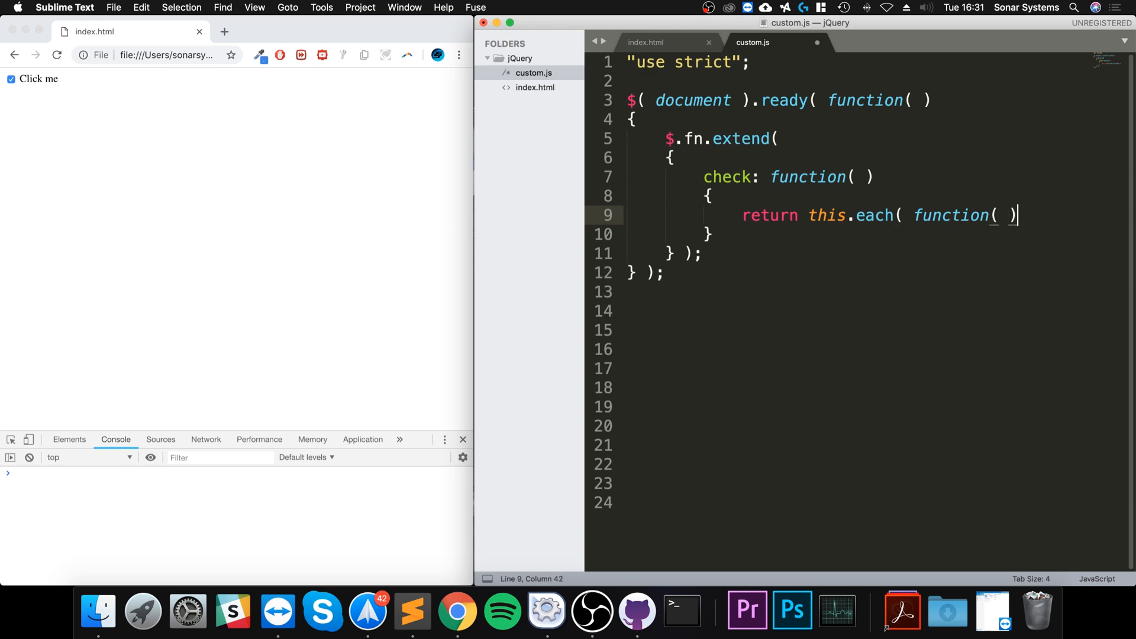
type("{}")
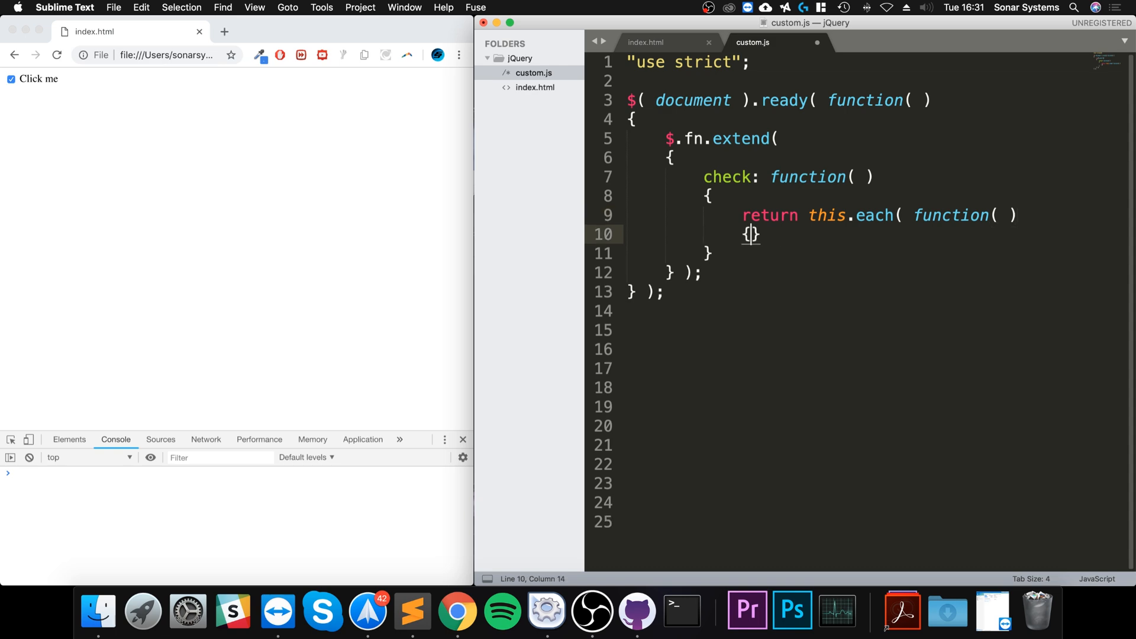
key("Return")
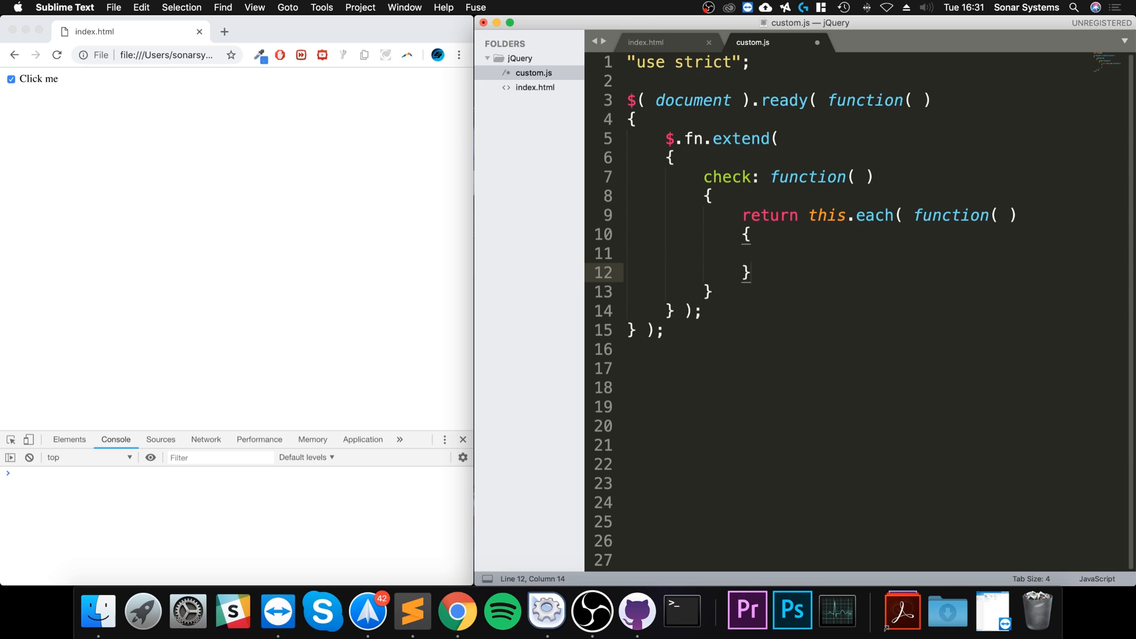
Set this.checked = true inside the callback and select the whole check method for copying
type(")l")
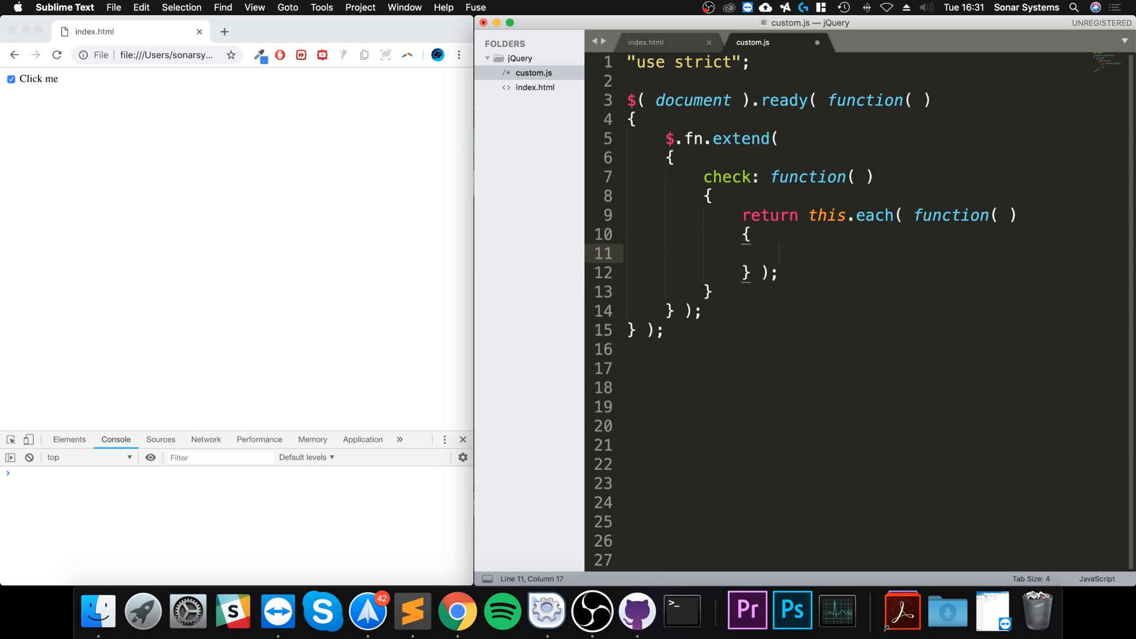
type("this.chje")
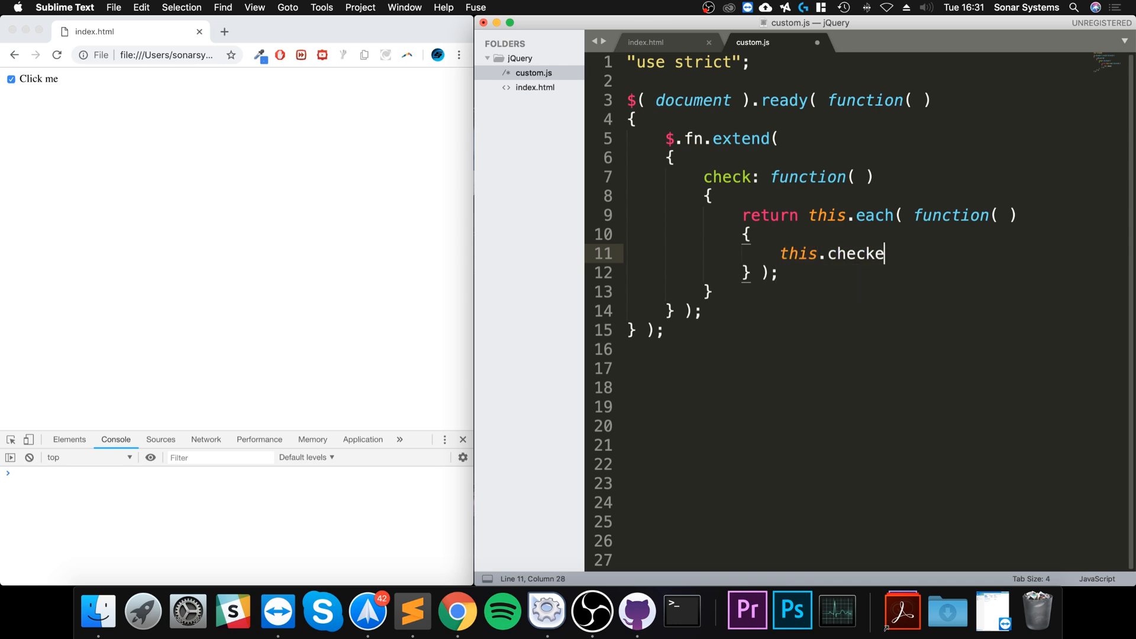
type("d =")
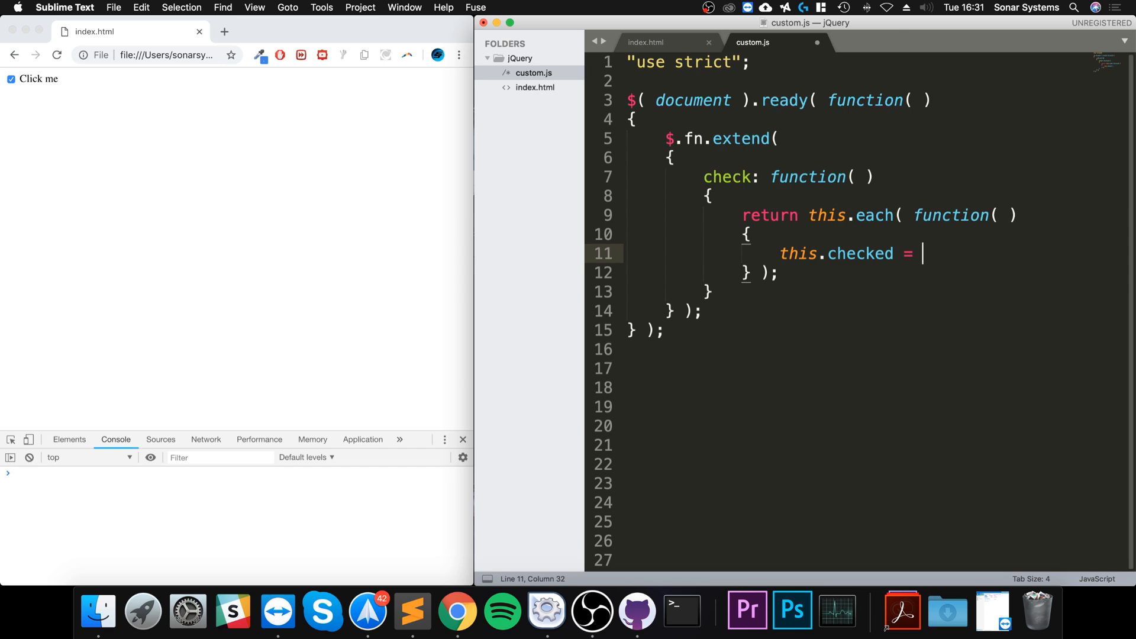
type("true;")
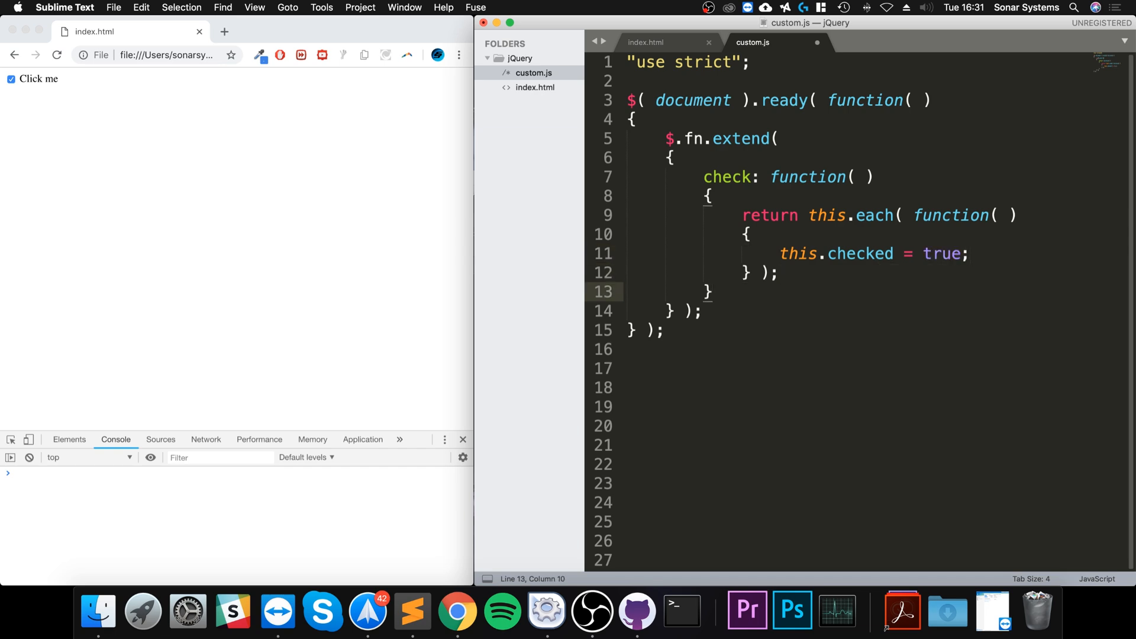
left_click_drag(781, 254, 718, 291)
type(",")
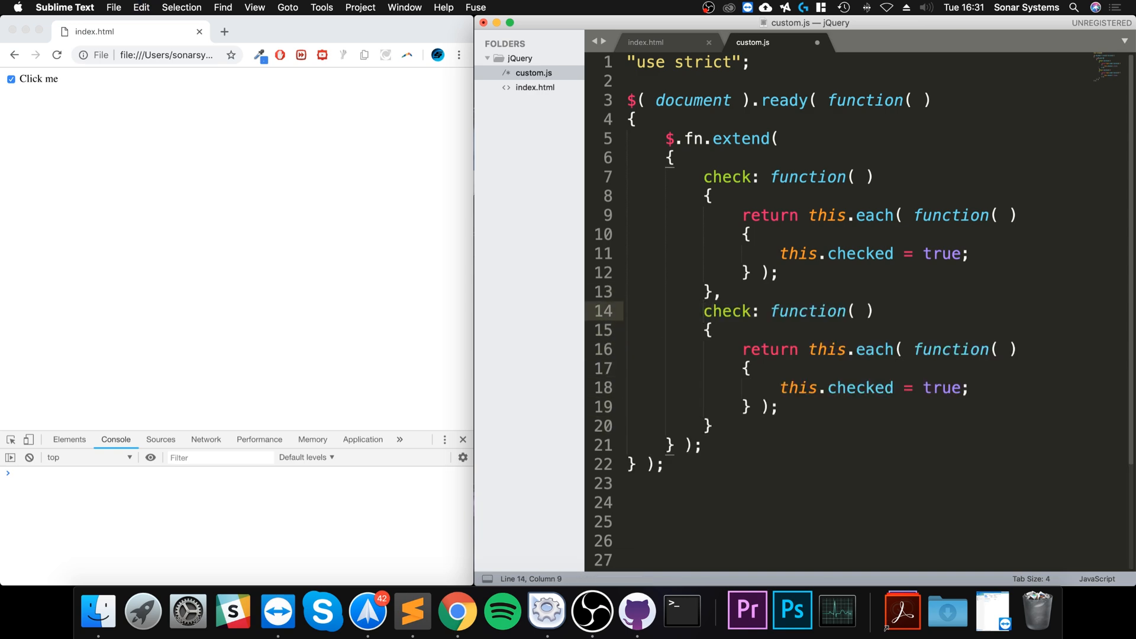
Rename the pasted copy to uncheck setting this.checked = false, and untick the page checkbox
type("uncheck")
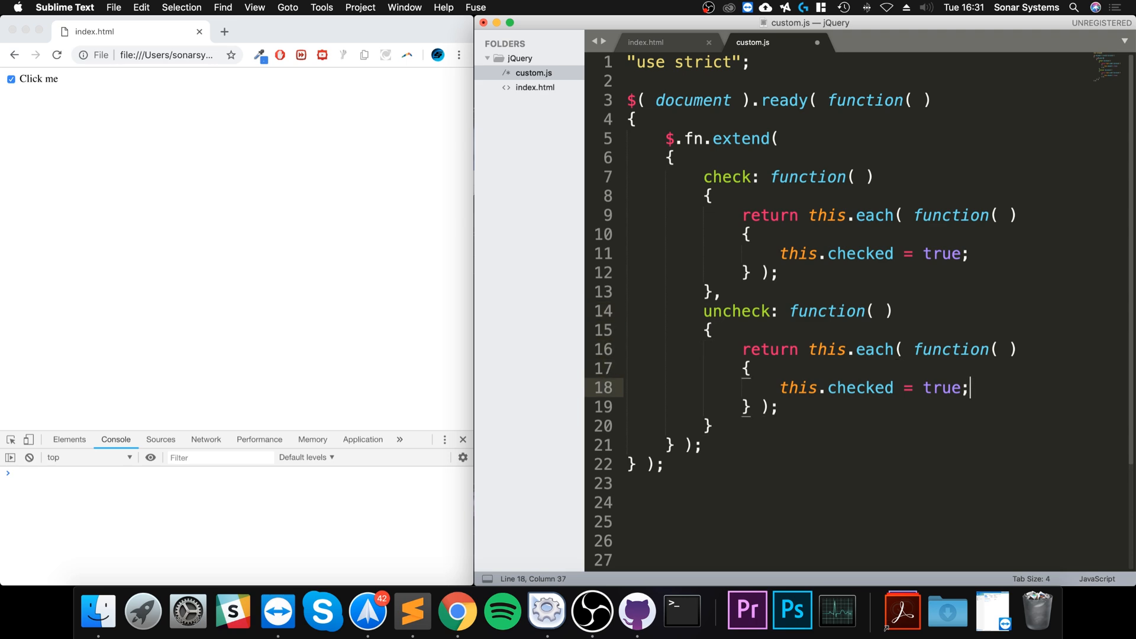
type("f")
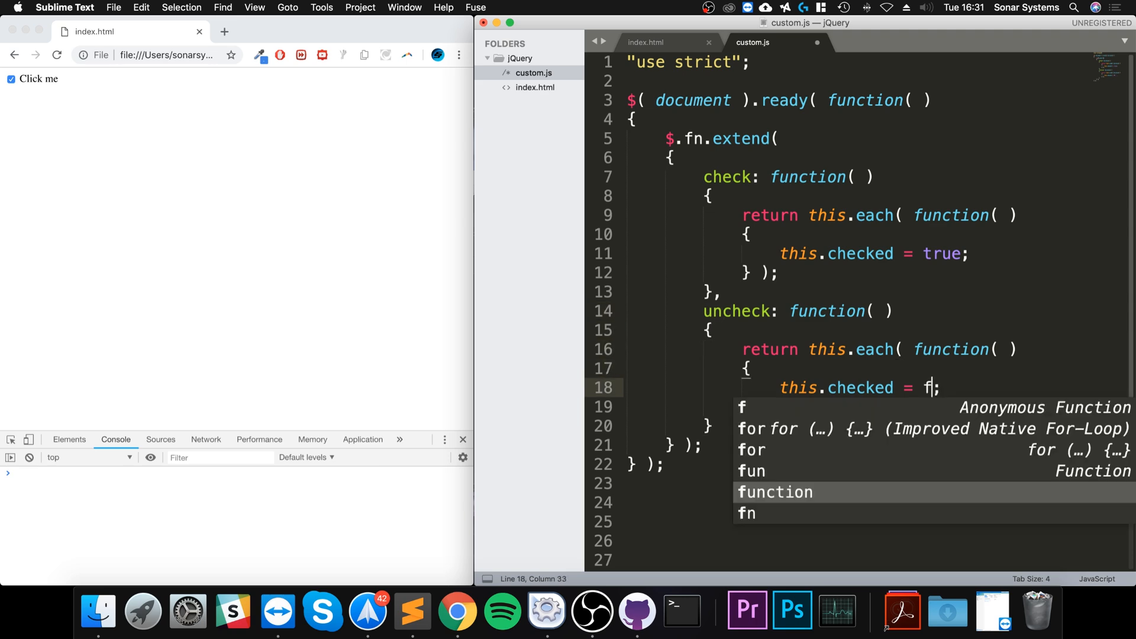
type("alse")
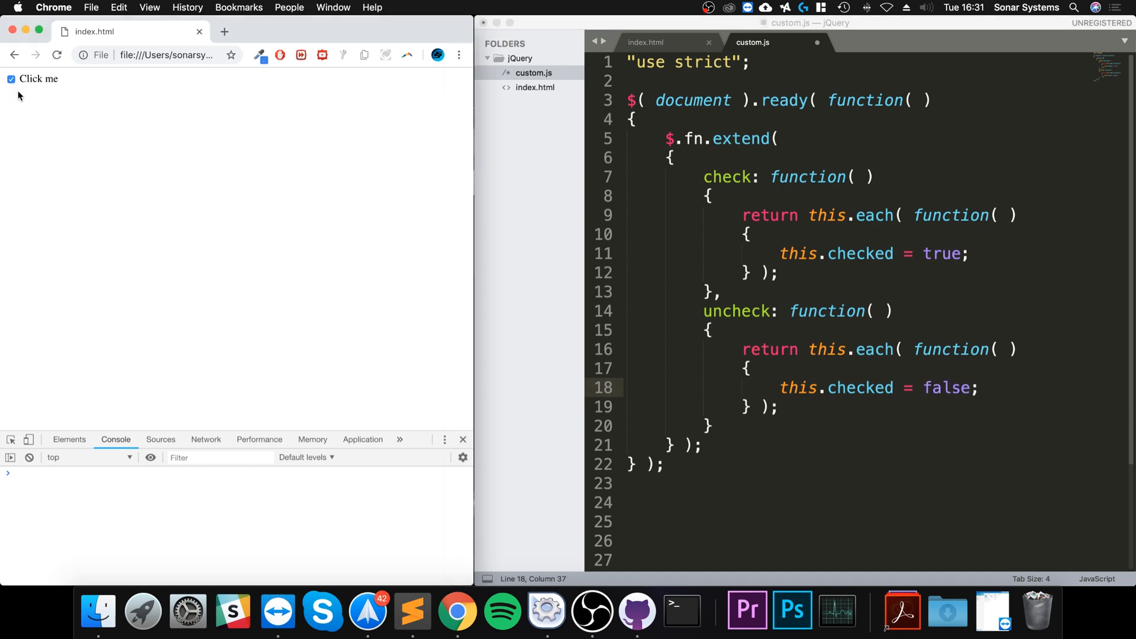
left_click(11, 79)
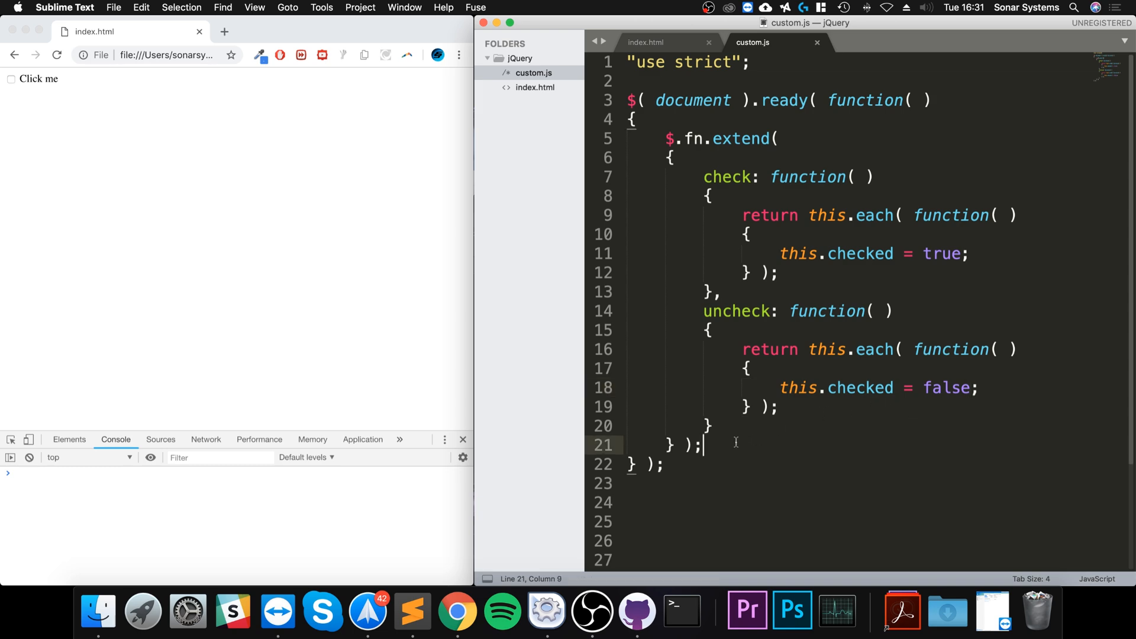
mouse_move(504, 181)
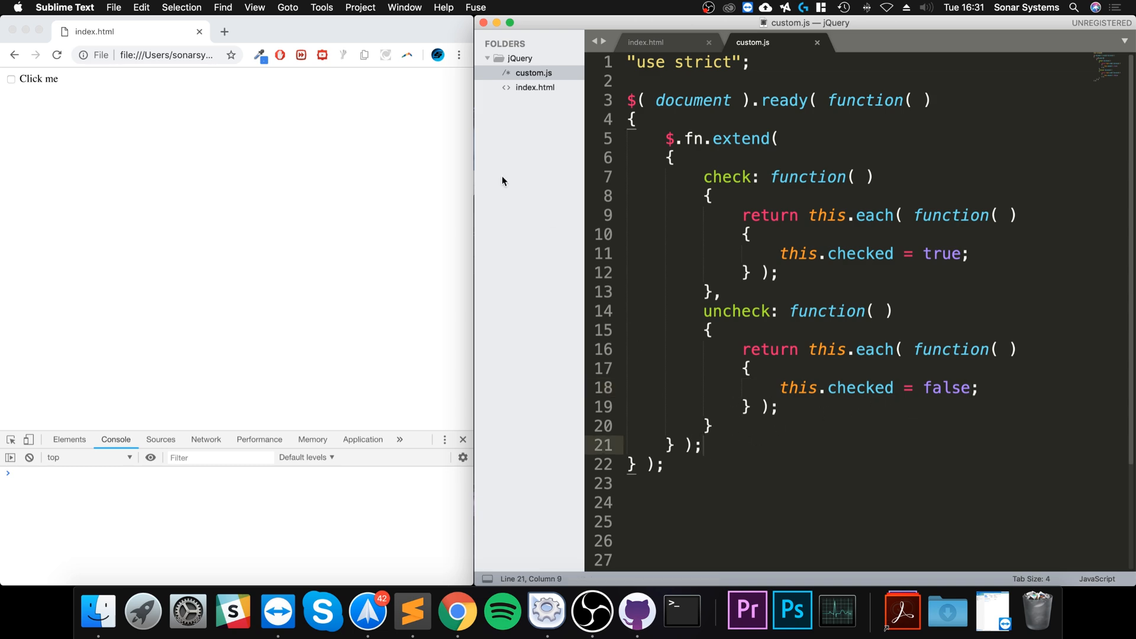
In index.html, add a <br /> and a button input with id="Check" below the checkbox
left_click(646, 43)
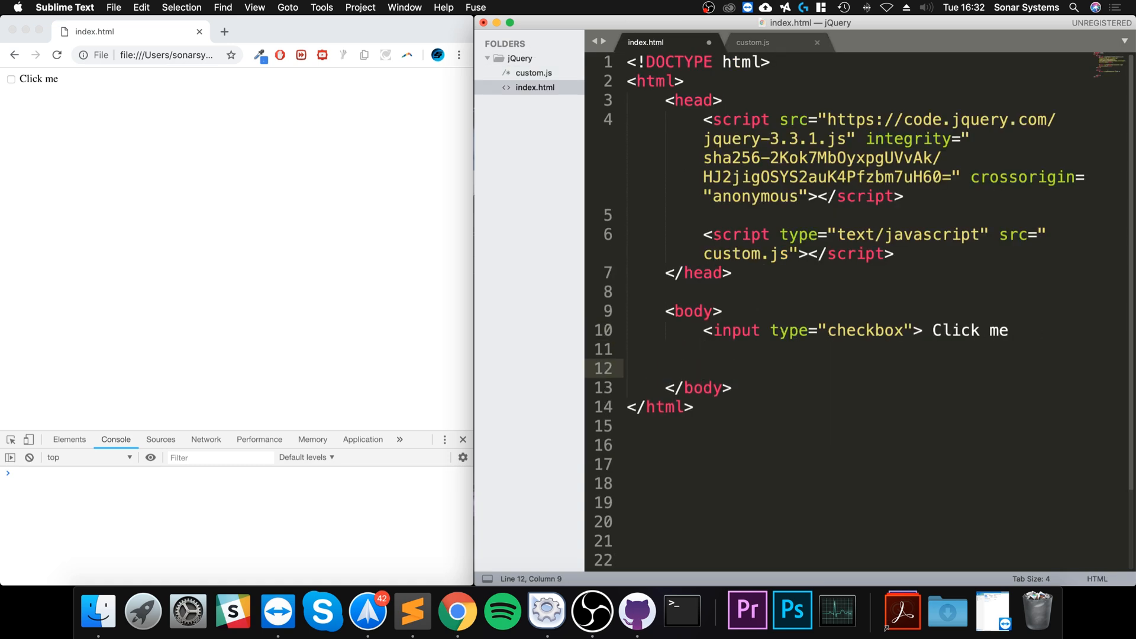
type("<br />")
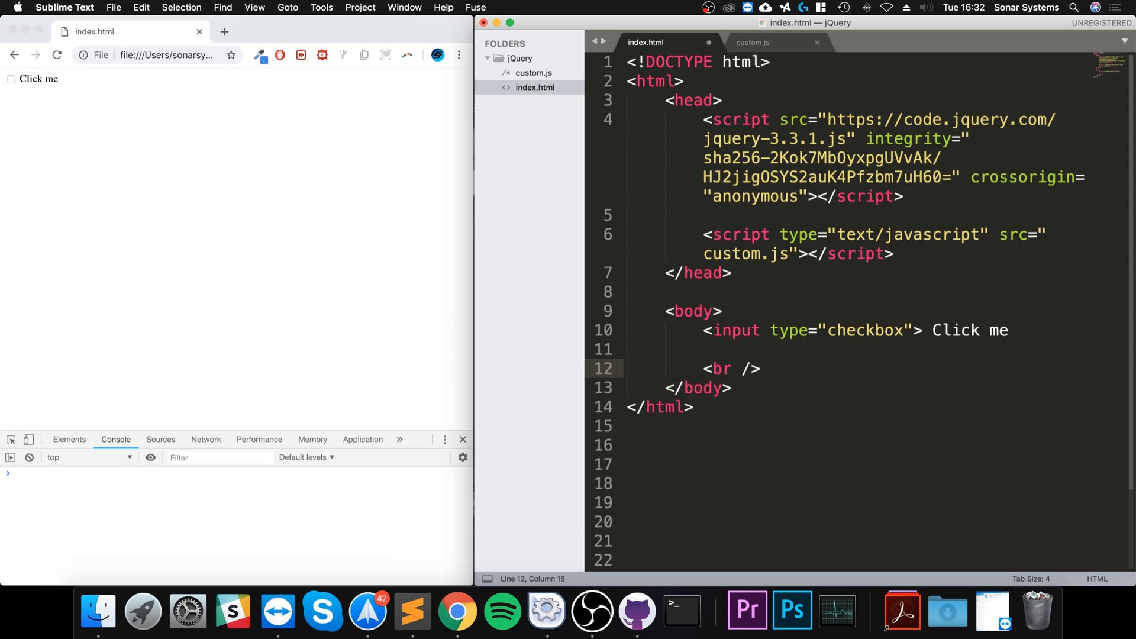
type("<ib")
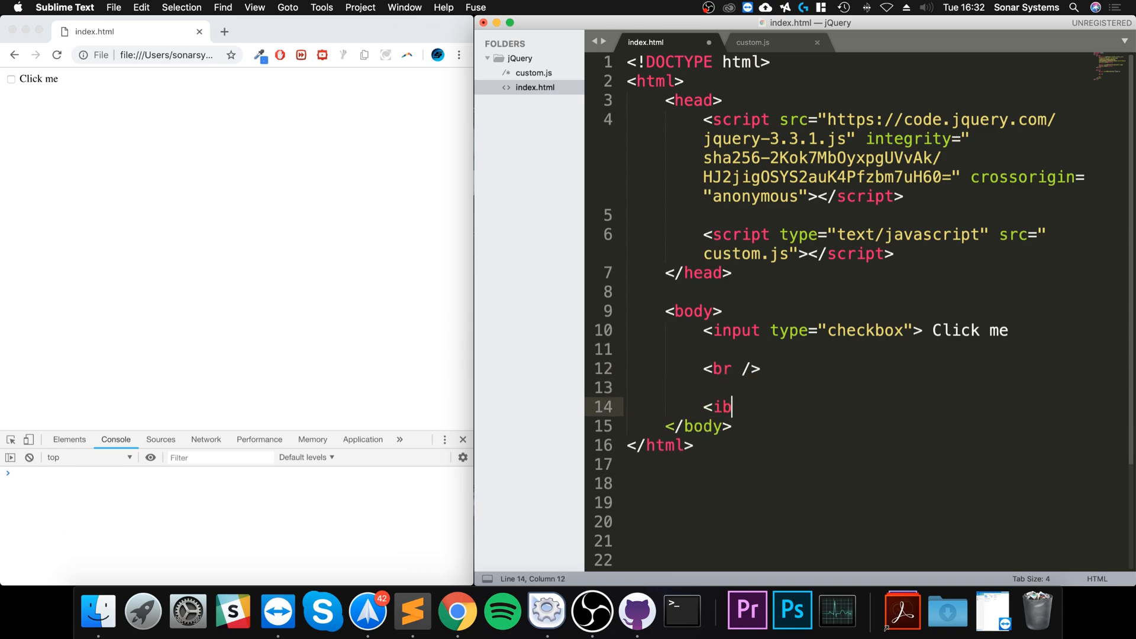
type("nput type=\"button")
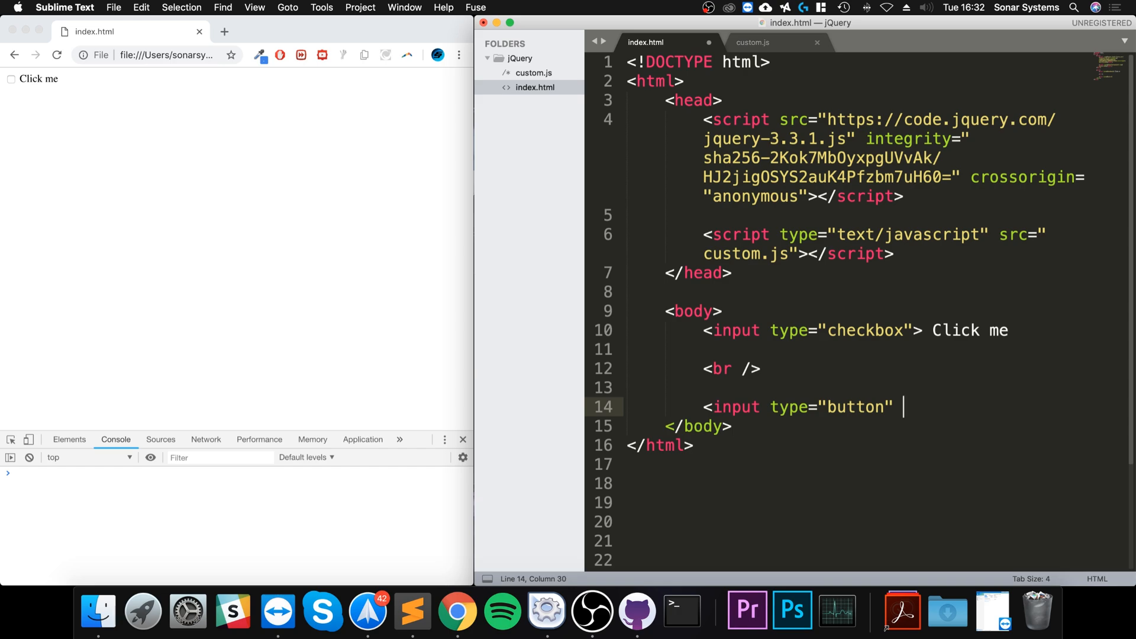
type("id=\"\"")
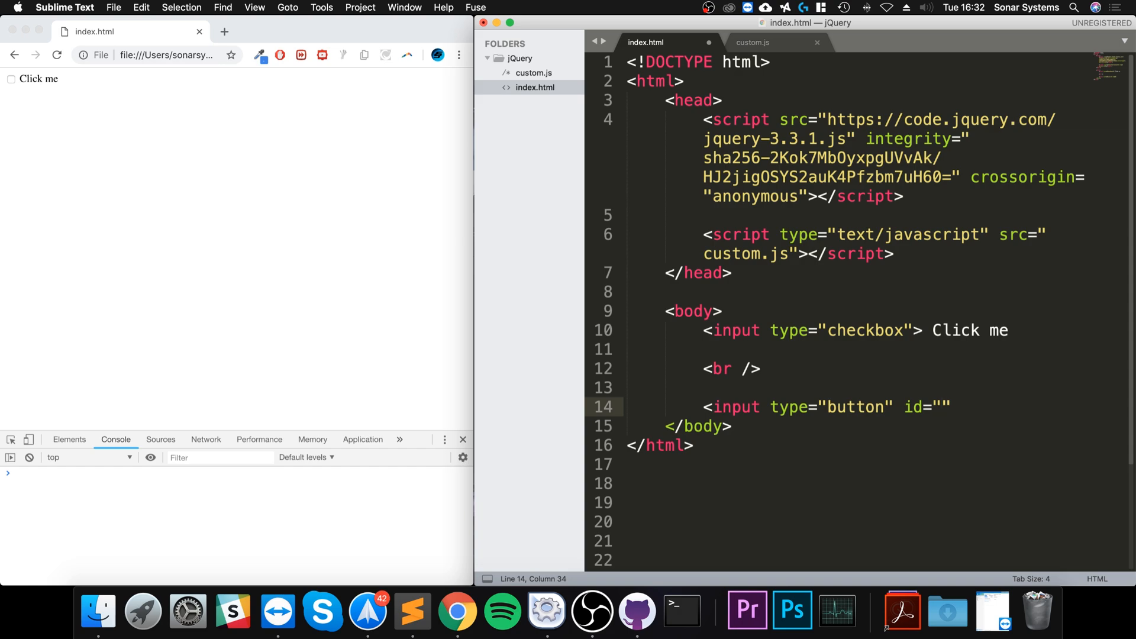
type("Check")
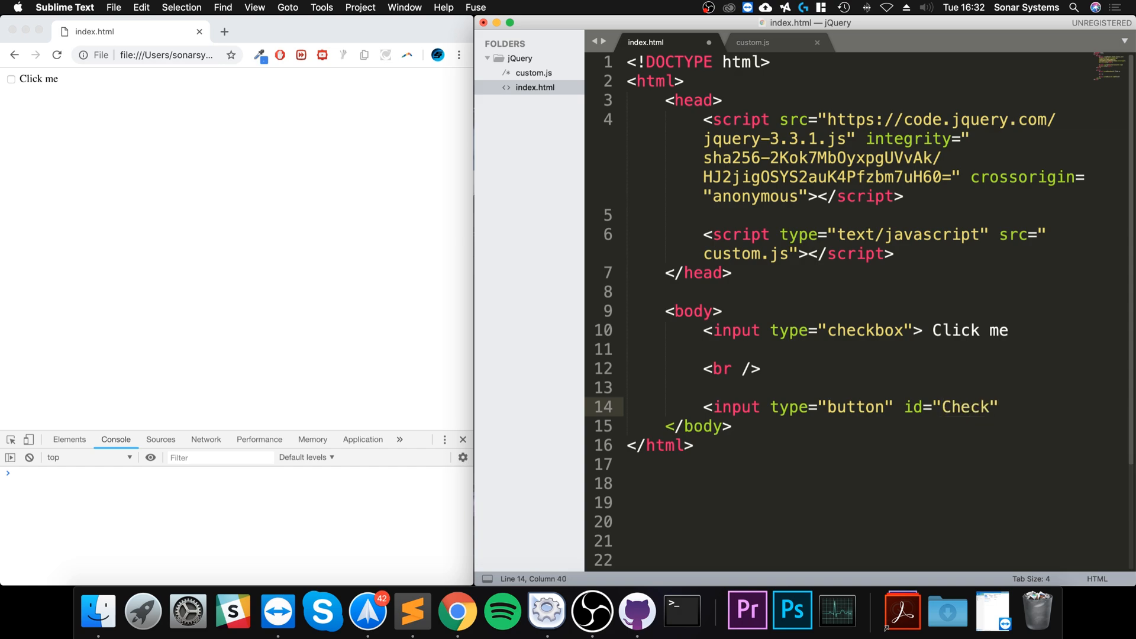
Give the button input a "Check" value attribute and close the tag
type("val=")
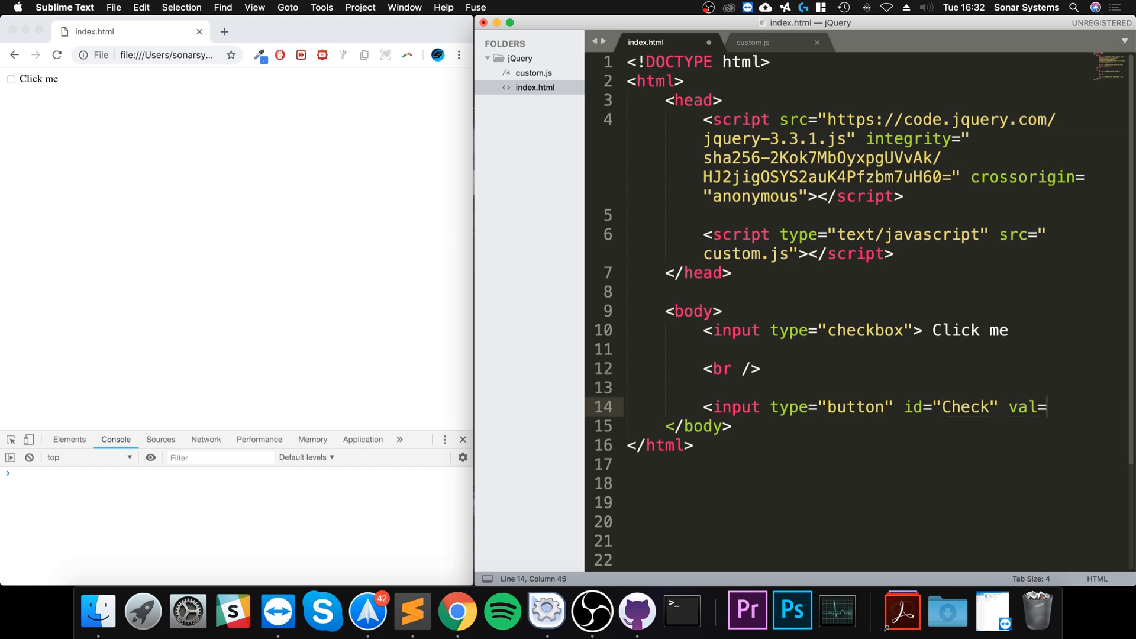
type("\"\"")
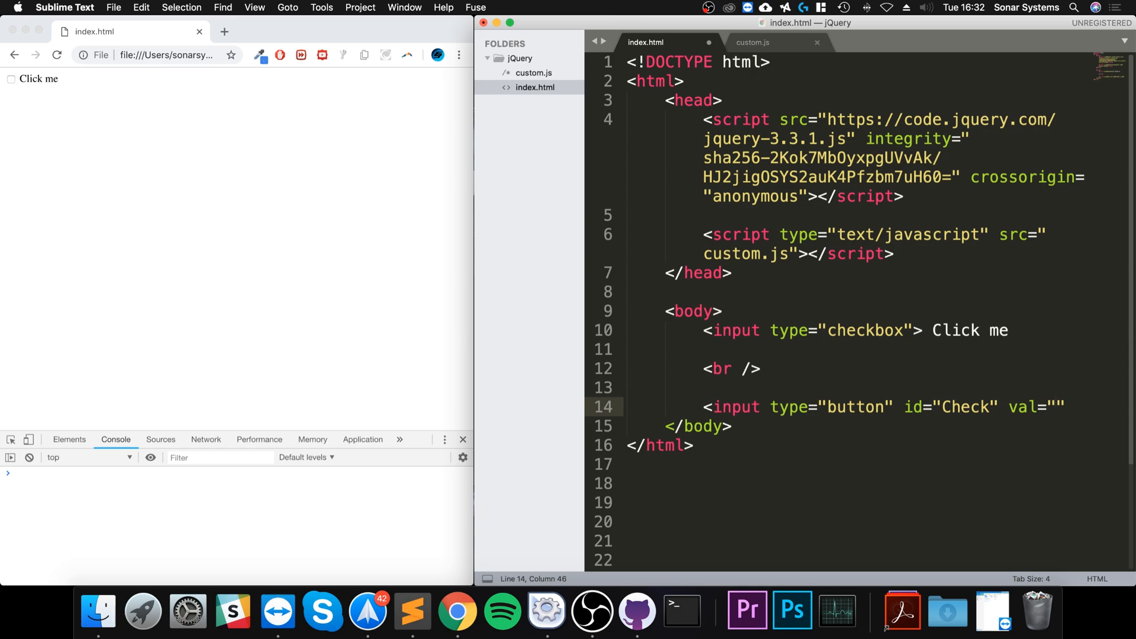
type("Check\"")
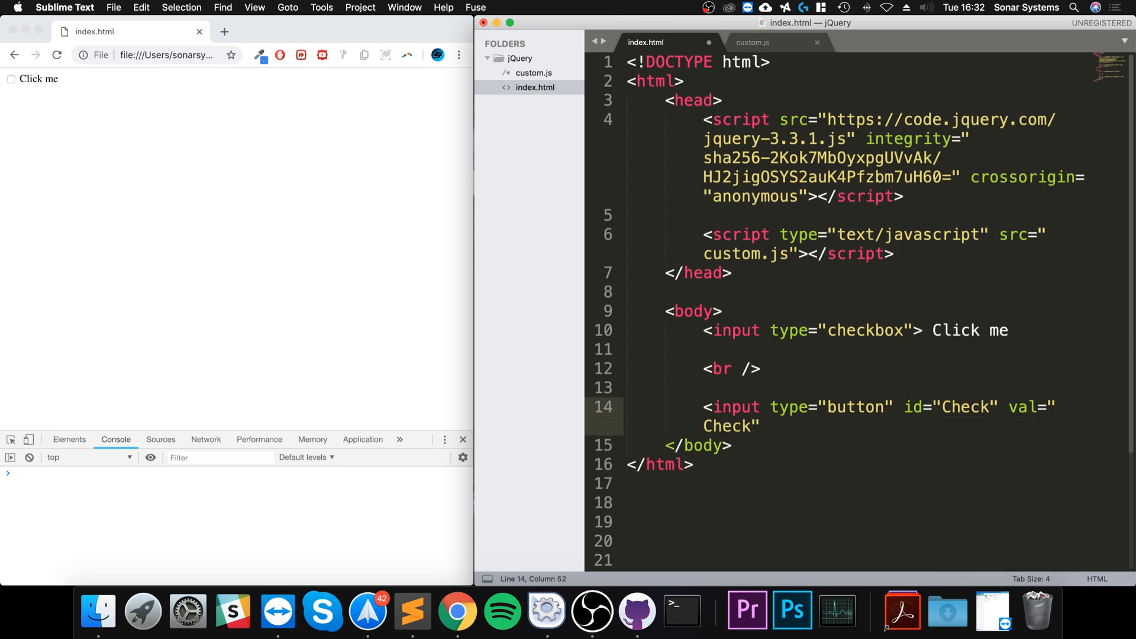
type(">")
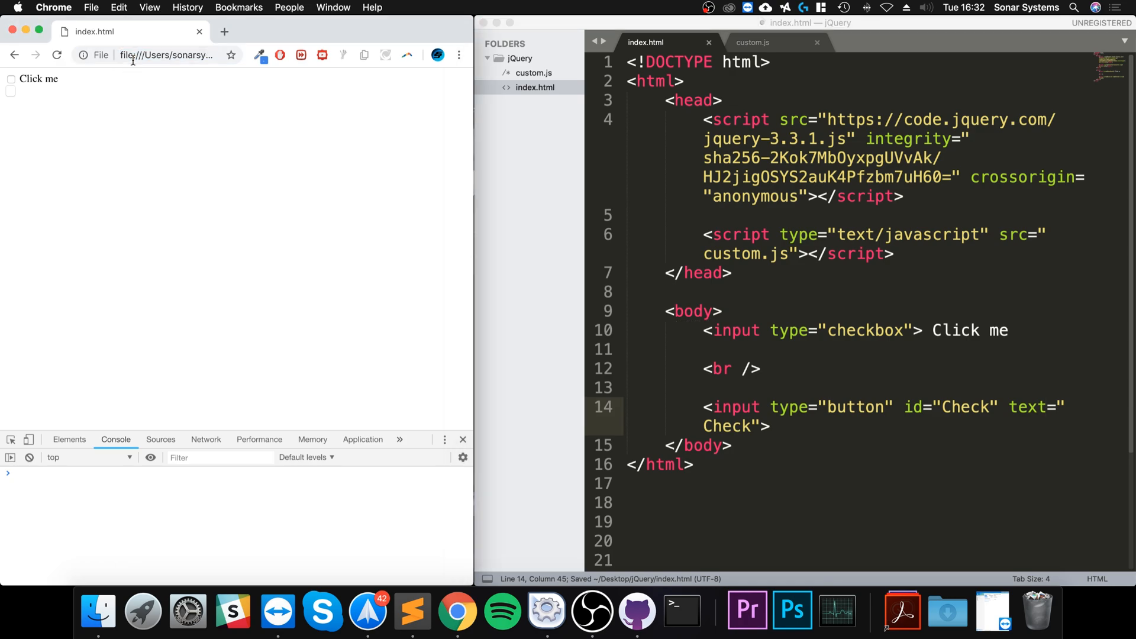
mouse_move(994, 443)
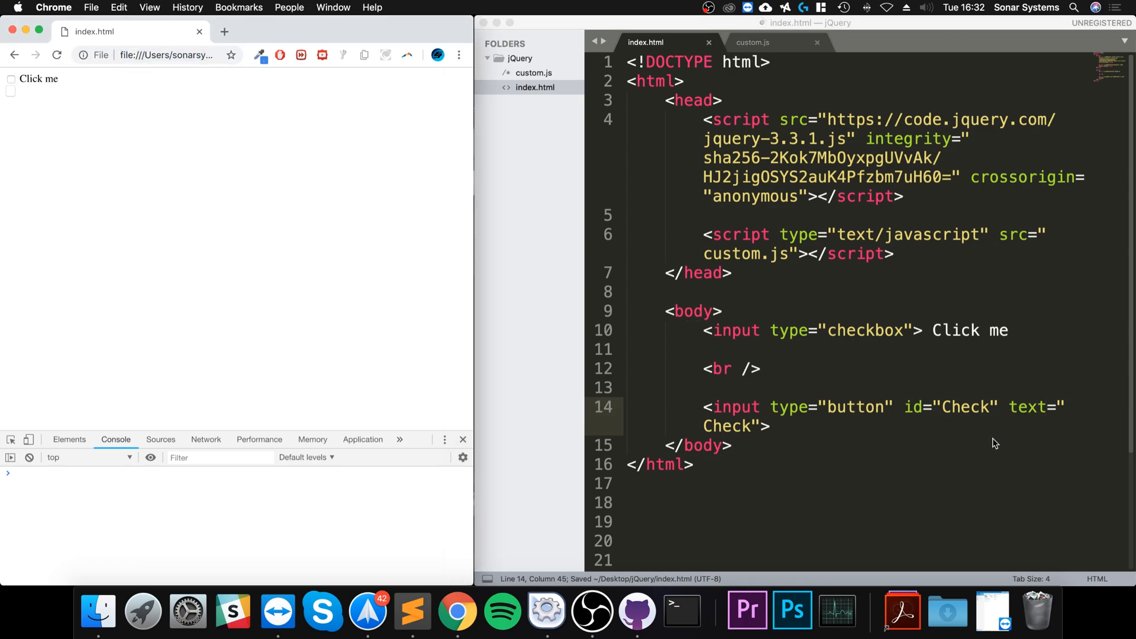
Rewrite the input as a <button> labelled Check with an id, and start the Uncheck button copy
double_click(1027, 408)
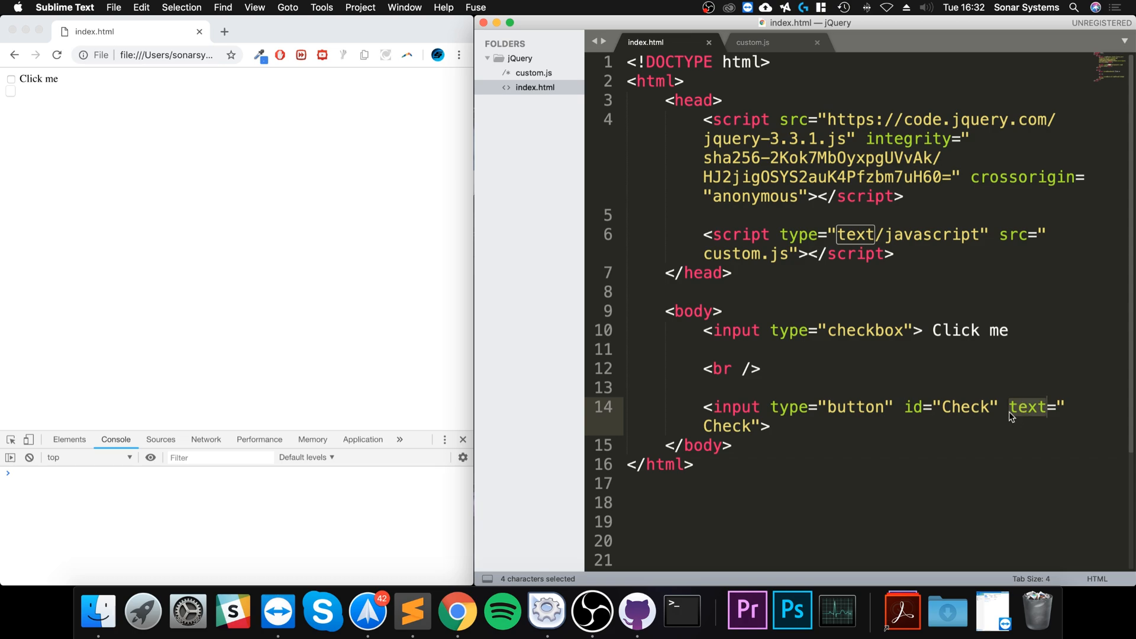
left_click(771, 426)
type("<")
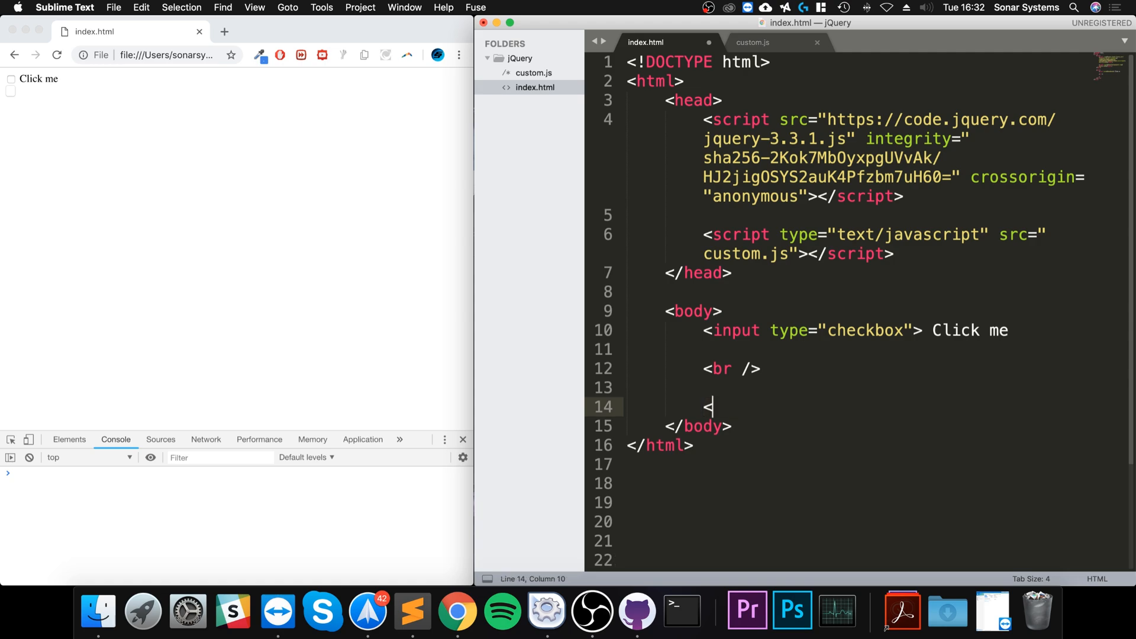
type("button")
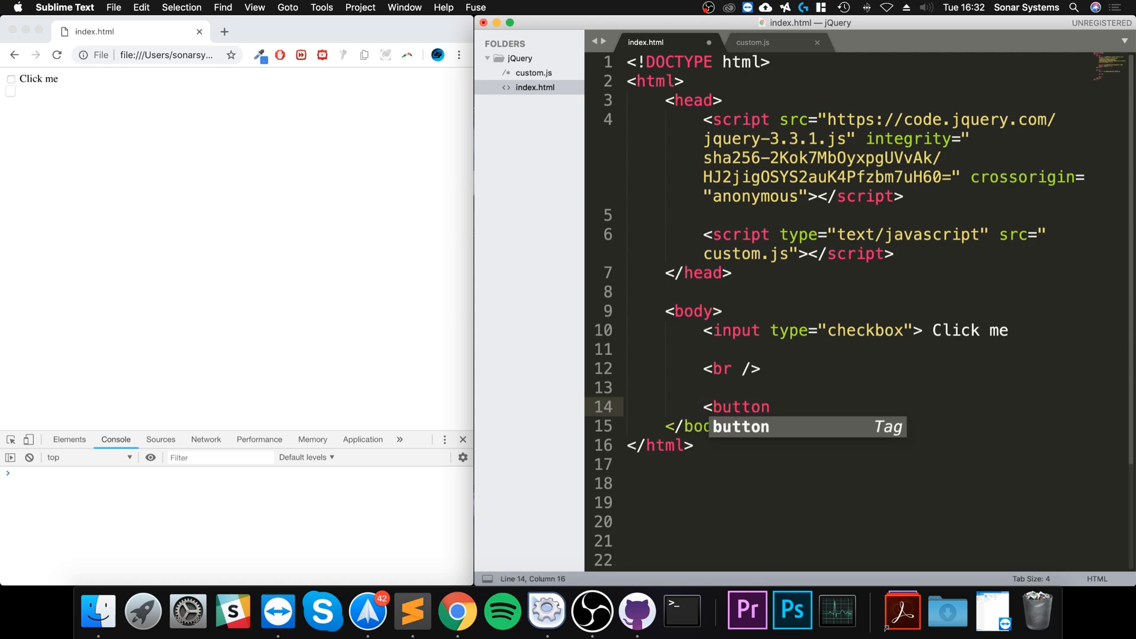
key("Tab")
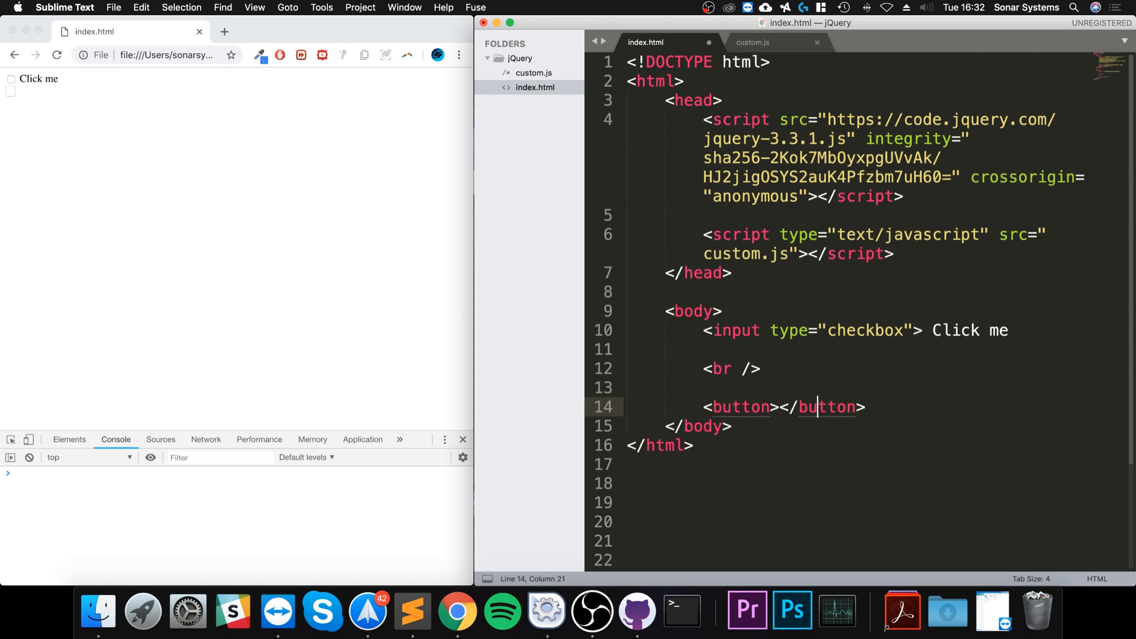
type("Check")
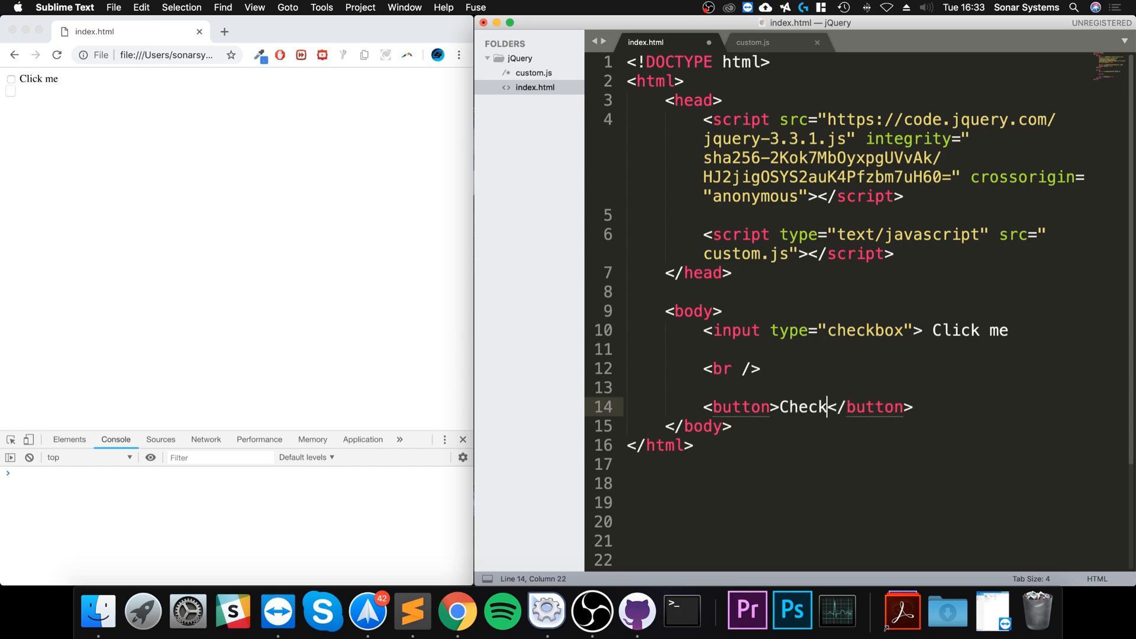
type("id=\"\"")
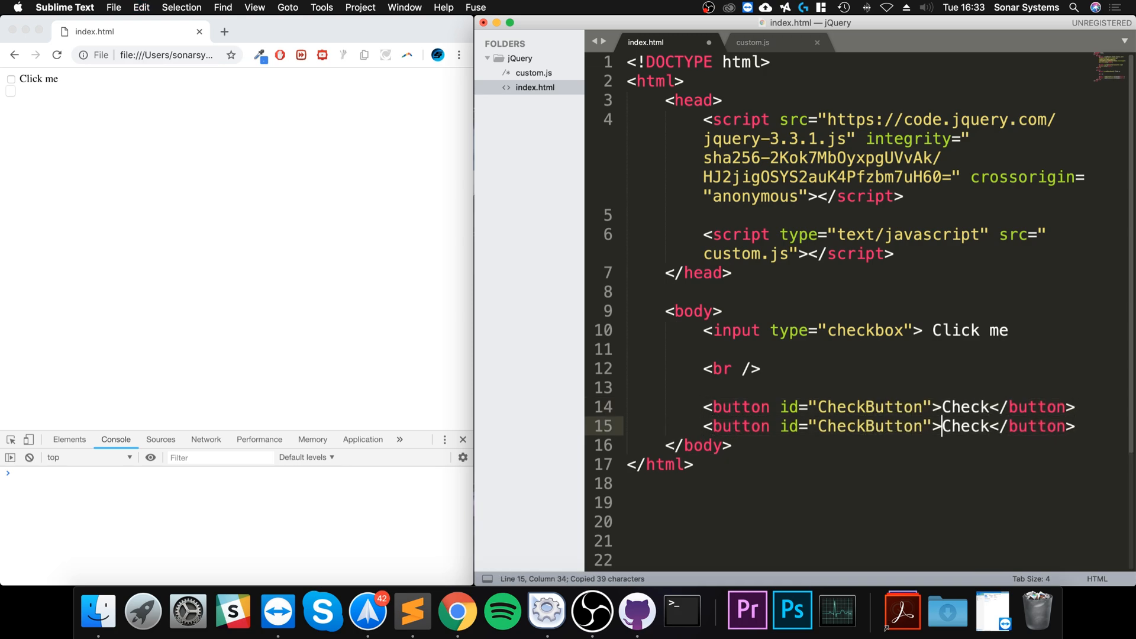
type("Ujn")
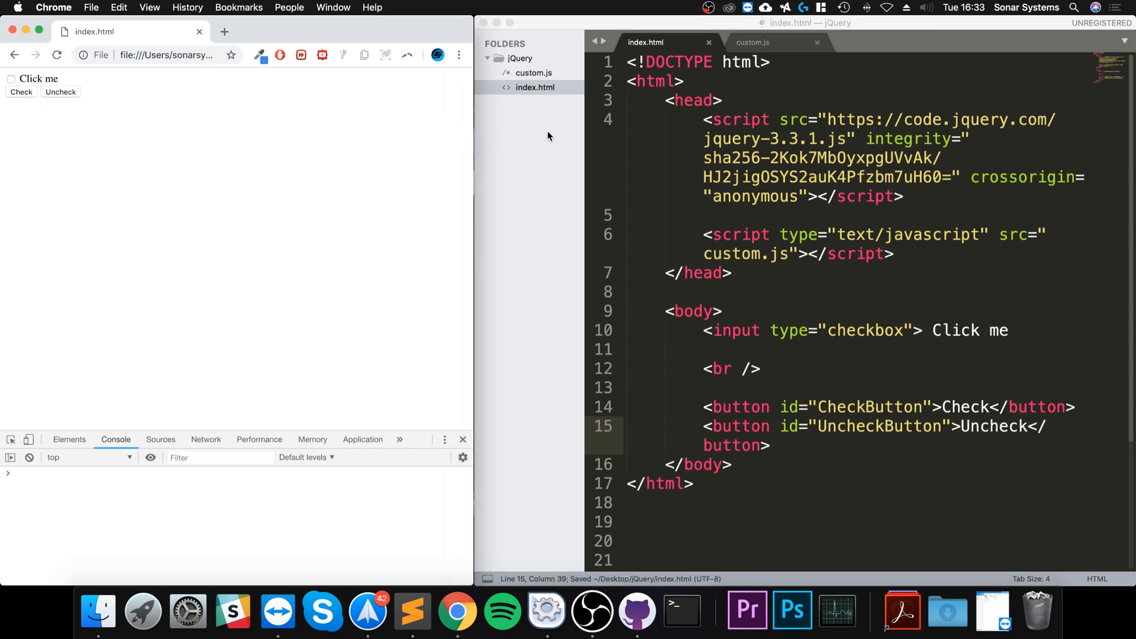
In custom.js, start a $("#Check").click handler, checking the checkbox markup in index.html for reference
left_click(751, 43)
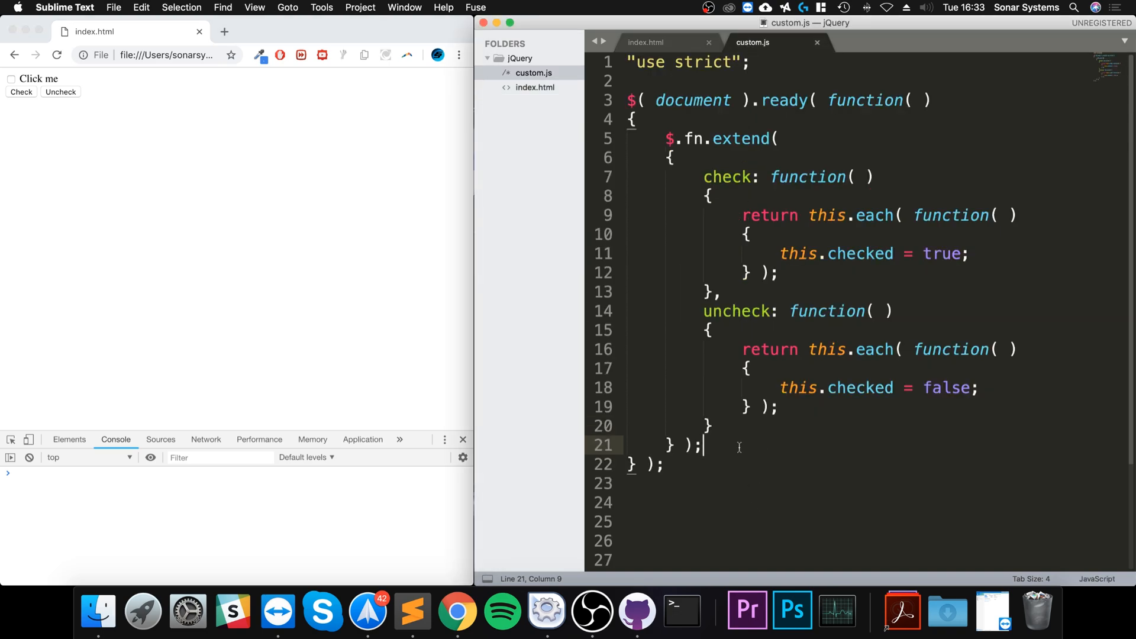
type("$()")
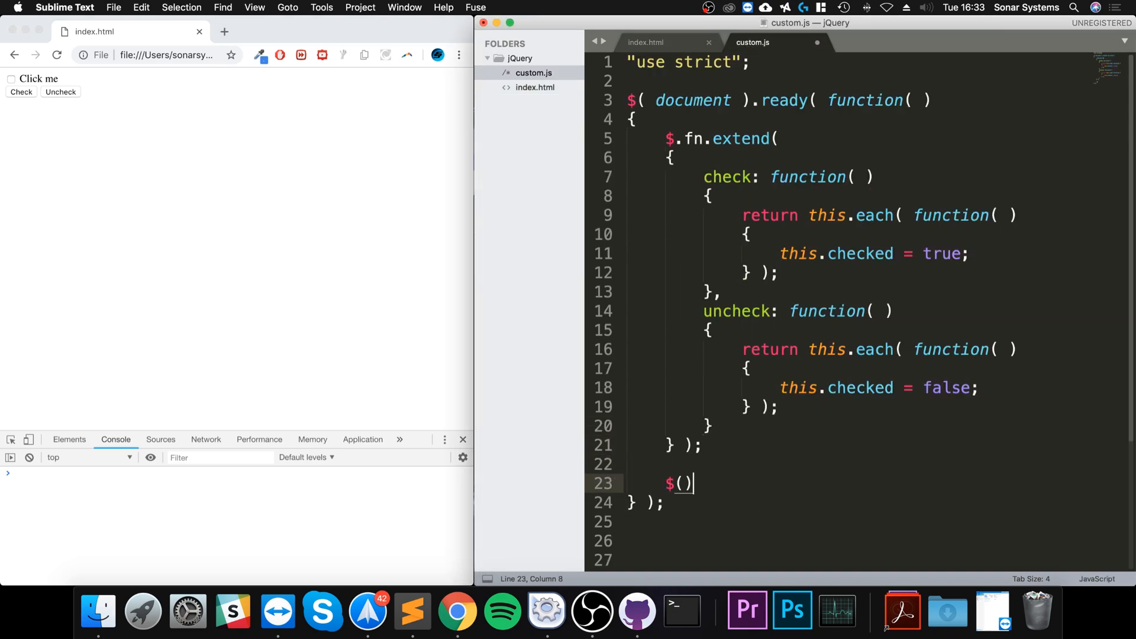
type("\"#\"")
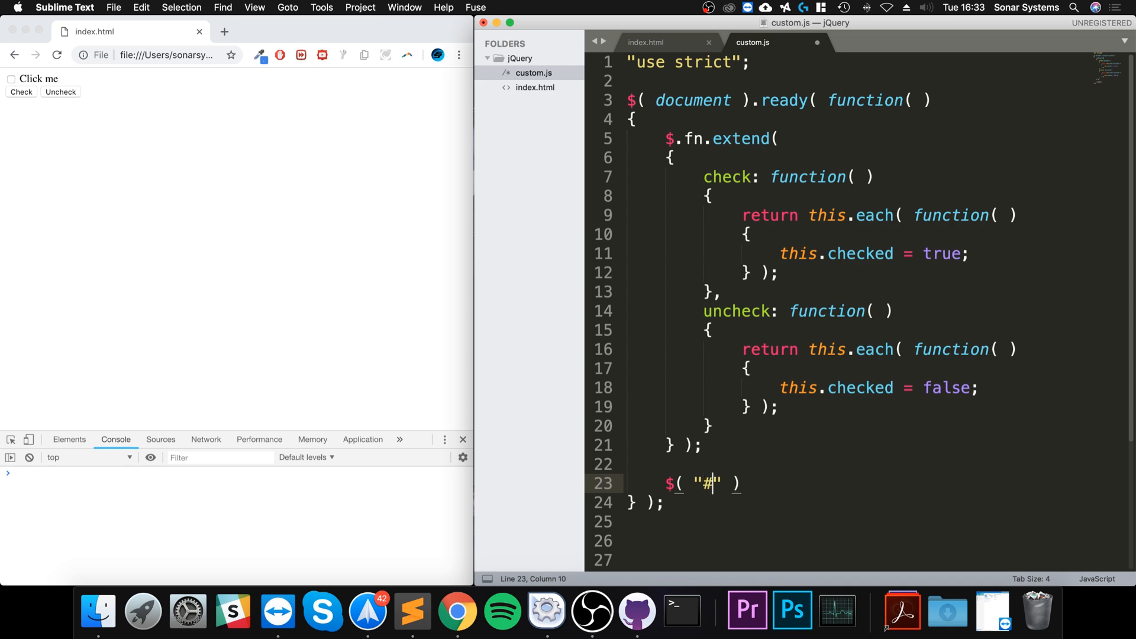
type("Check")
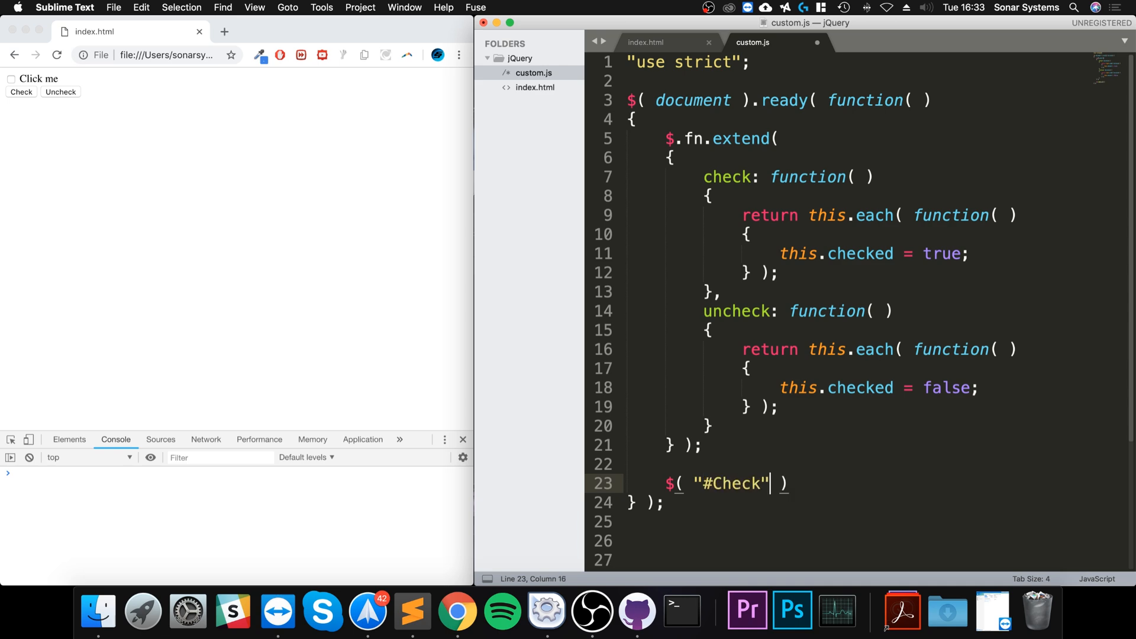
type(".click( function(")
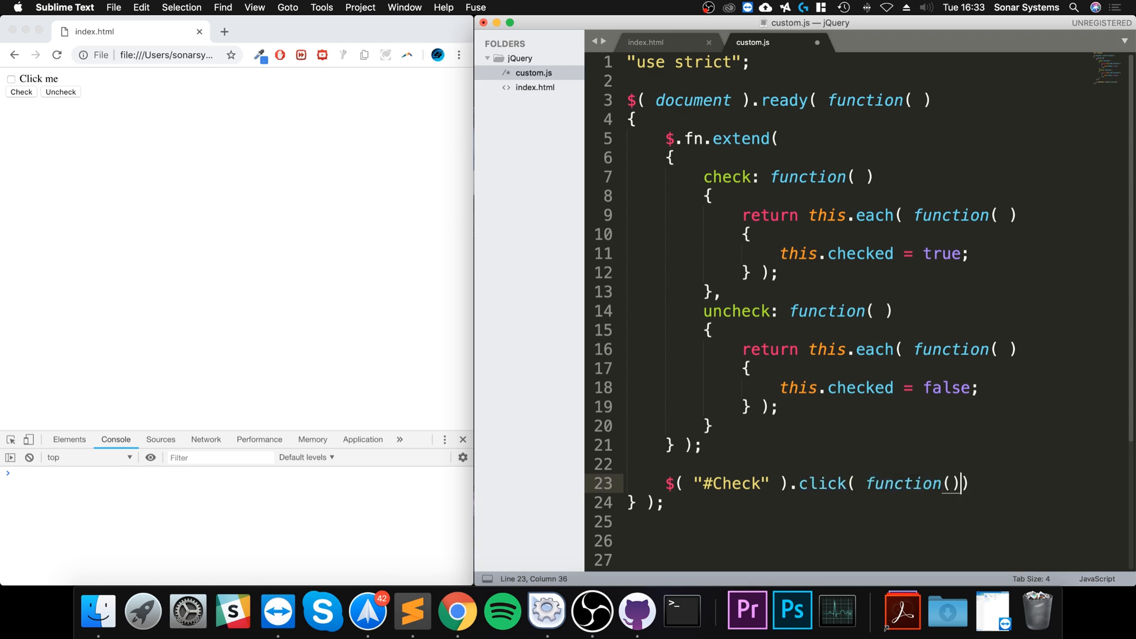
type("{")
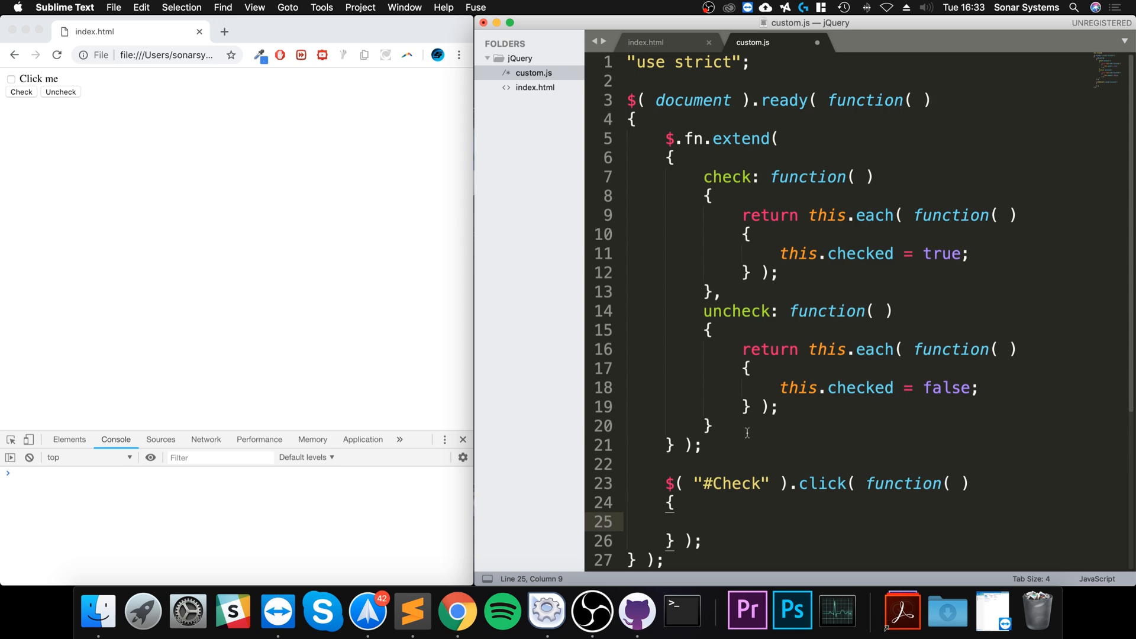
left_click_drag(662, 138, 710, 330)
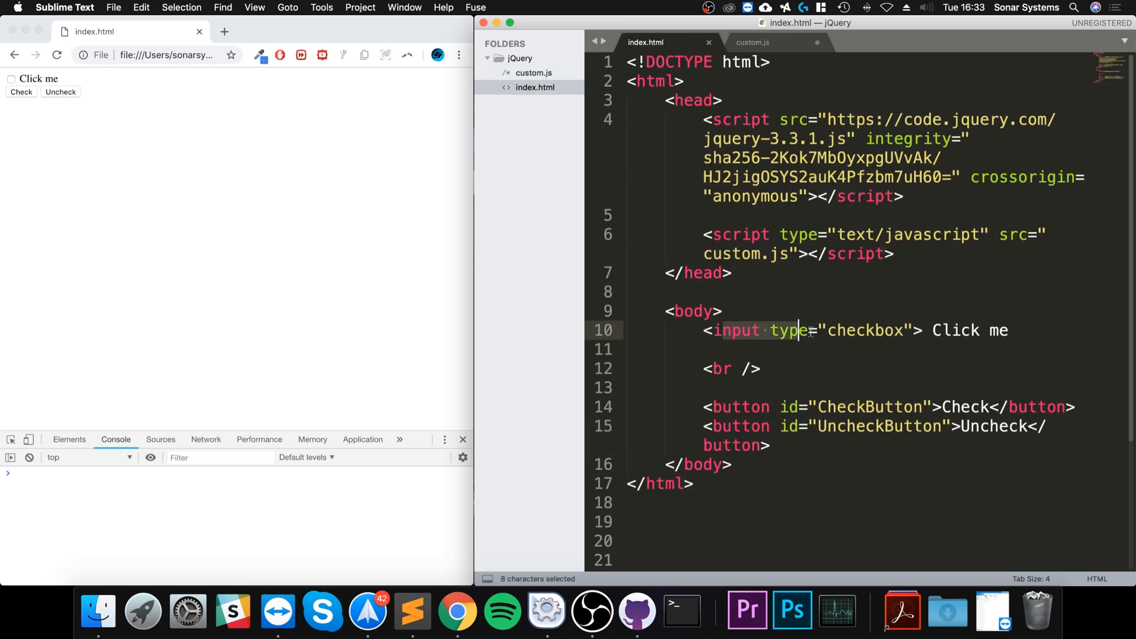
left_click(752, 43)
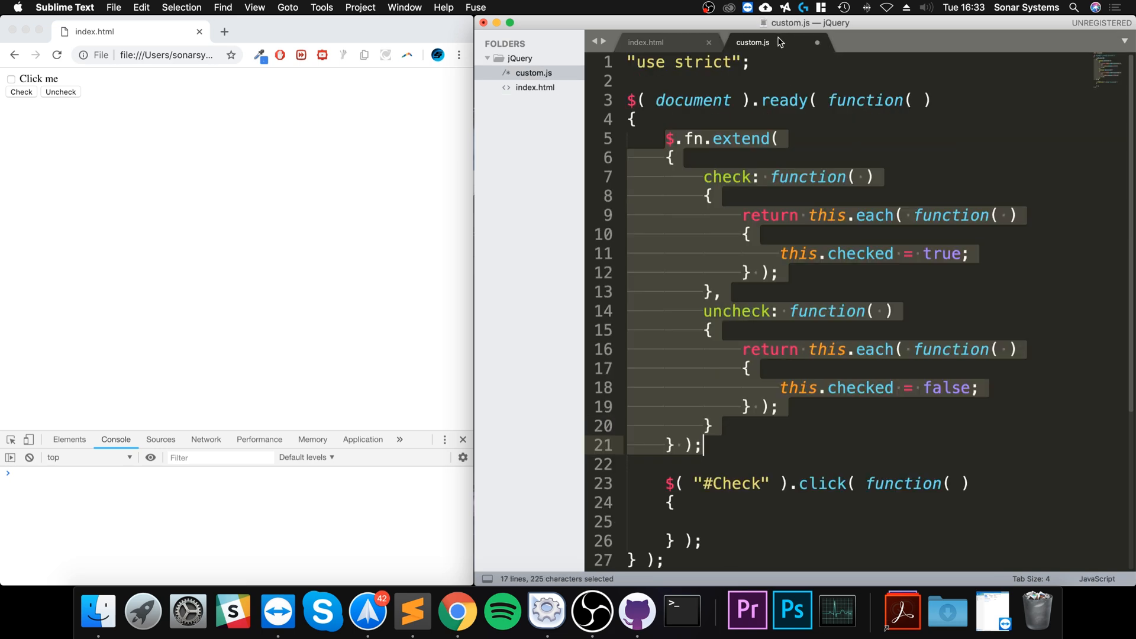
Inside the handler, call .check() on $("input[type='checkbox']") and save
type("$")
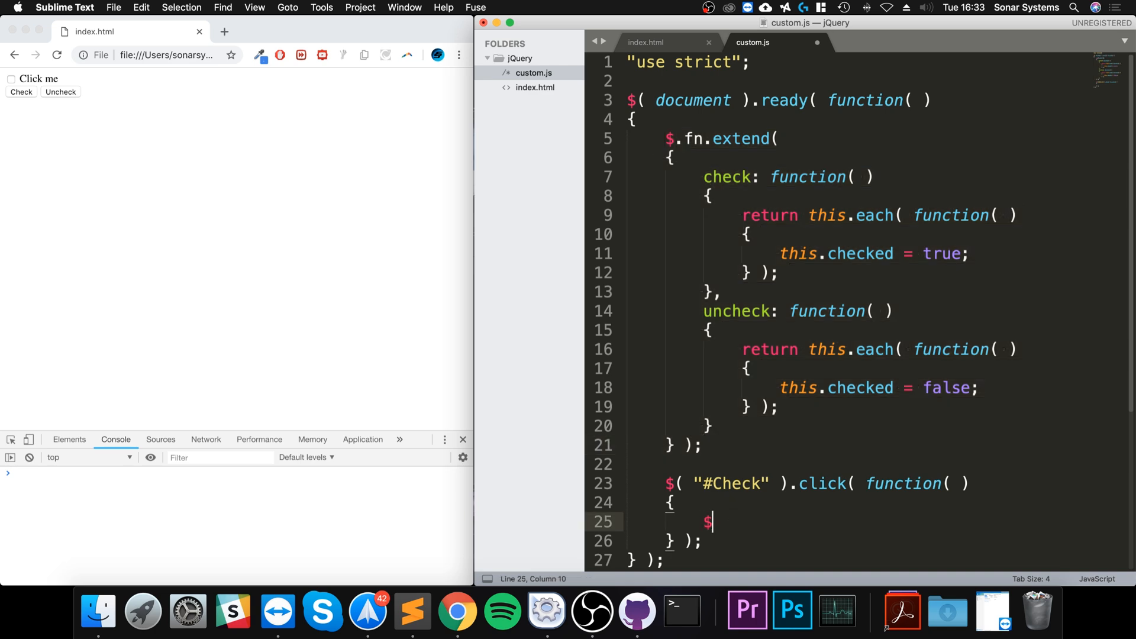
type("( \"input\"")
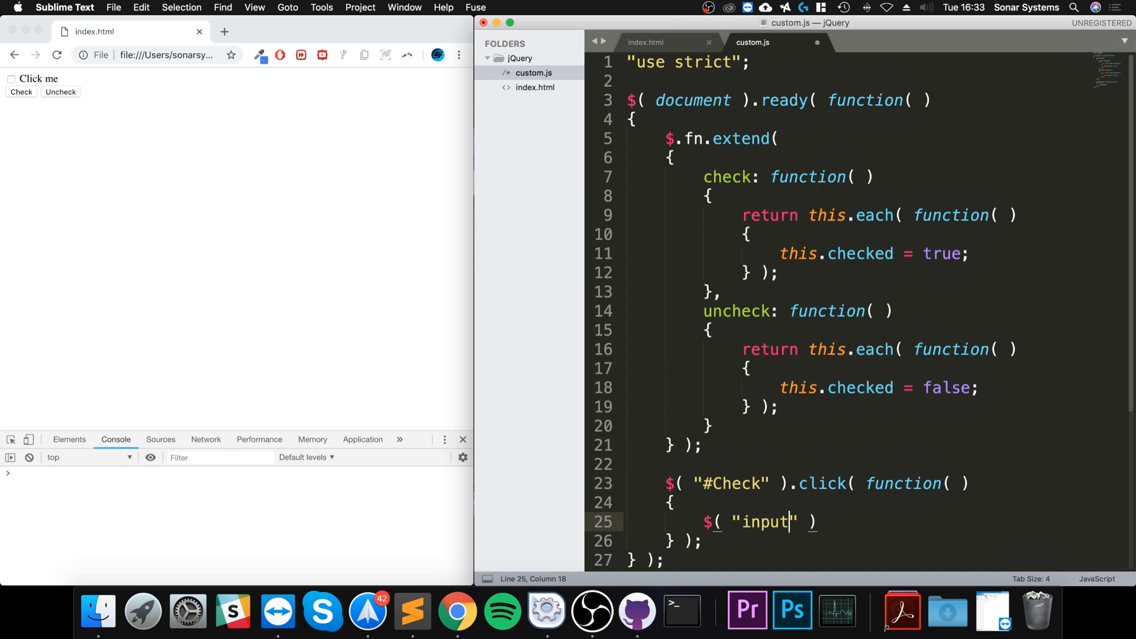
type("[type=]")
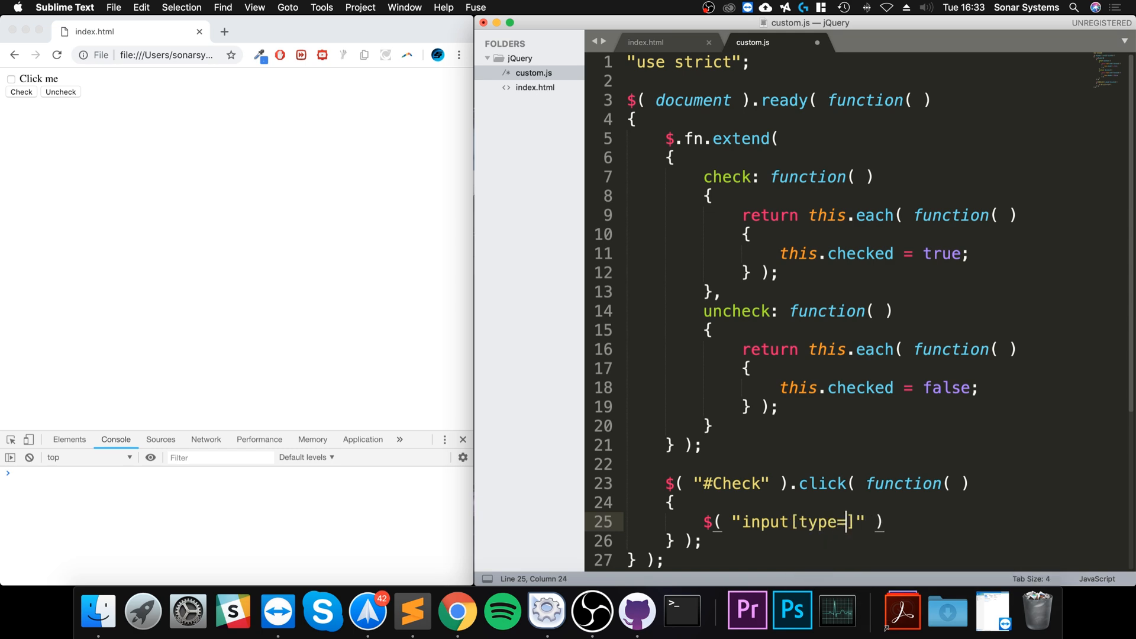
type("\"checkb")
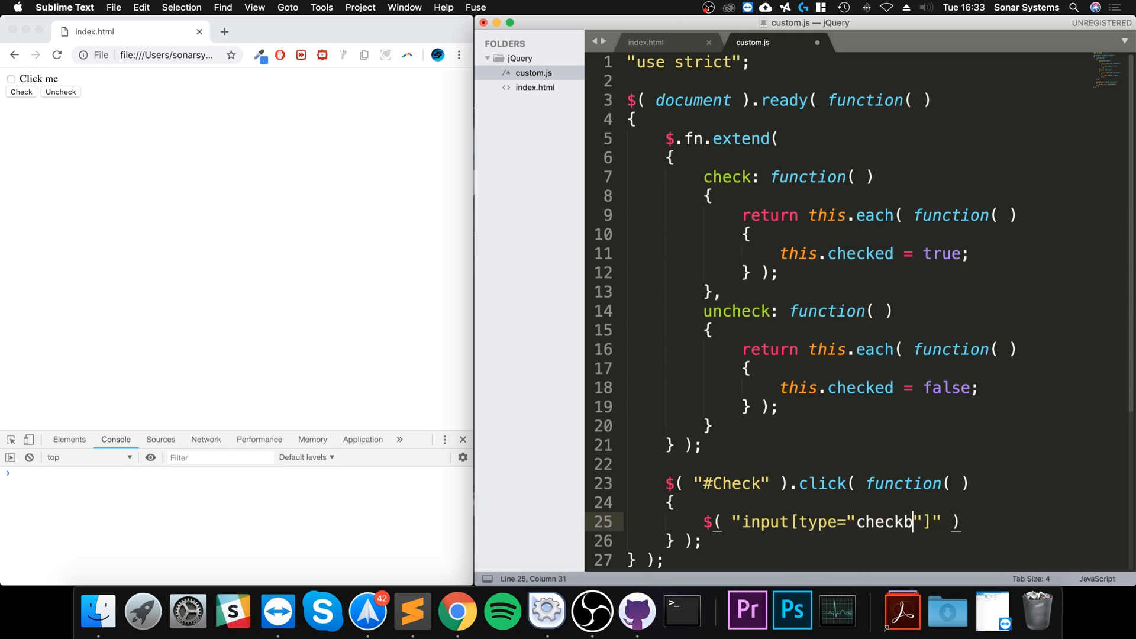
key("backspace")
type("'")
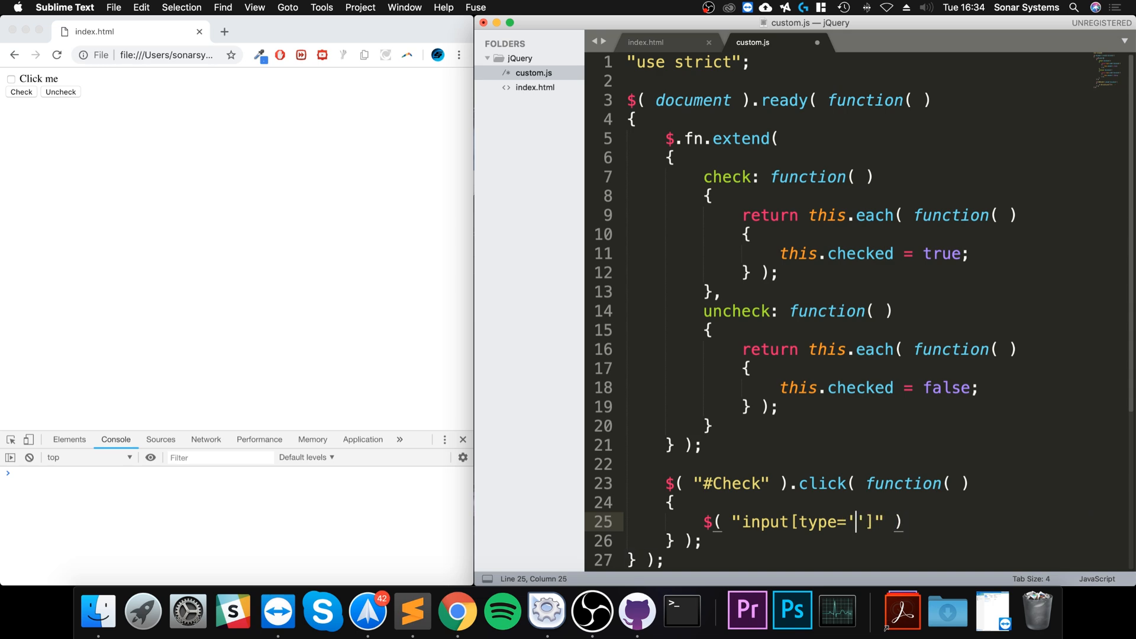
type("checkbox")
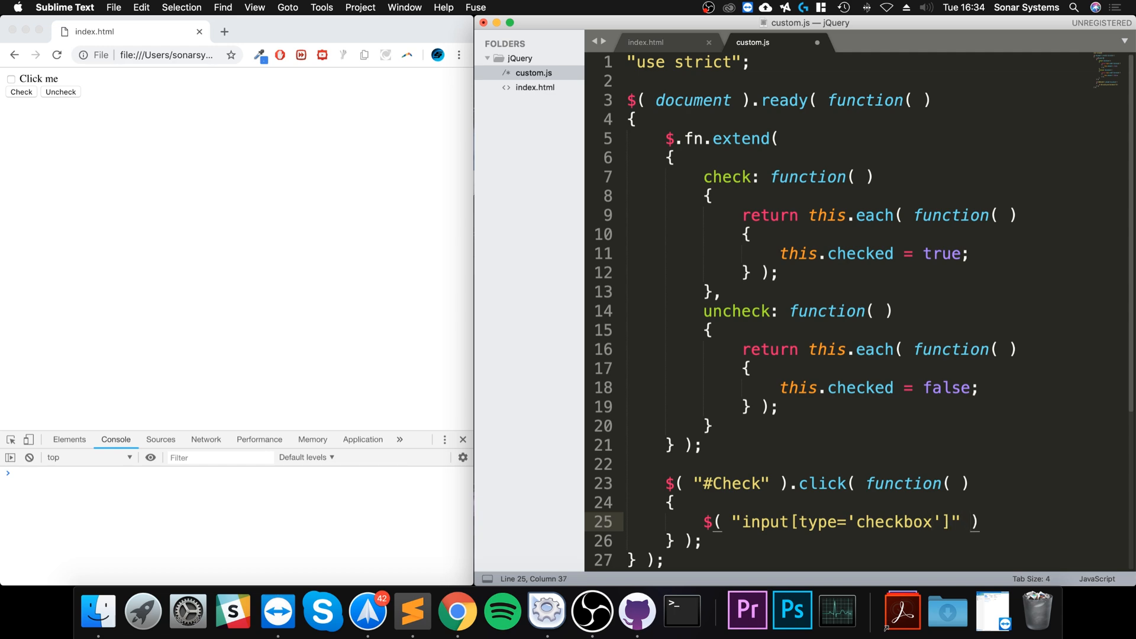
type(".check(")
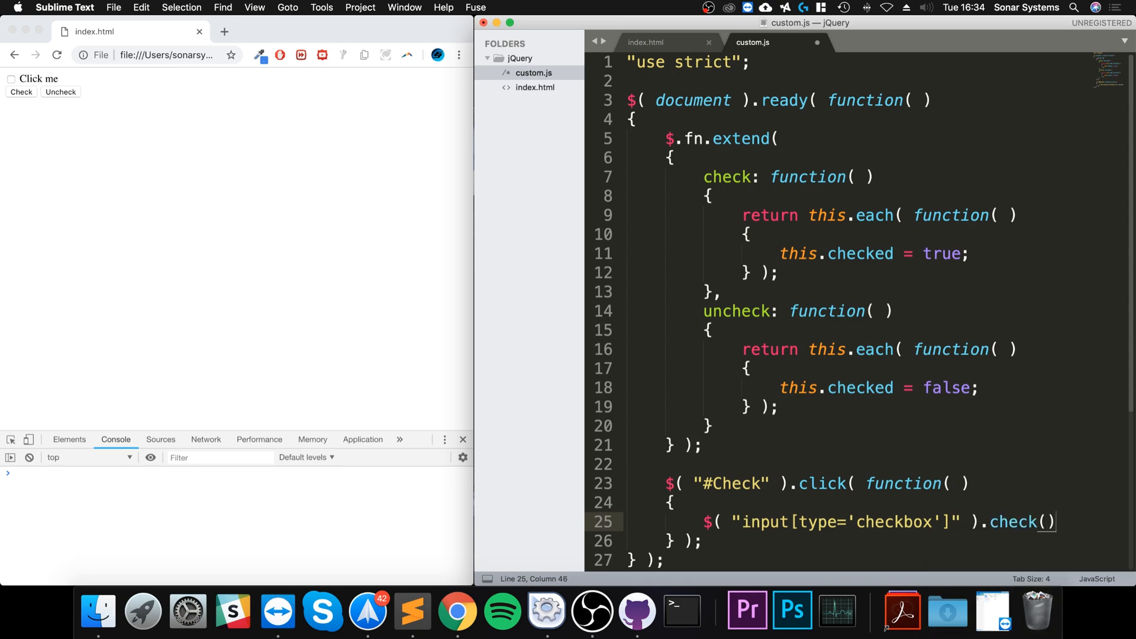
key("cmd+s")
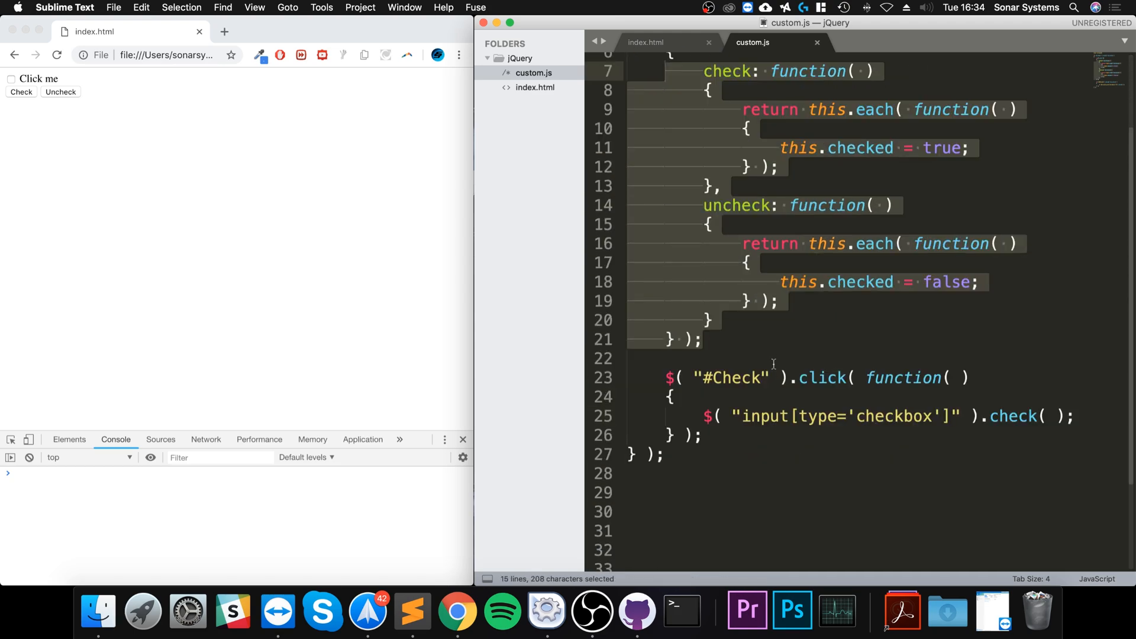
Paste a copy of the #Check handler below it and rename it to #Uncheck calling uncheck()
scroll("up", 3)
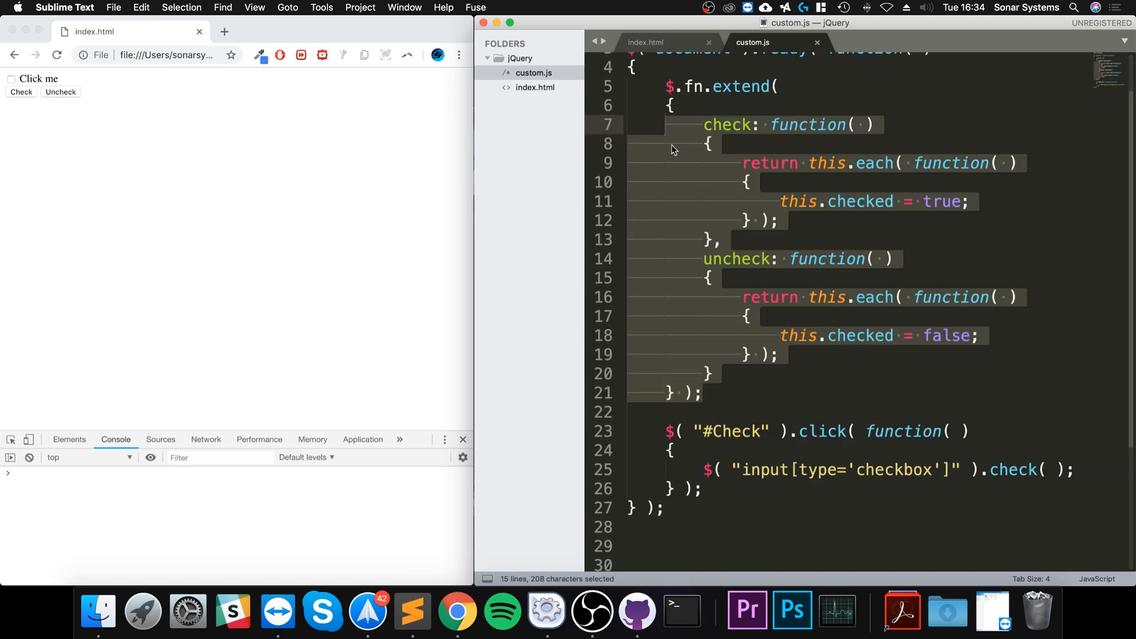
left_click(677, 87)
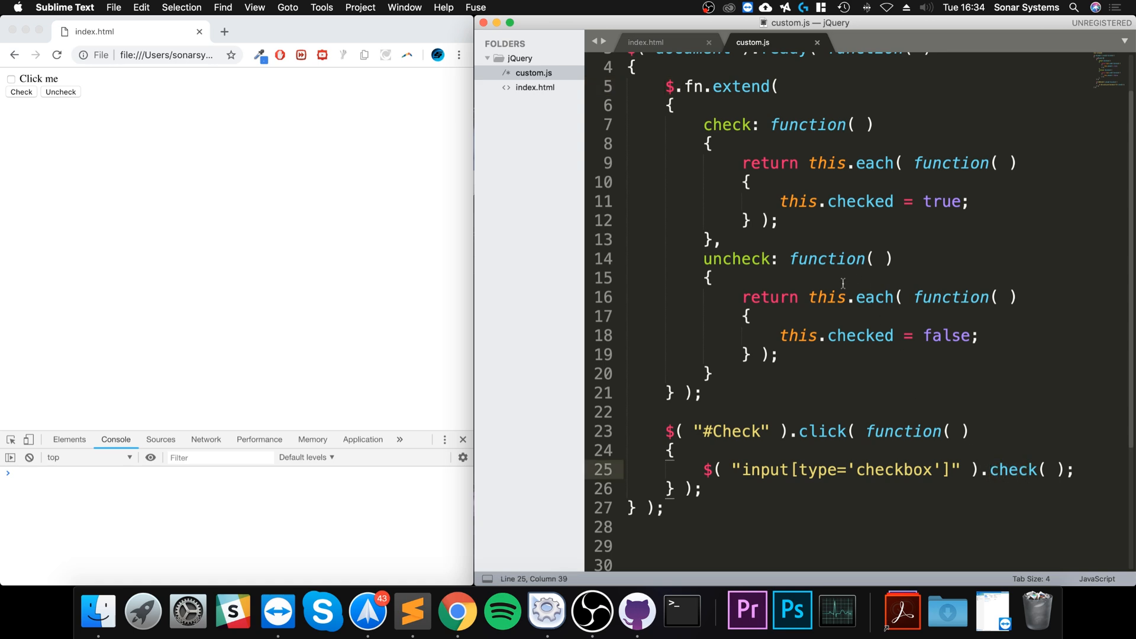
mouse_move(1103, 477)
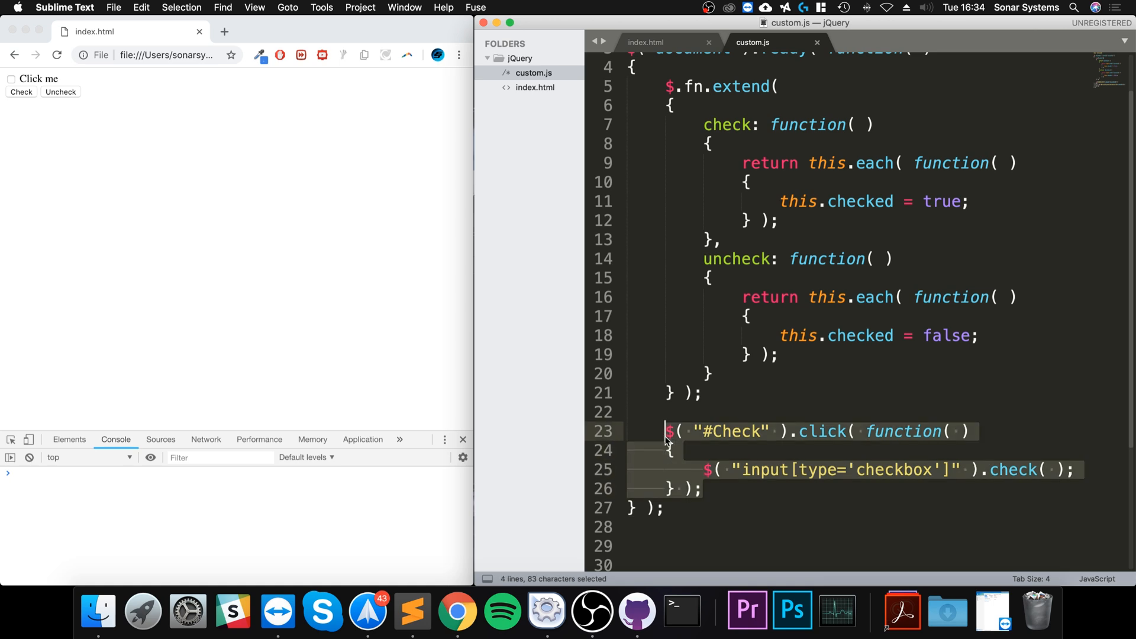
key("cmd+v")
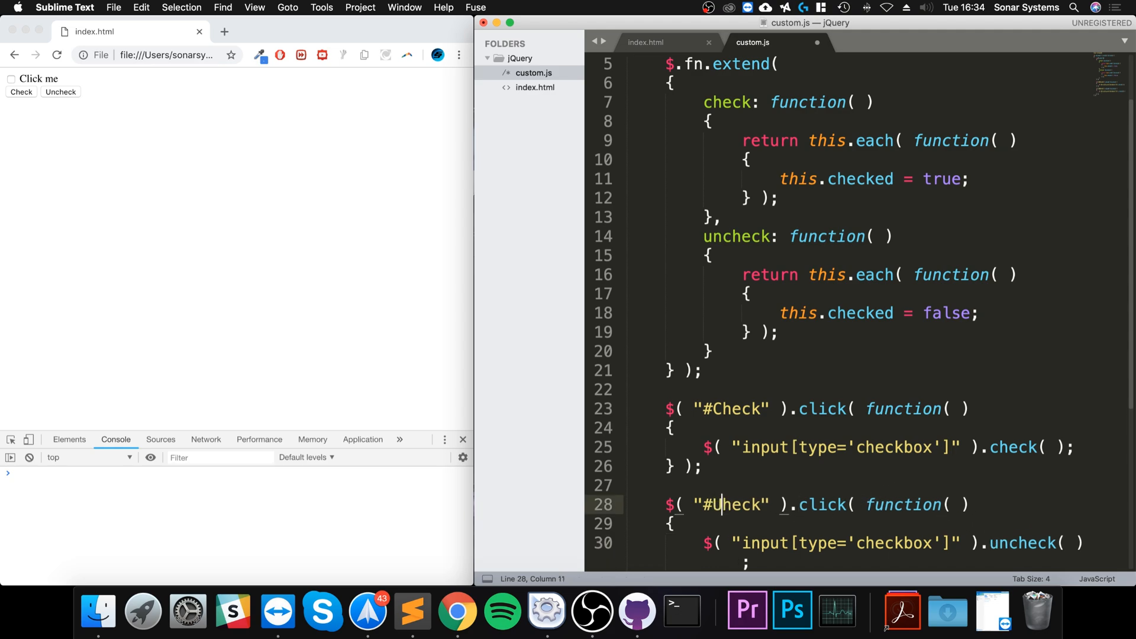
type("ncheck")
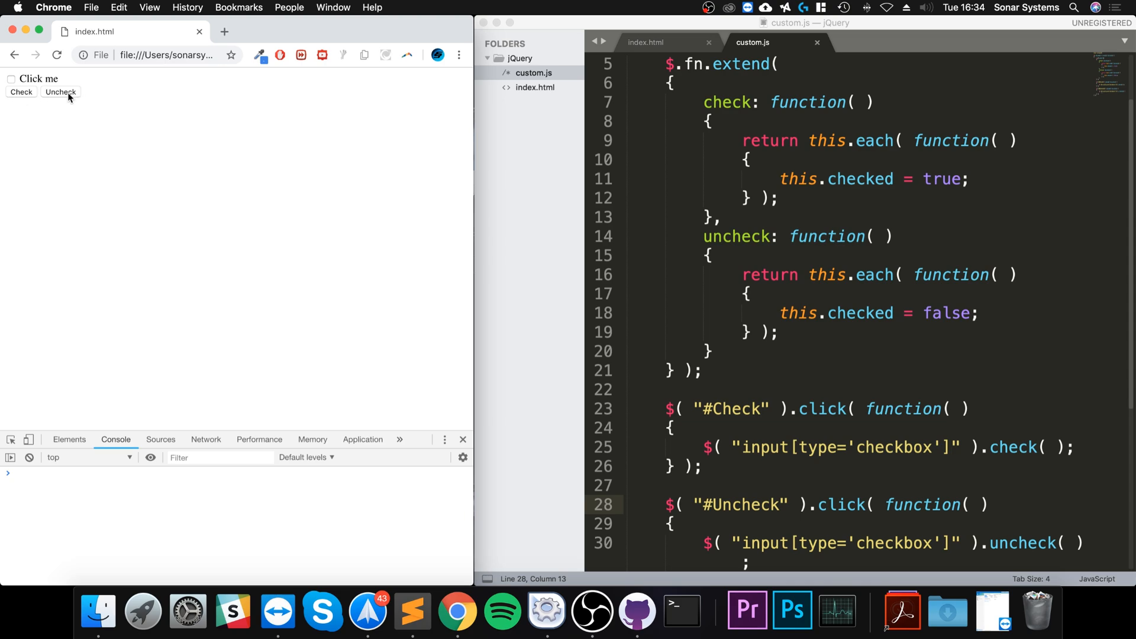
mouse_move(50, 99)
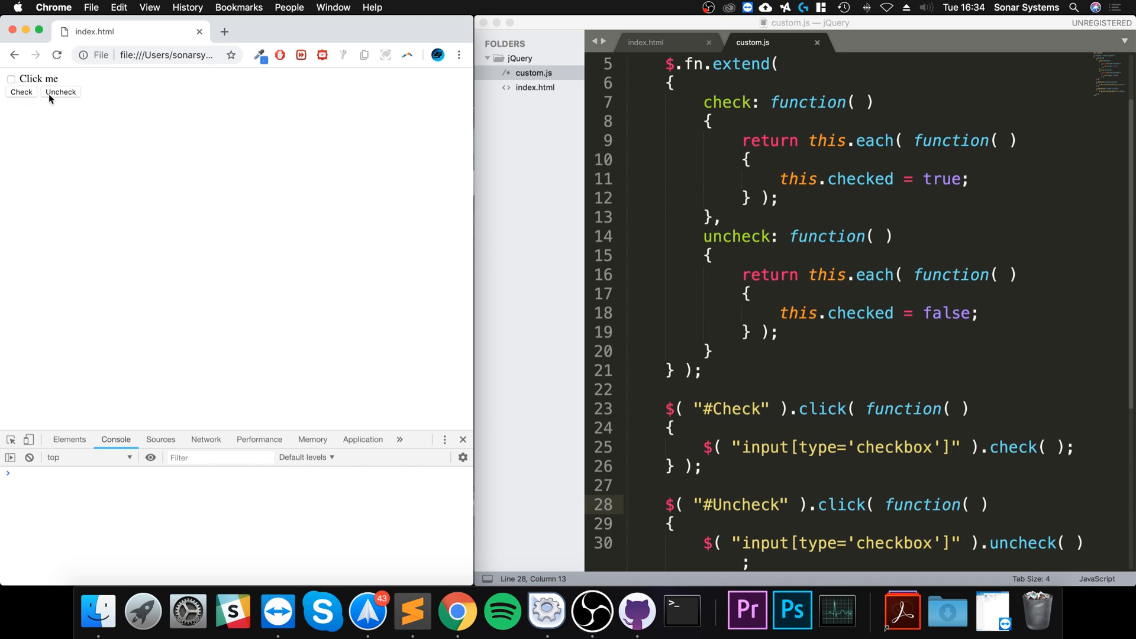
left_click(993, 180)
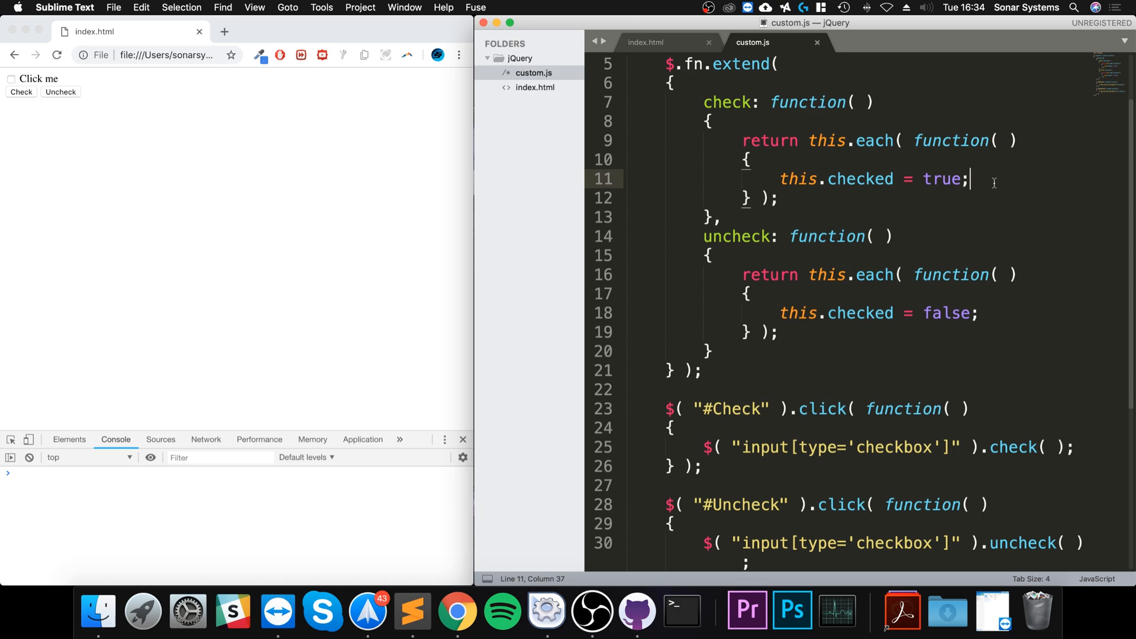
Add console.log("Check") in the check method and console.log("Uncheck") in the uncheck method
type("consol")
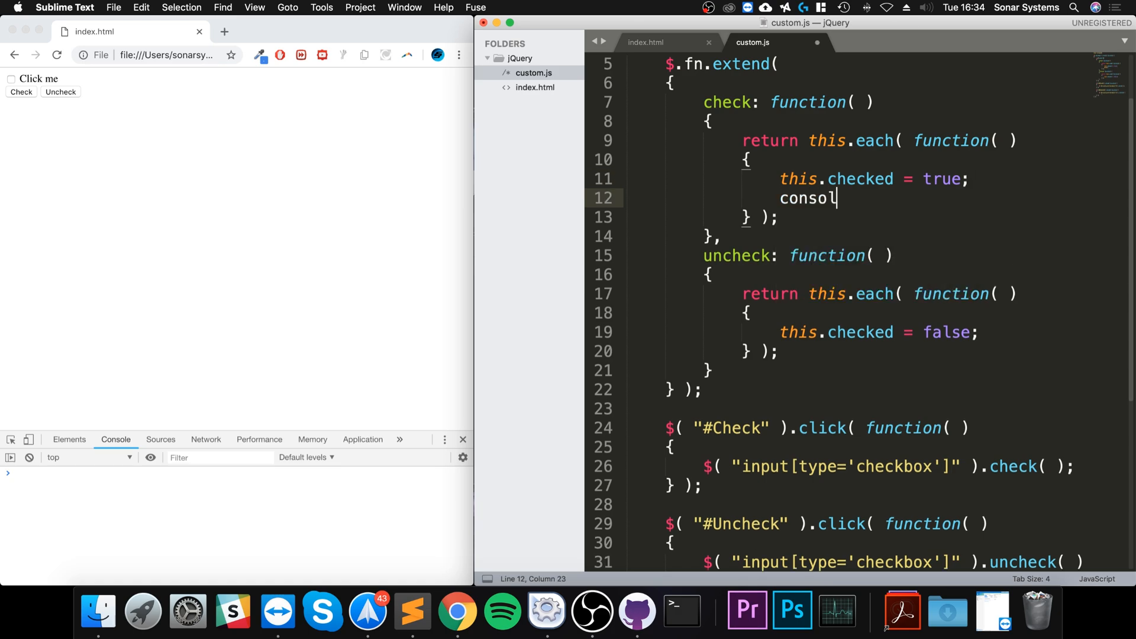
type(".log();")
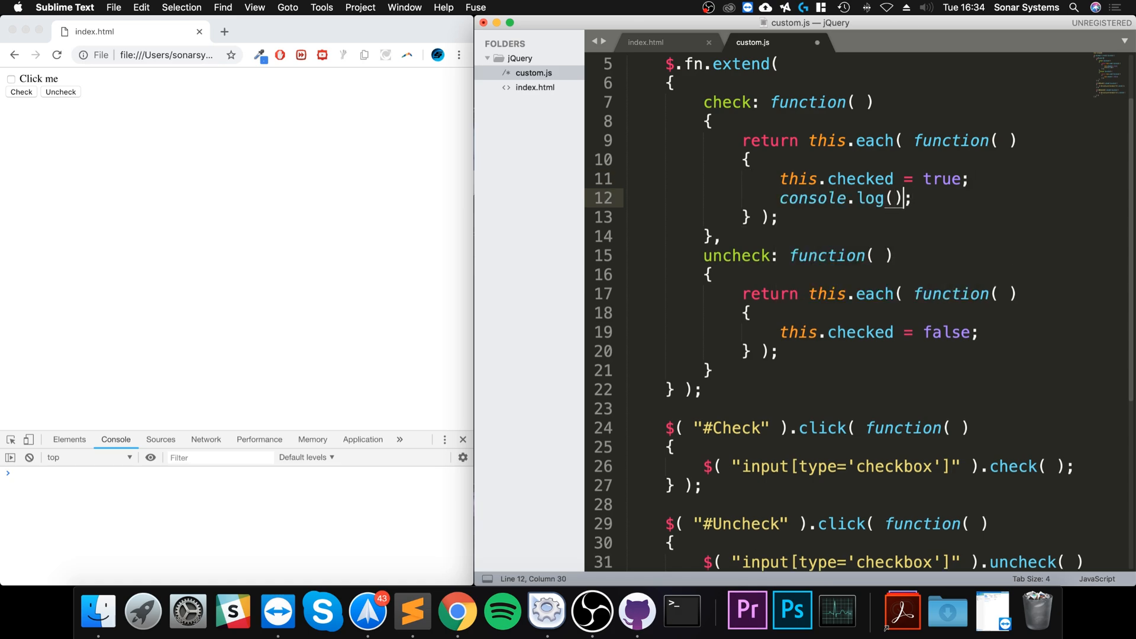
type("\"Check\"")
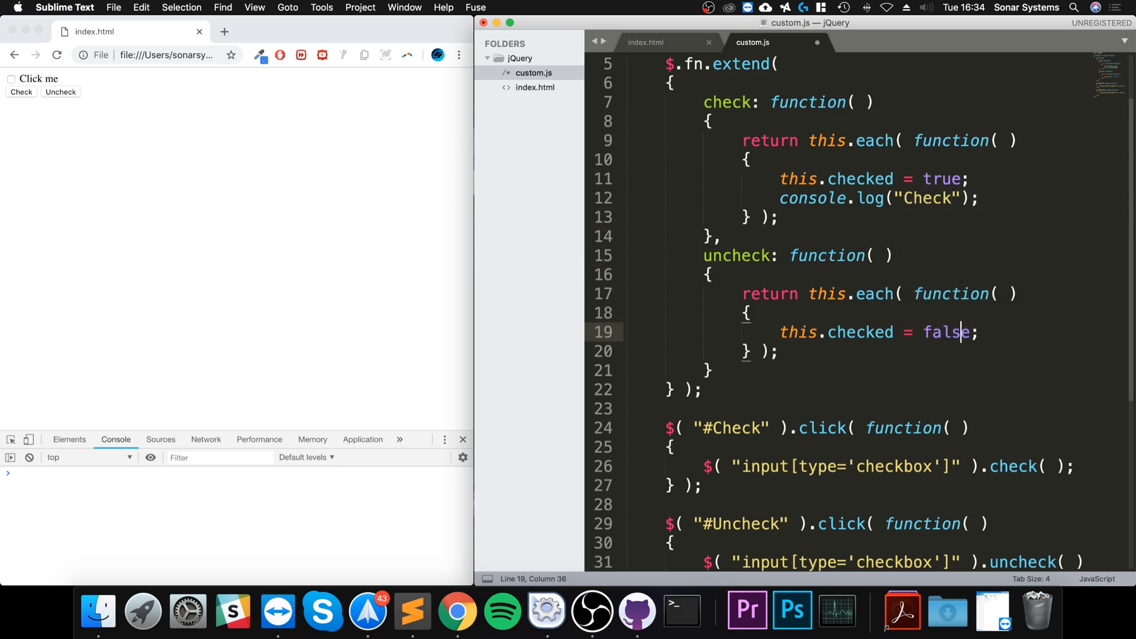
type("console.lo")
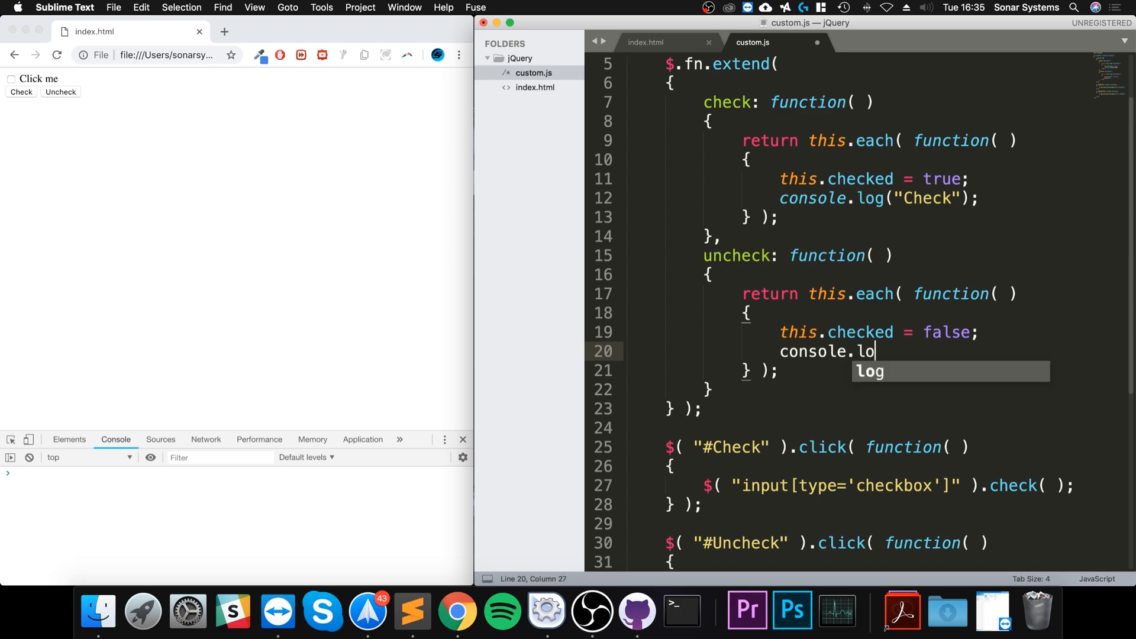
key("Tab")
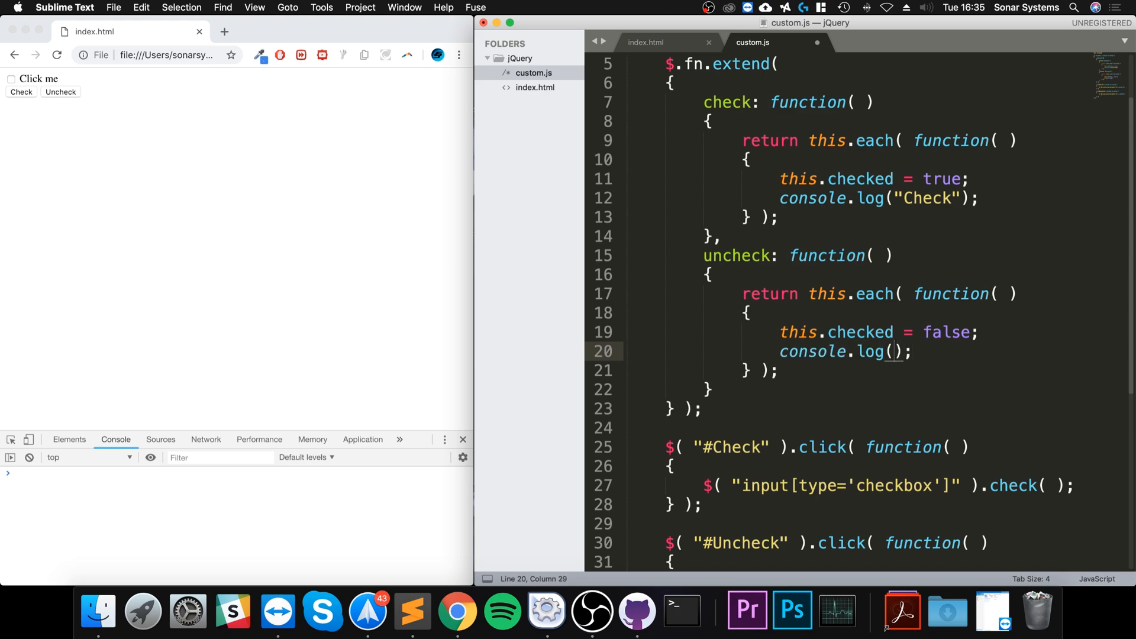
type("\"Uncheck\"")
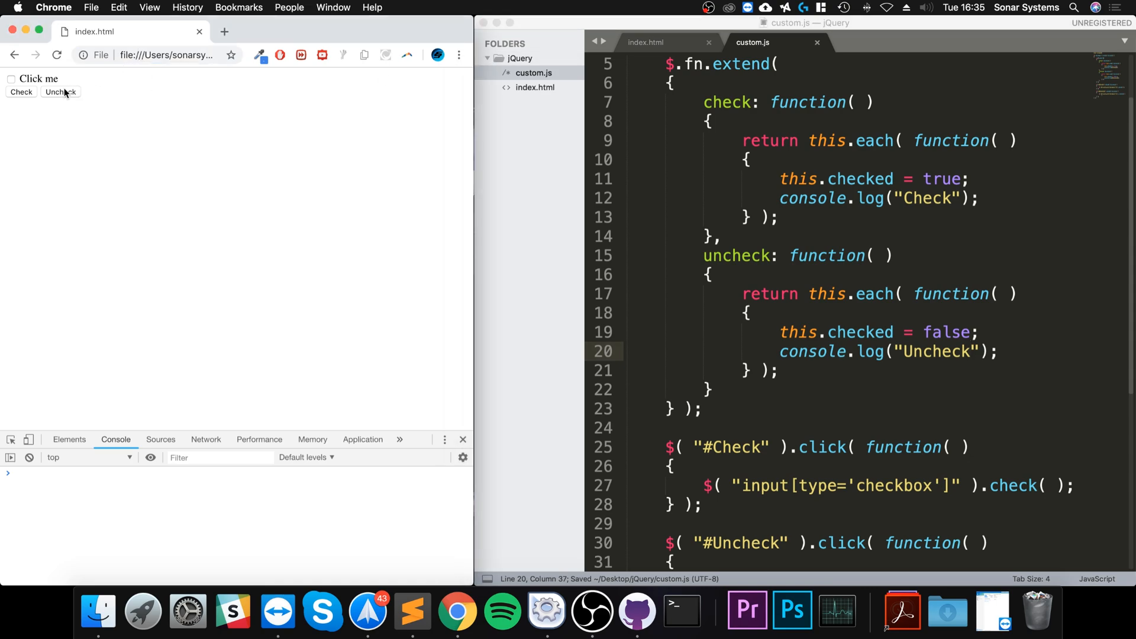
Rename the selectors #Check and #Uncheck to #CheckButton and #UncheckButton in custom.js
scroll("down", 3)
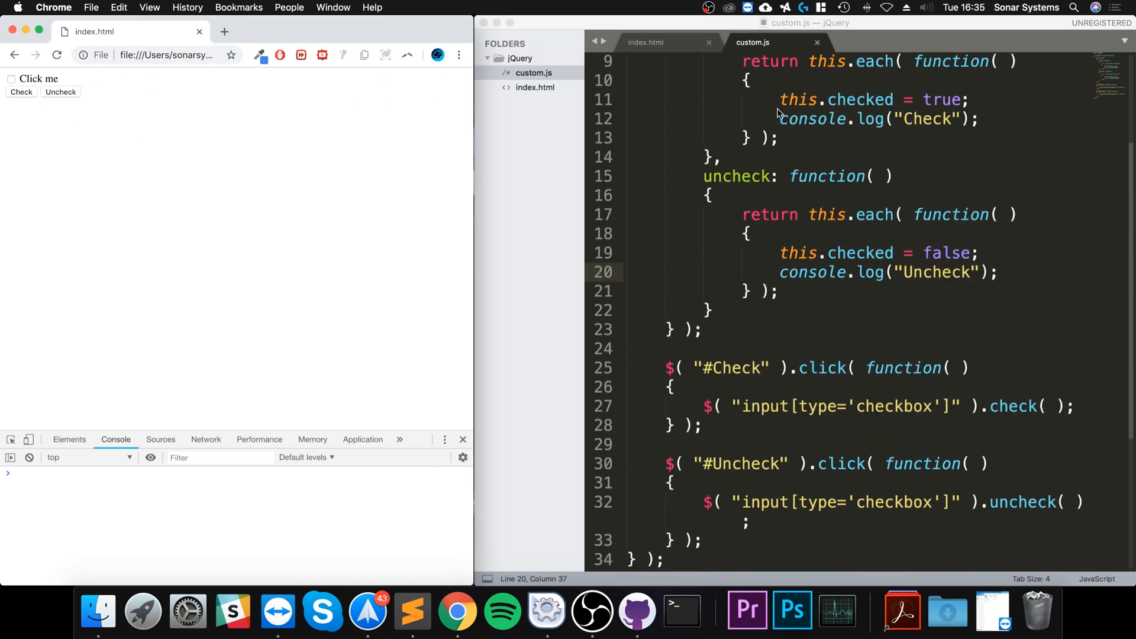
left_click(760, 368)
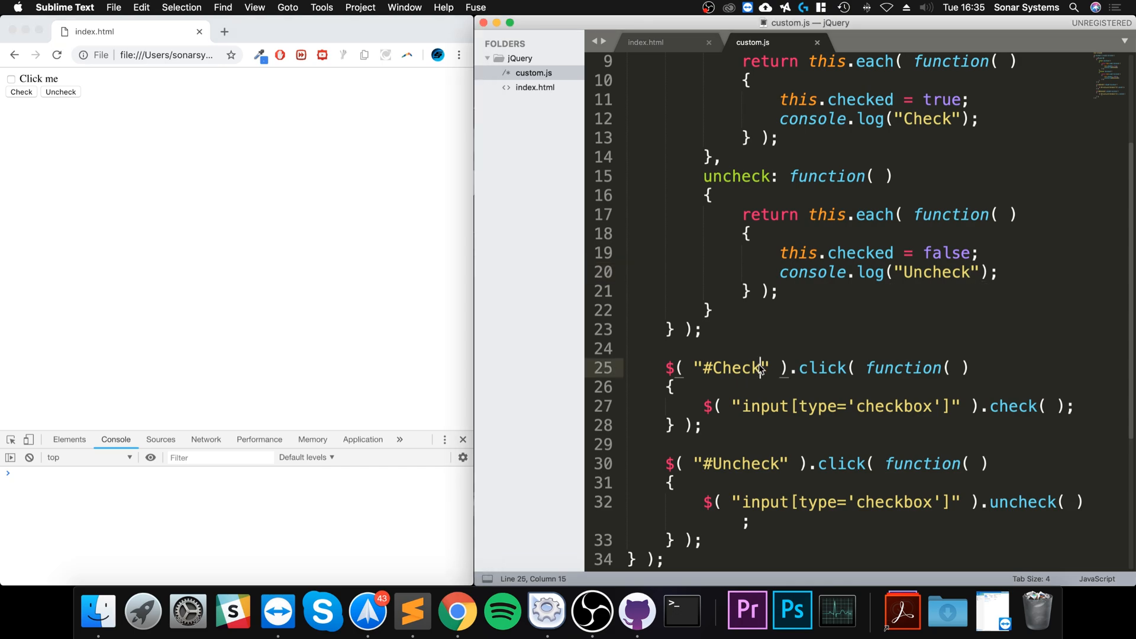
type("Button")
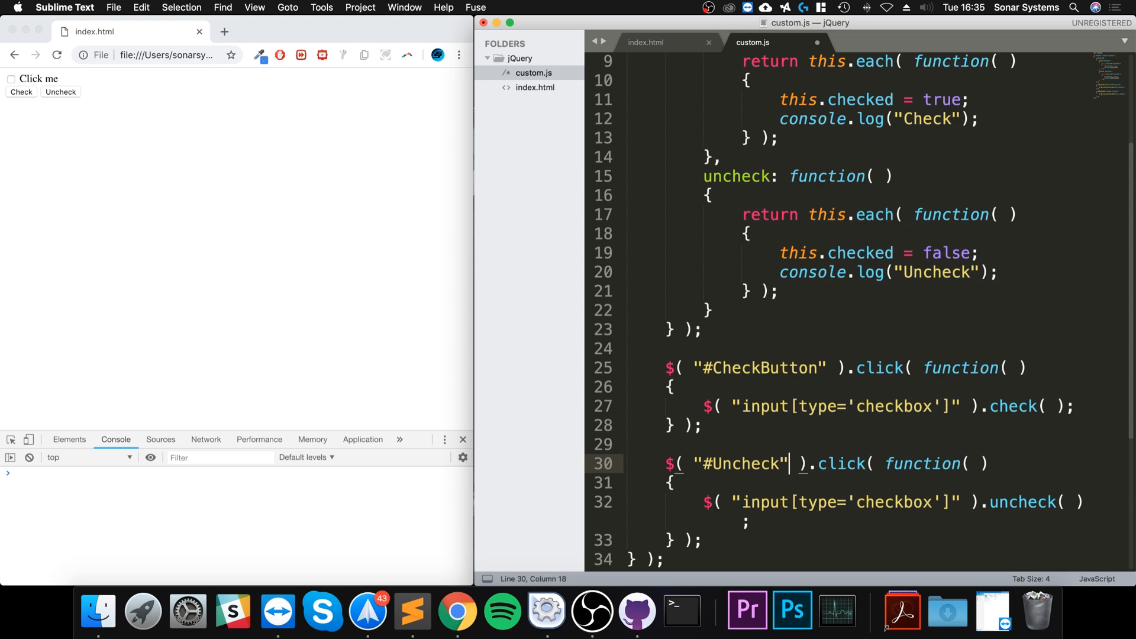
type("Button")
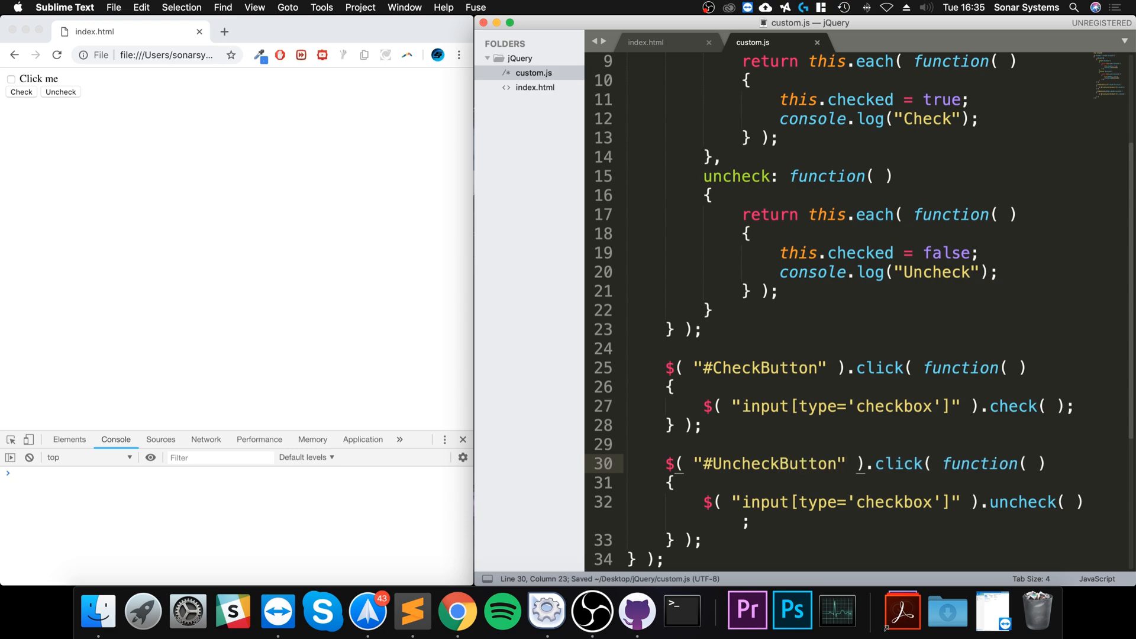
Toggle the Click me checkbox repeatedly via Check and Uncheck, watching the console messages
left_click(21, 92)
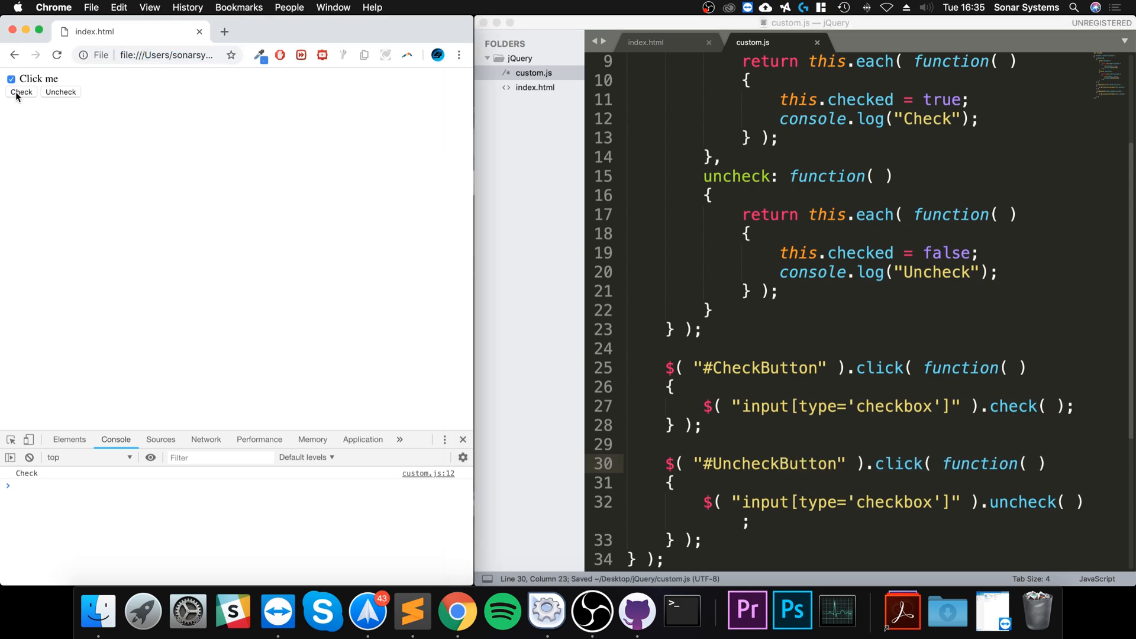
left_click(59, 92)
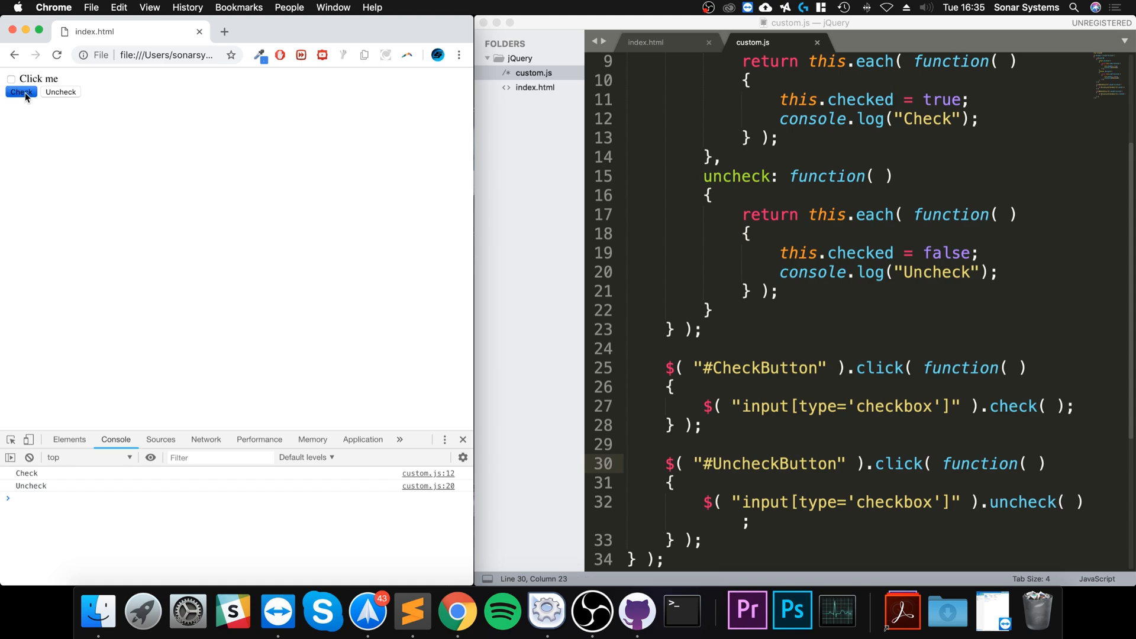
left_click(60, 92)
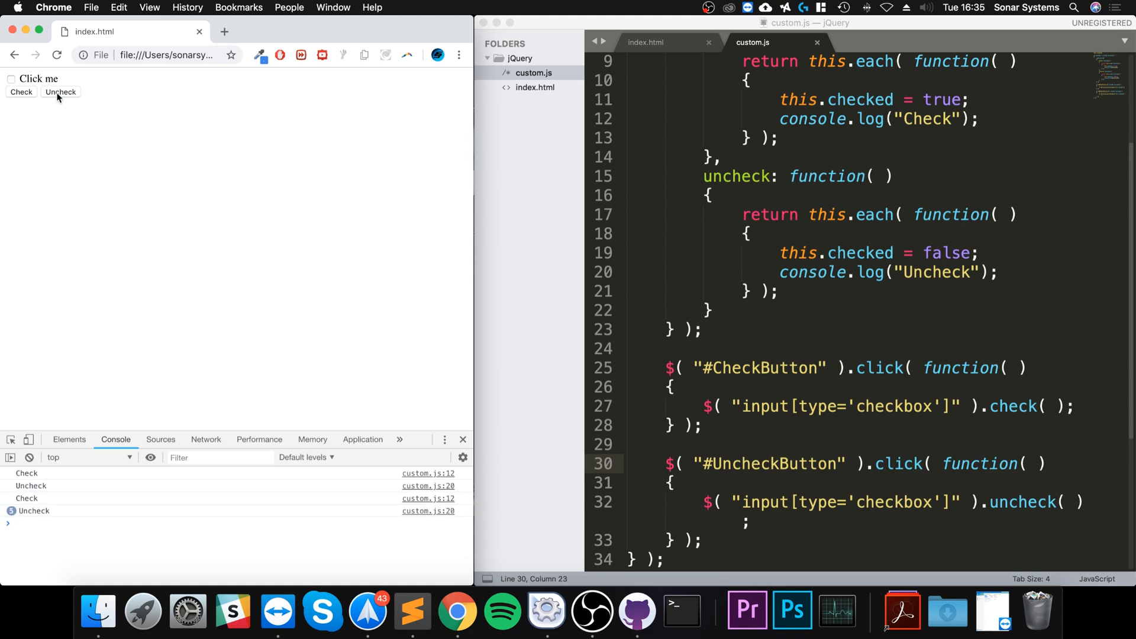
left_click(59, 93)
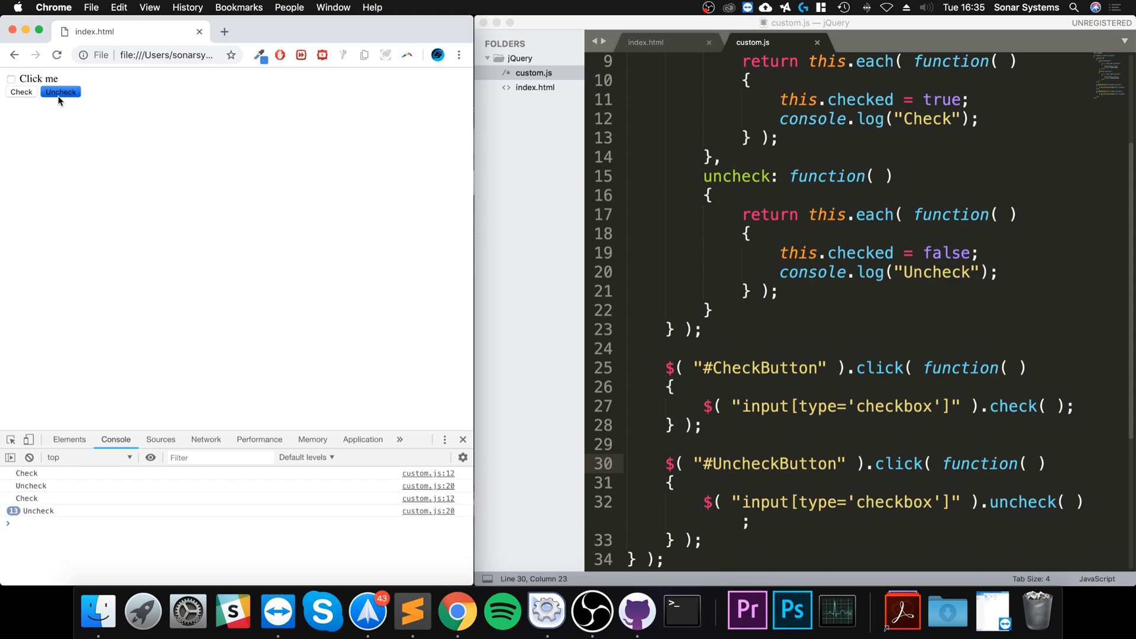
left_click(59, 92)
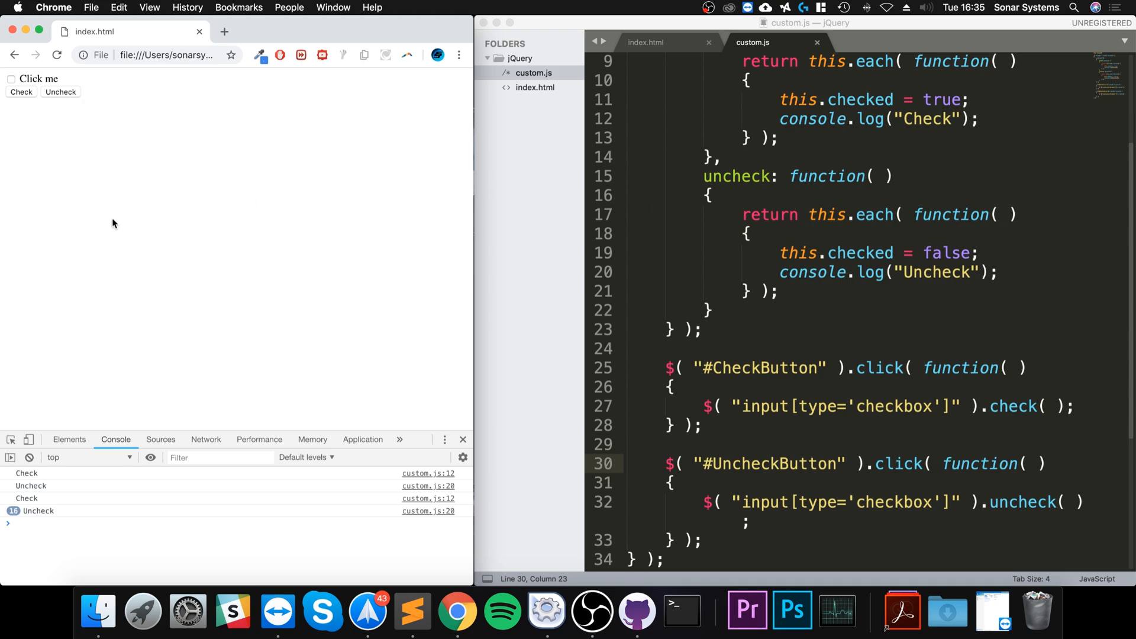
left_click(21, 93)
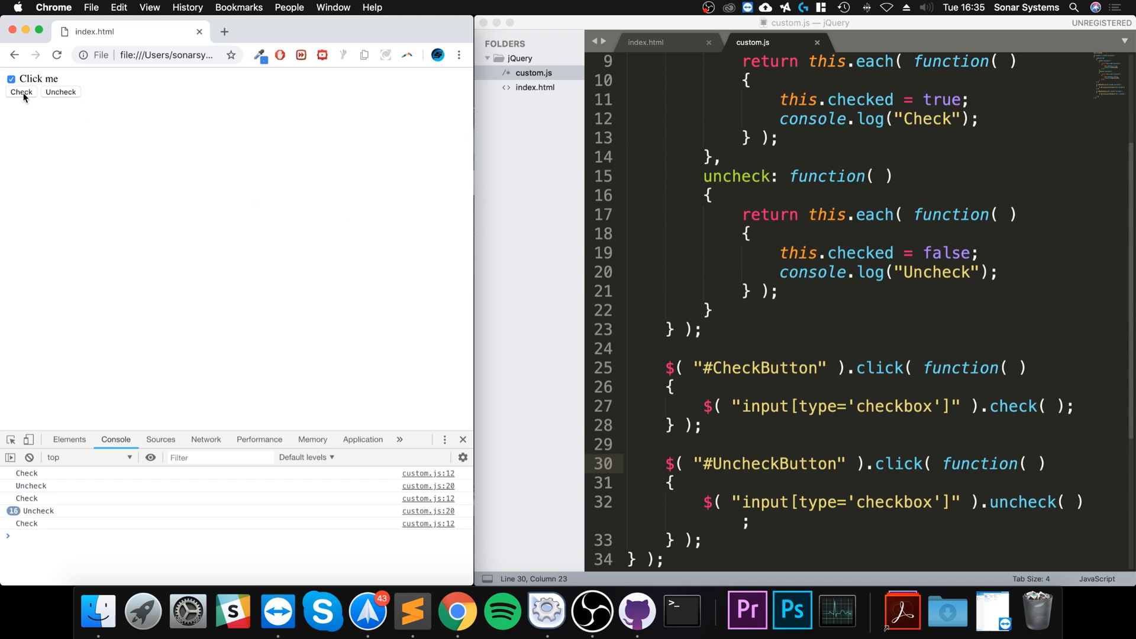
left_click(60, 92)
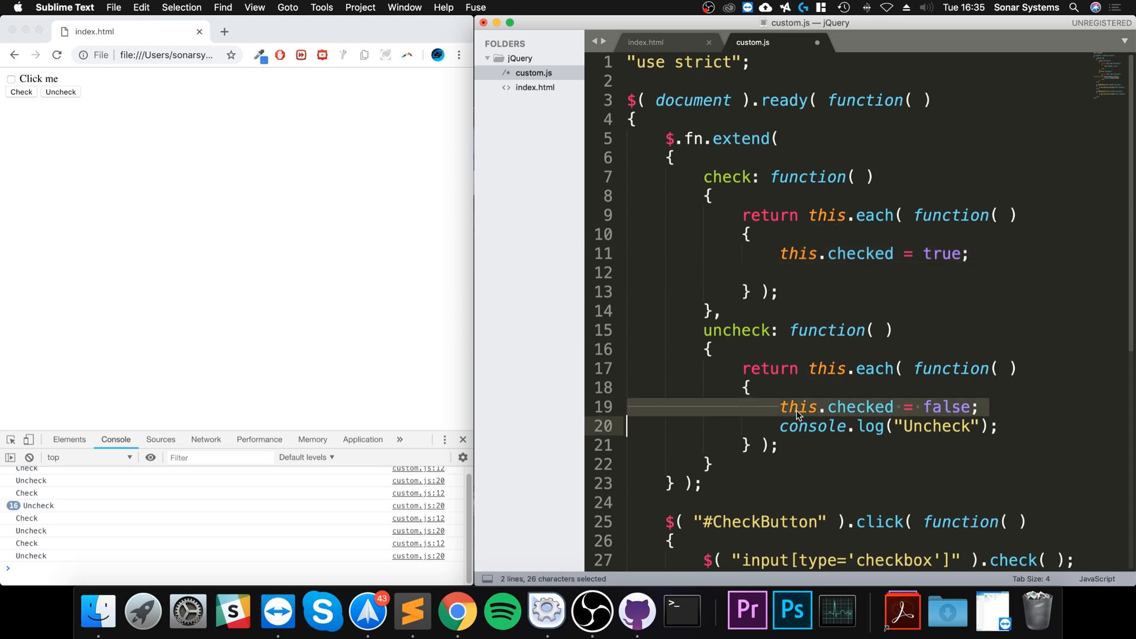
type("console.log(\"Check\");")
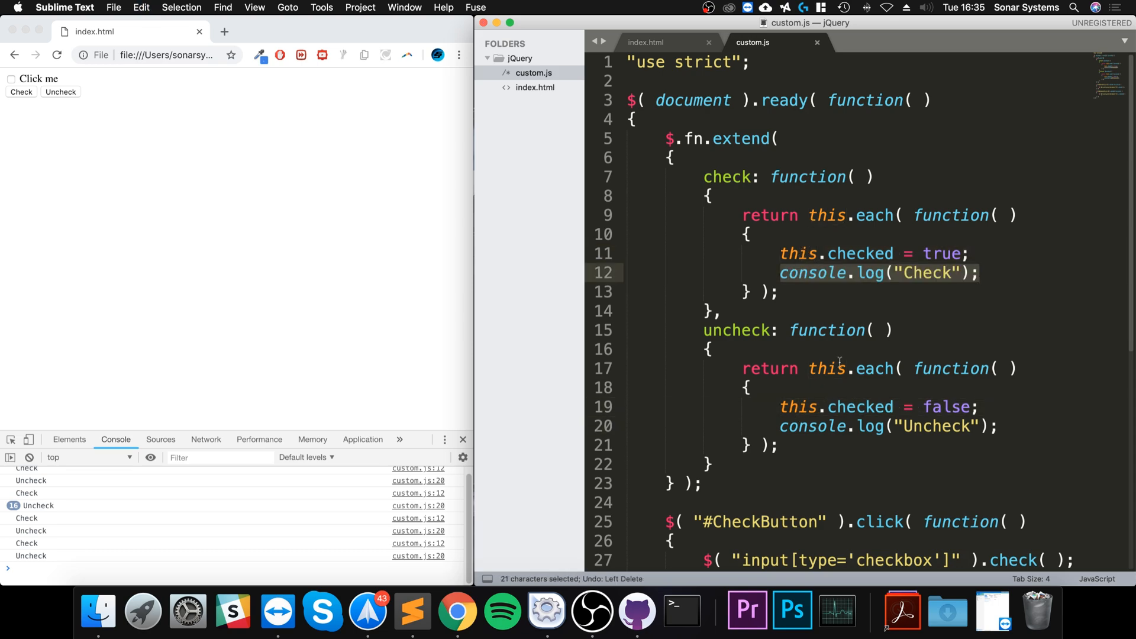